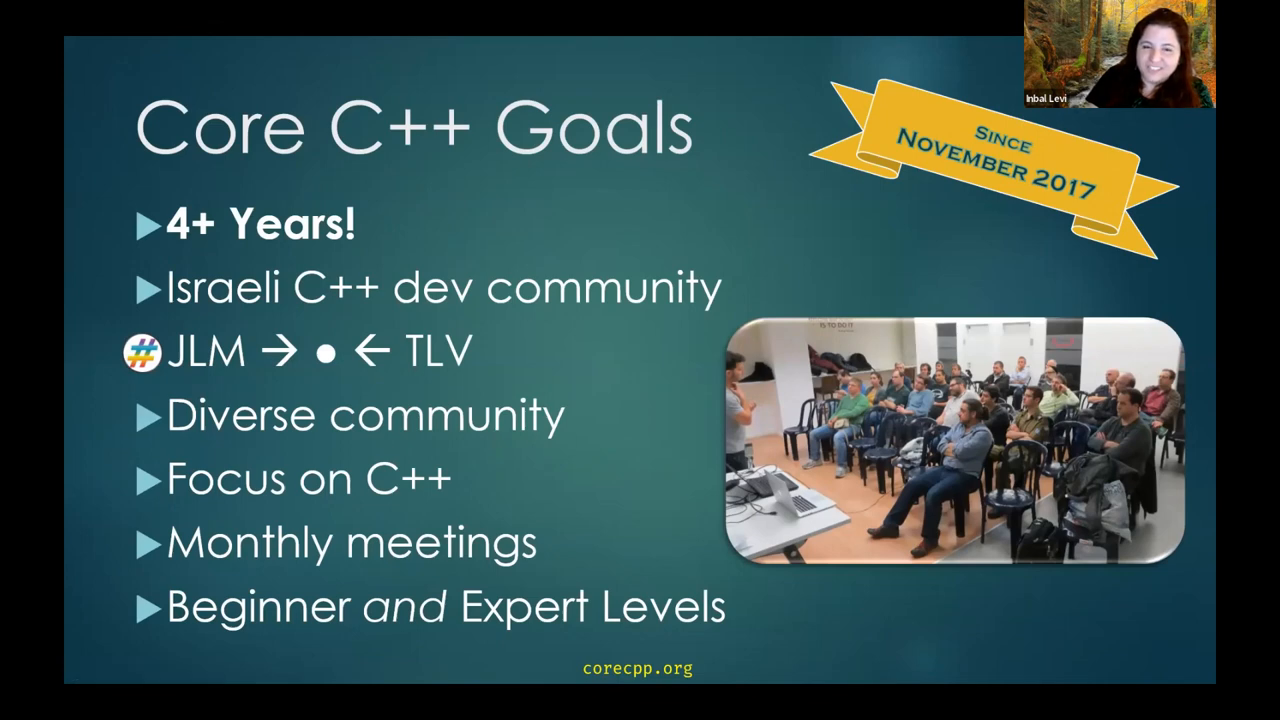
{"action": "mouse_move", "coordinate": [665, 105]}
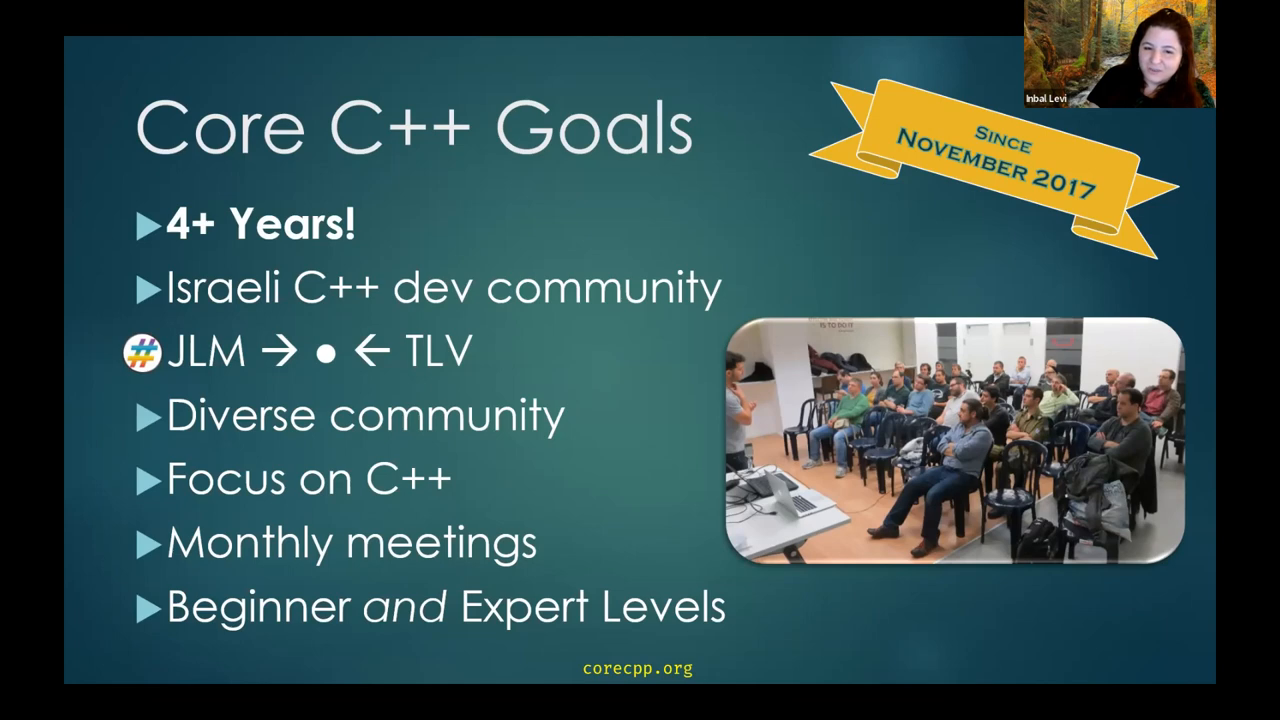
{"action": "mouse_move", "coordinate": [541, 373]}
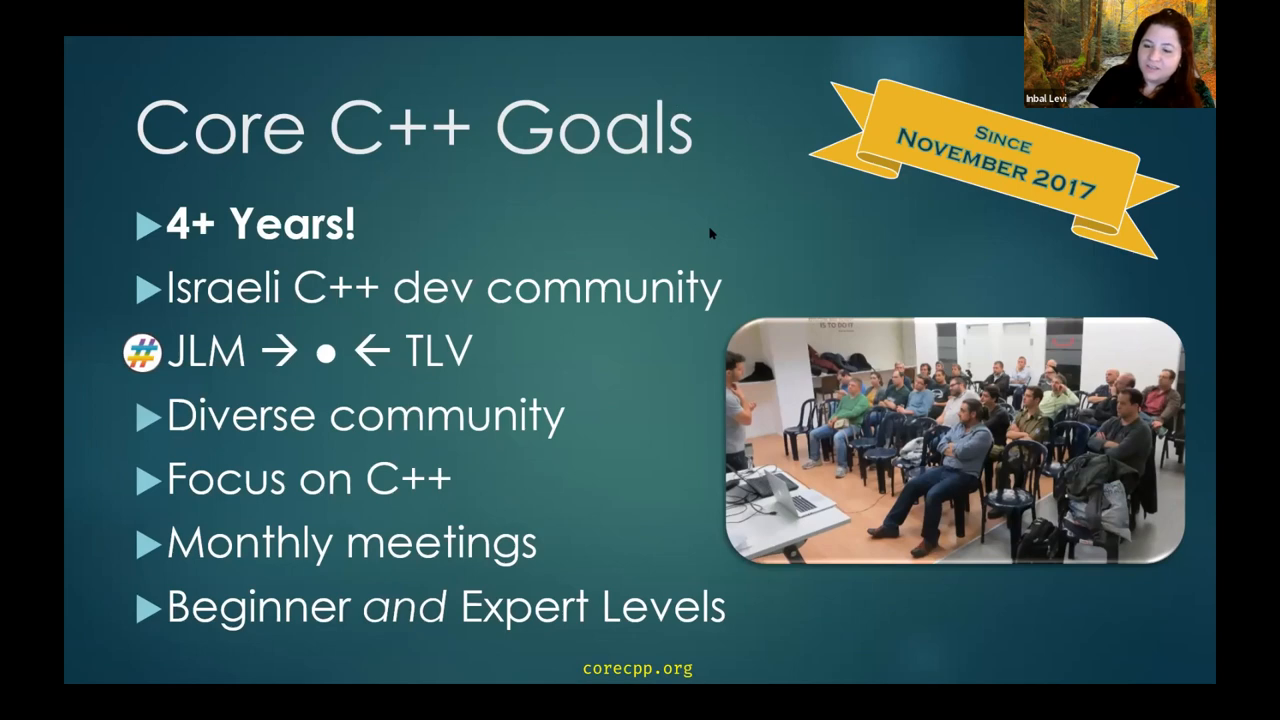
{"action": "mouse_move", "coordinate": [553, 256]}
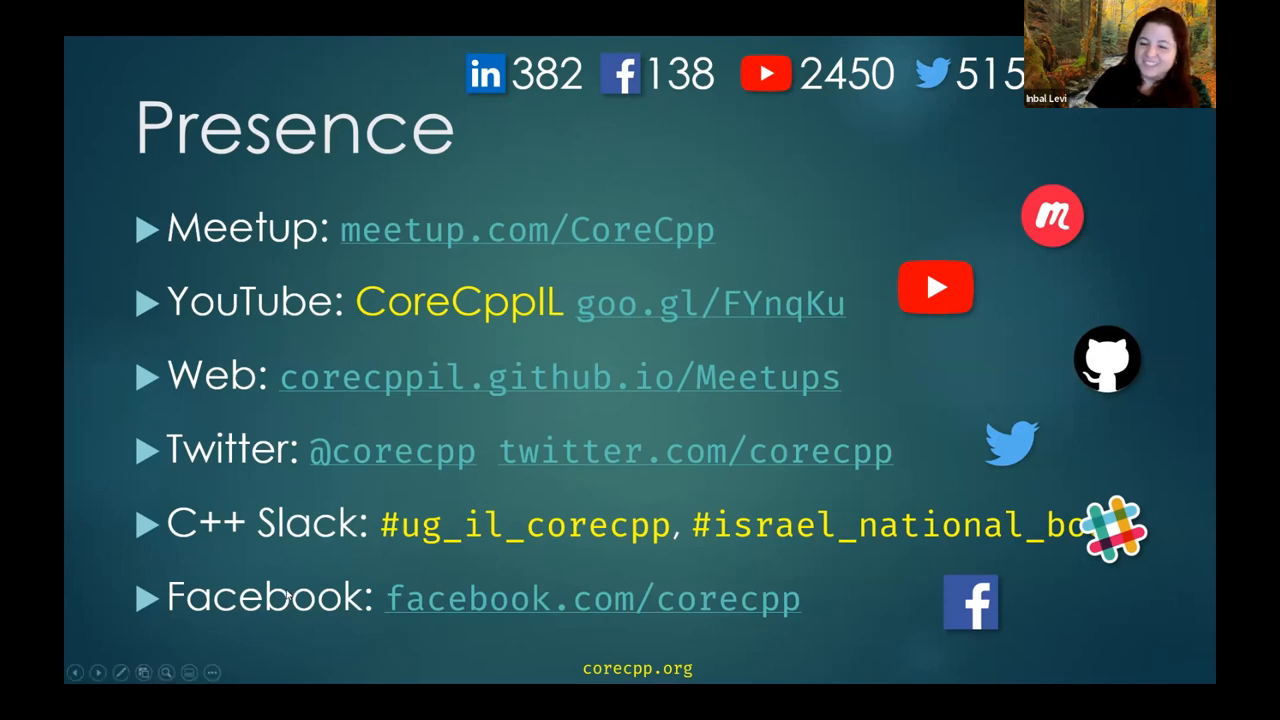
{"action": "mouse_move", "coordinate": [315, 528]}
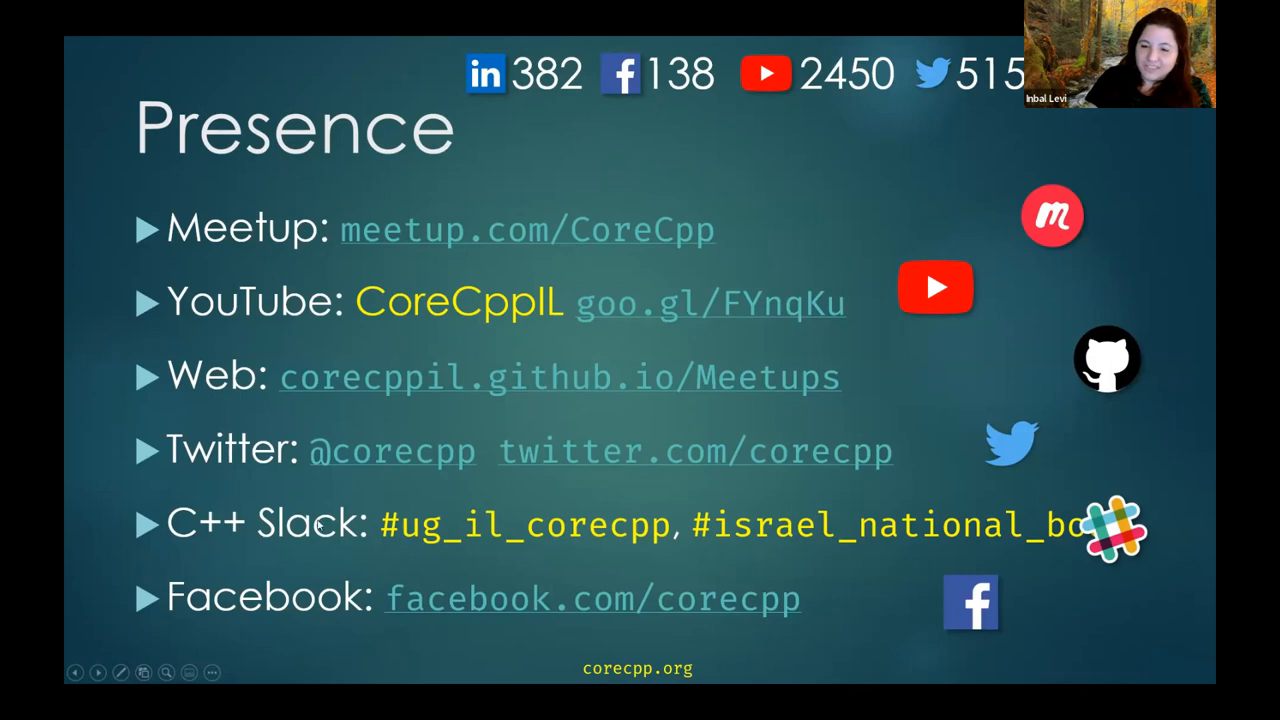
{"action": "mouse_move", "coordinate": [290, 542]}
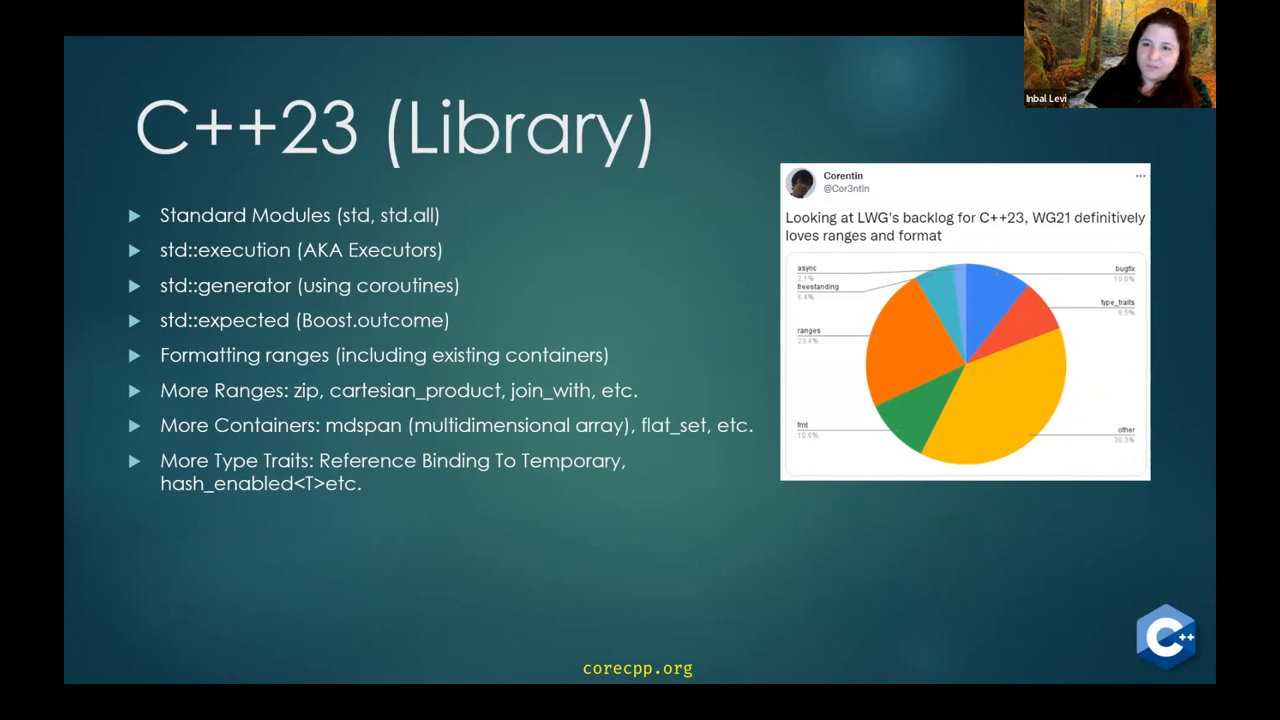
{"action": "mouse_move", "coordinate": [463, 237]}
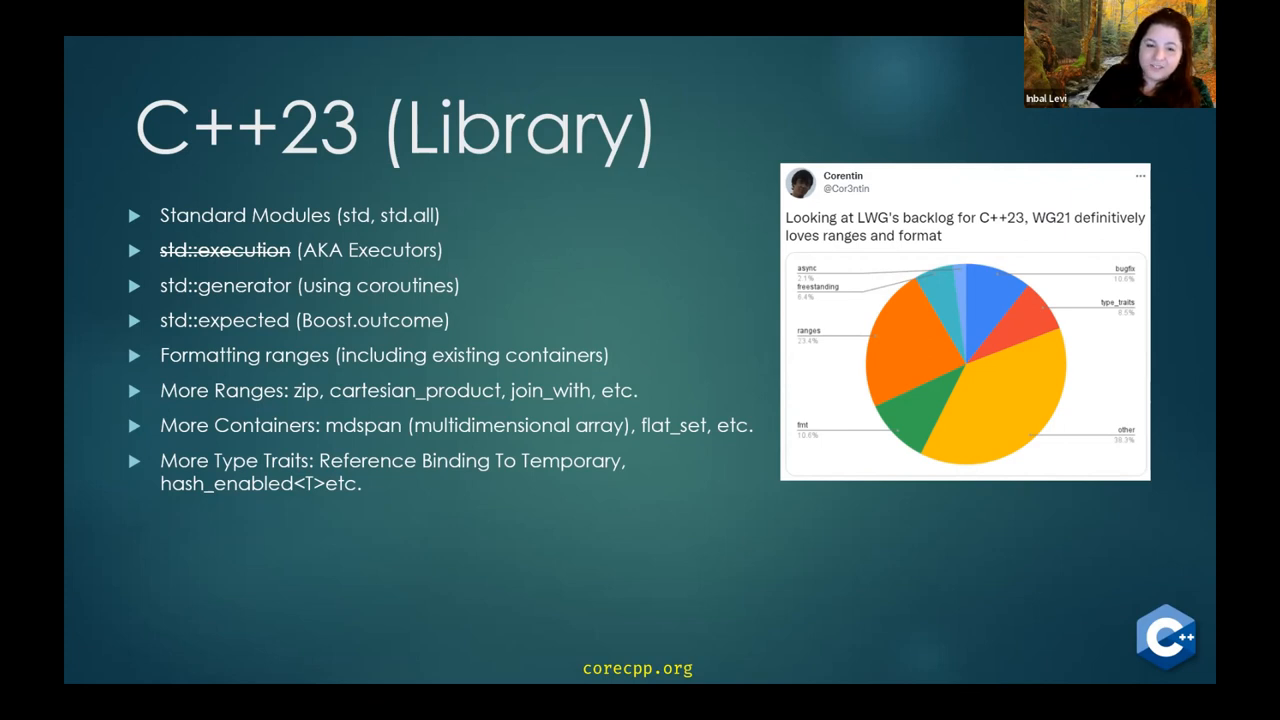
{"action": "mouse_move", "coordinate": [507, 280]}
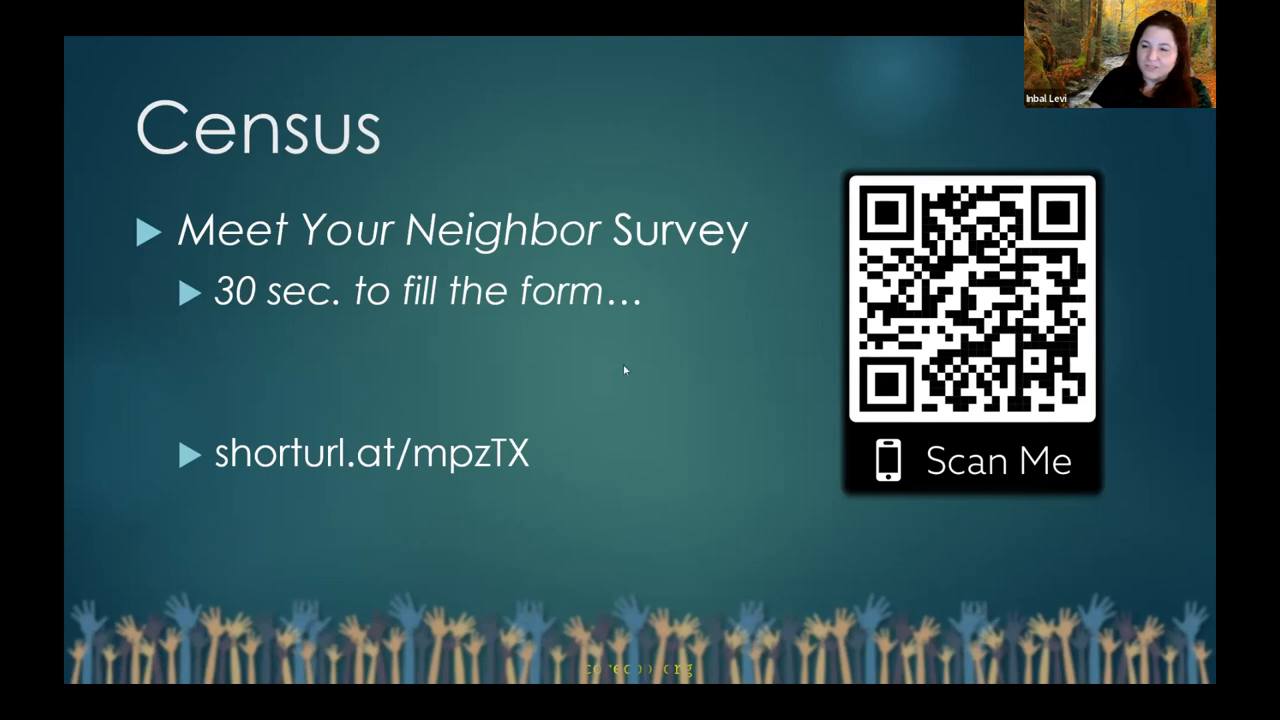
{"action": "mouse_move", "coordinate": [558, 378]}
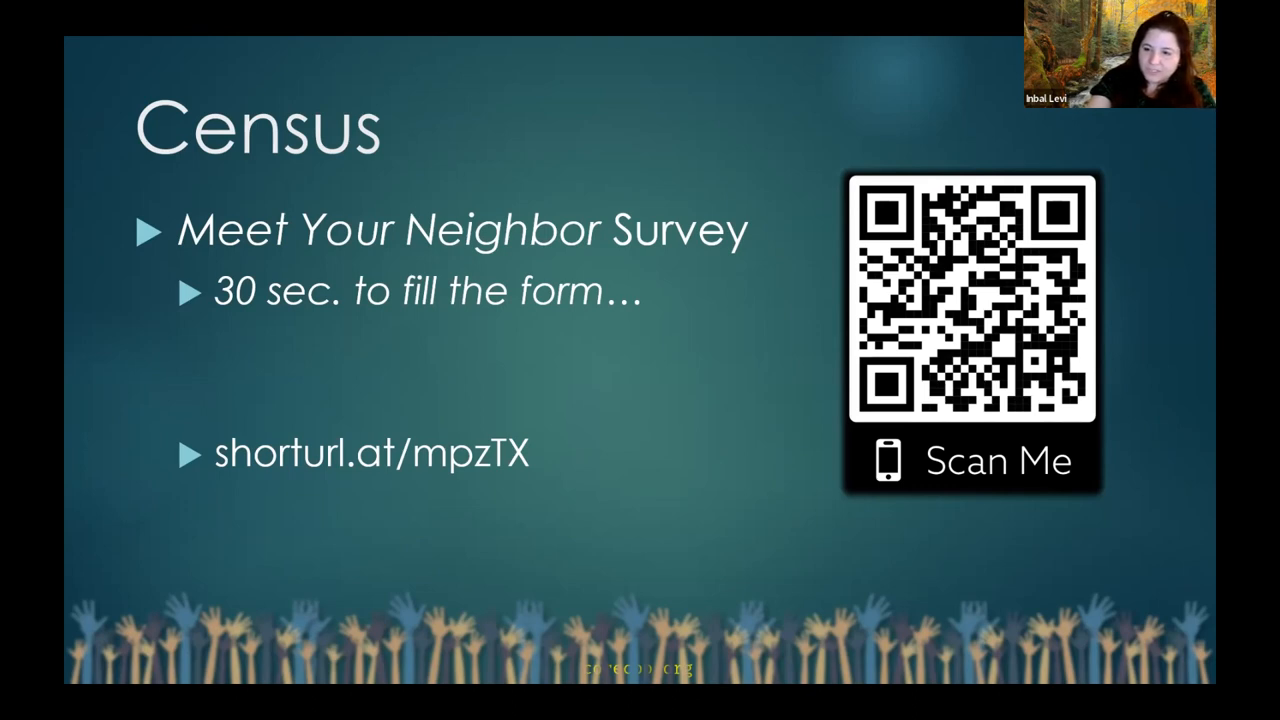
- Advance past the Census survey slide to the Cool C++ Tricks links slide
{"action": "key", "text": "Right"}
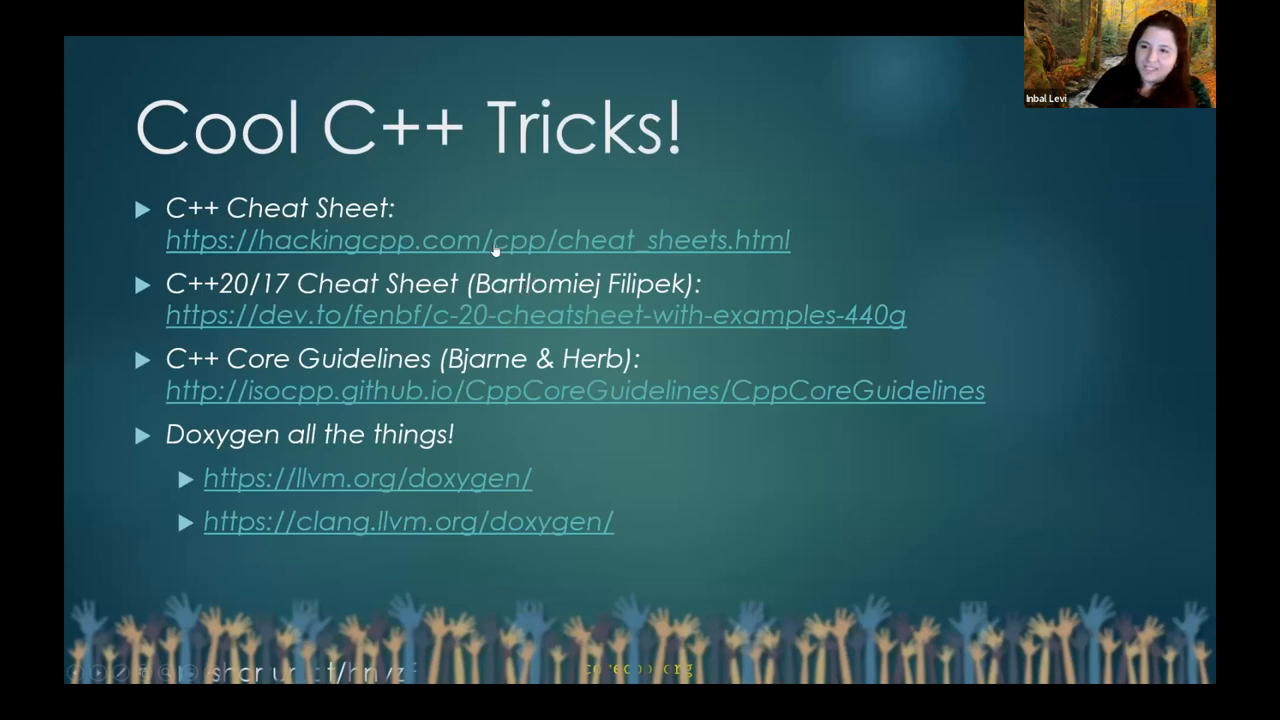
{"action": "mouse_move", "coordinate": [345, 297]}
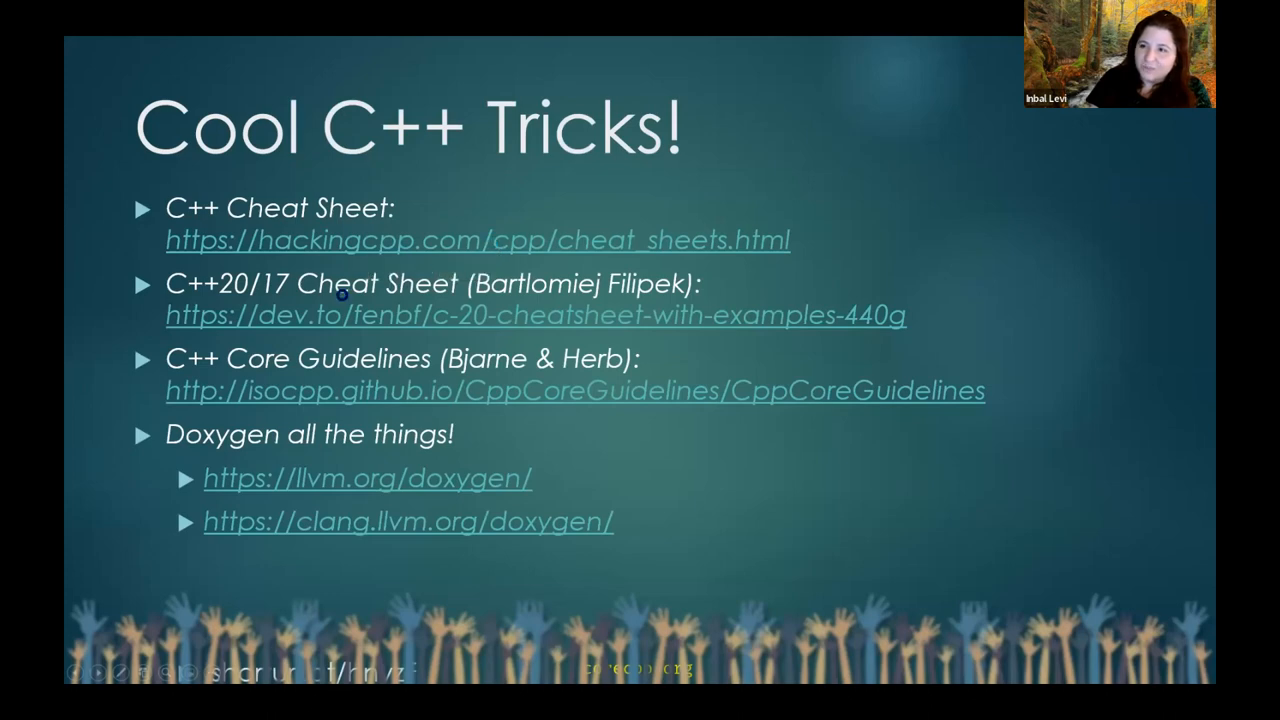
{"action": "mouse_move", "coordinate": [141, 237]}
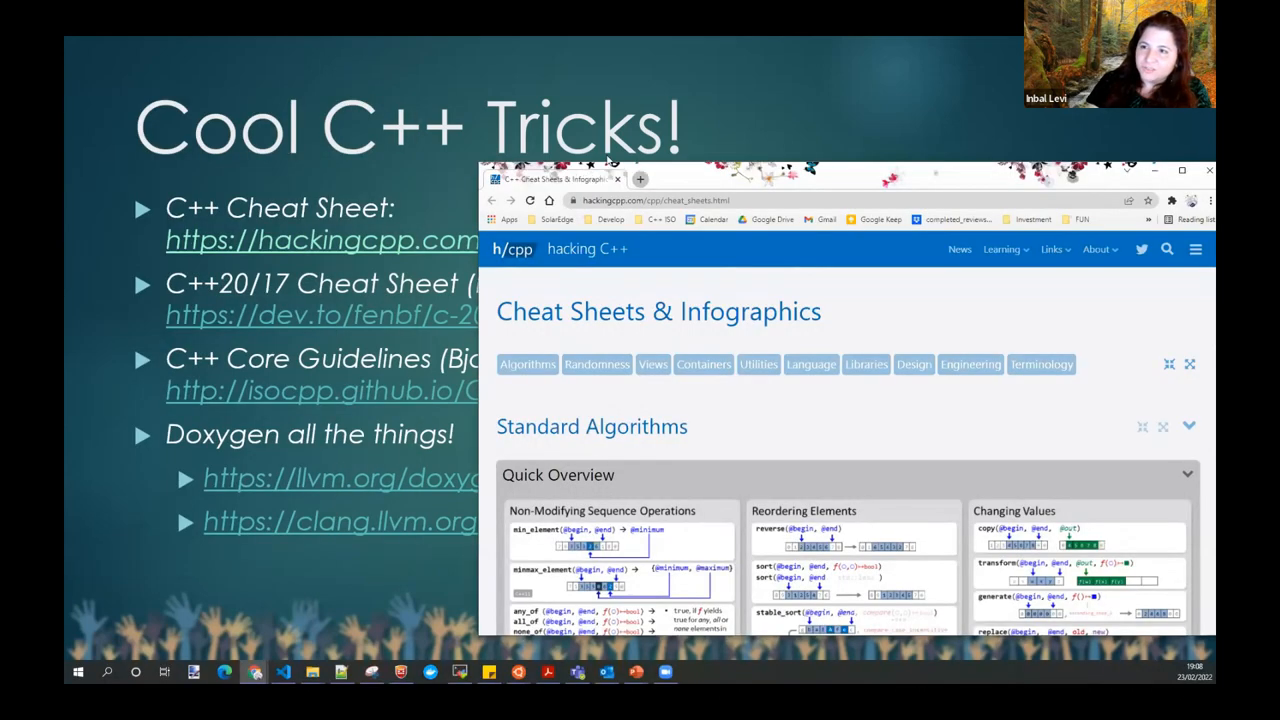
{"action": "left_click", "coordinate": [1176, 172]}
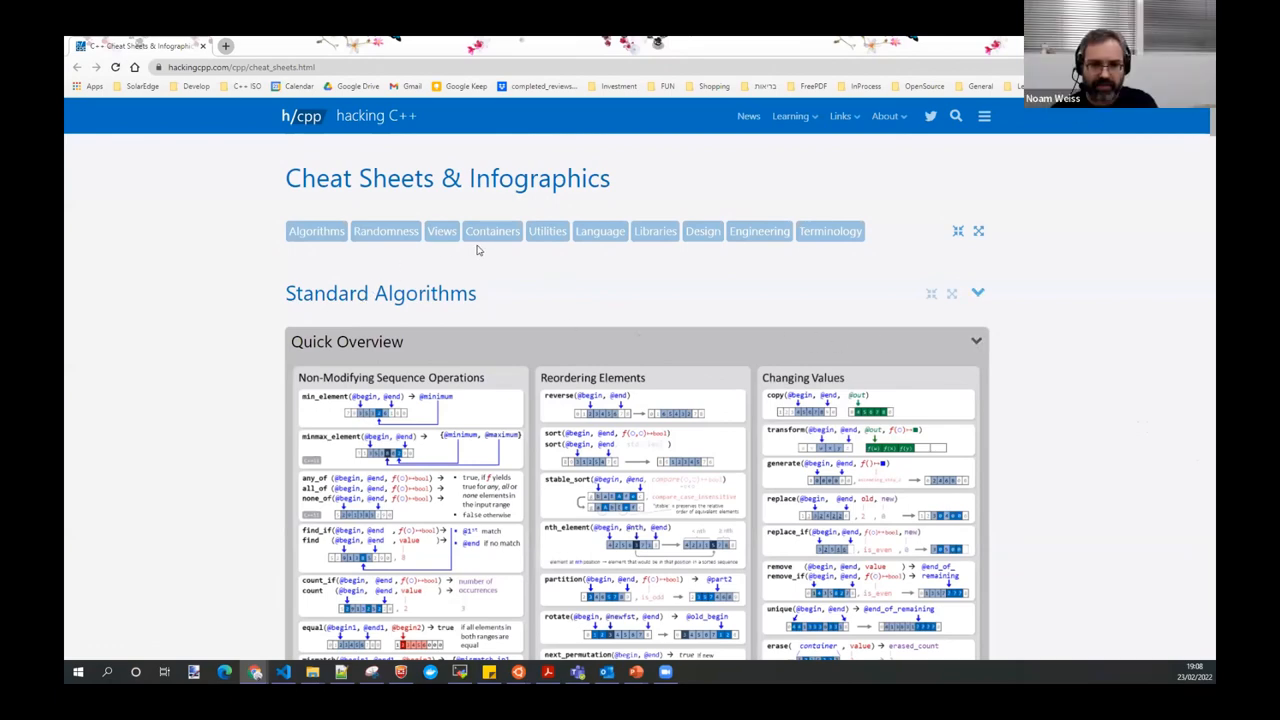
{"action": "scroll", "scroll_direction": "down", "scroll_amount": 3}
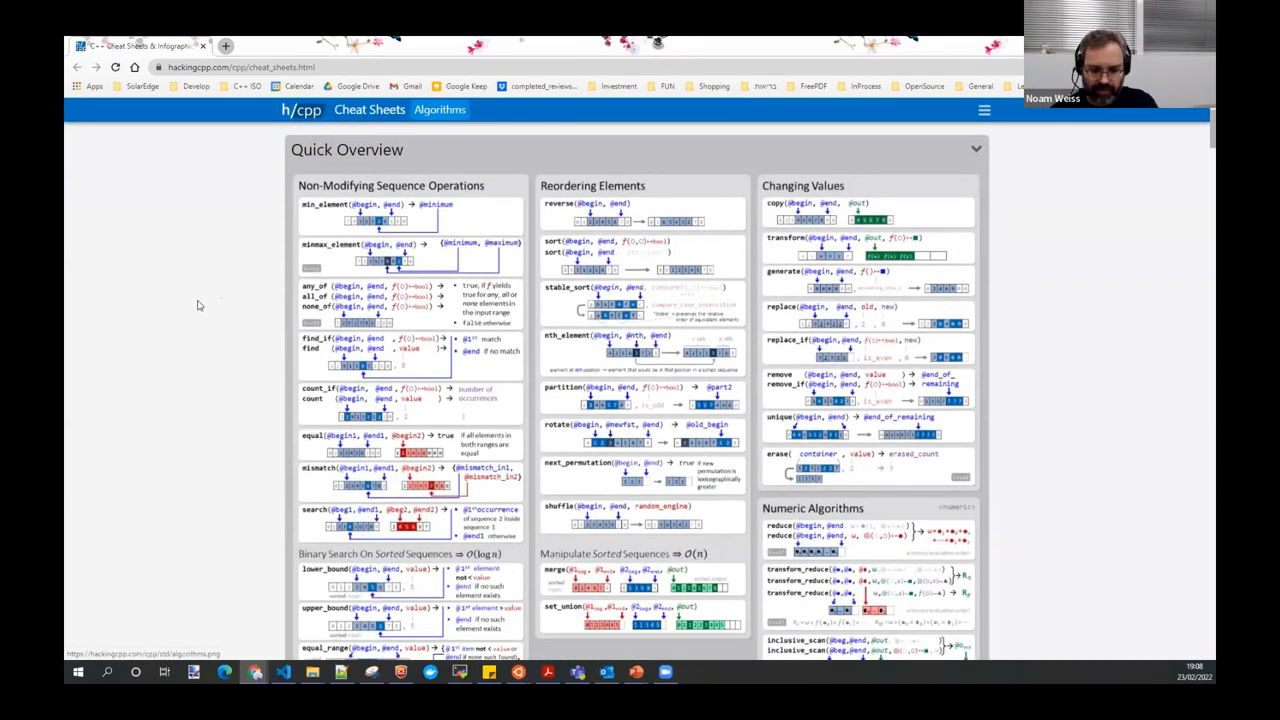
{"action": "scroll", "scroll_direction": "down", "scroll_amount": 3}
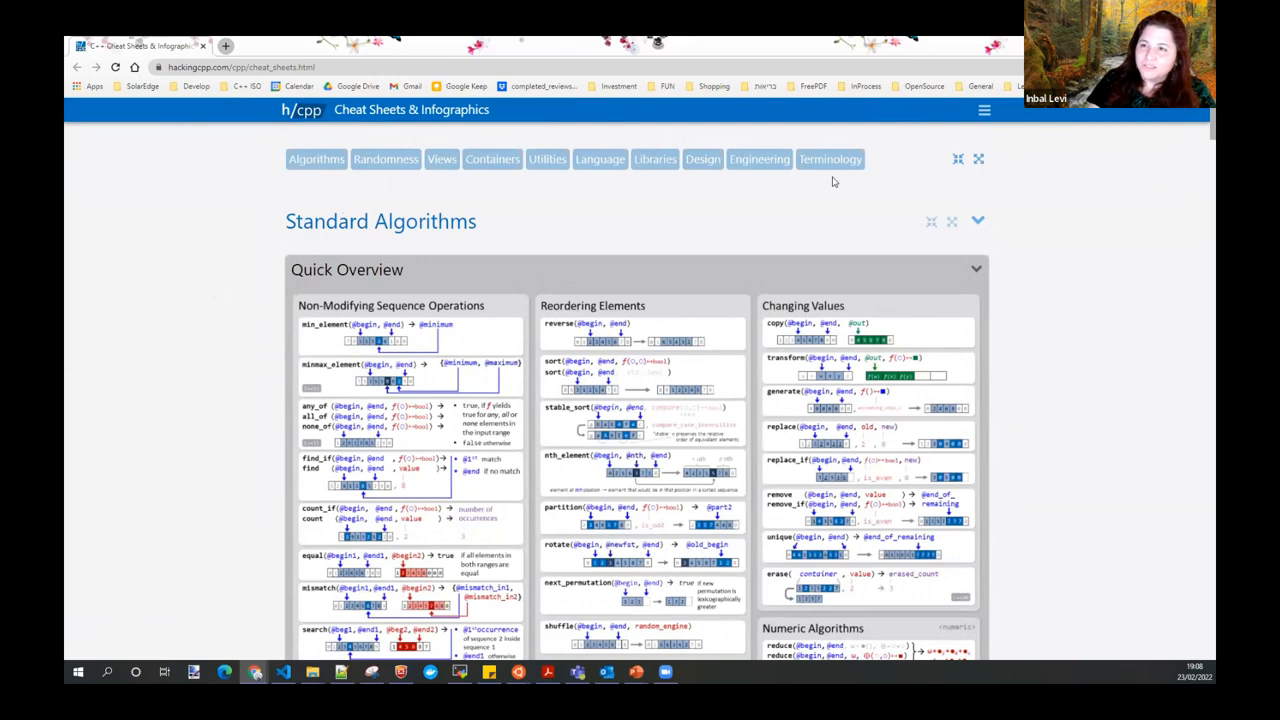
{"action": "left_click", "coordinate": [830, 159]}
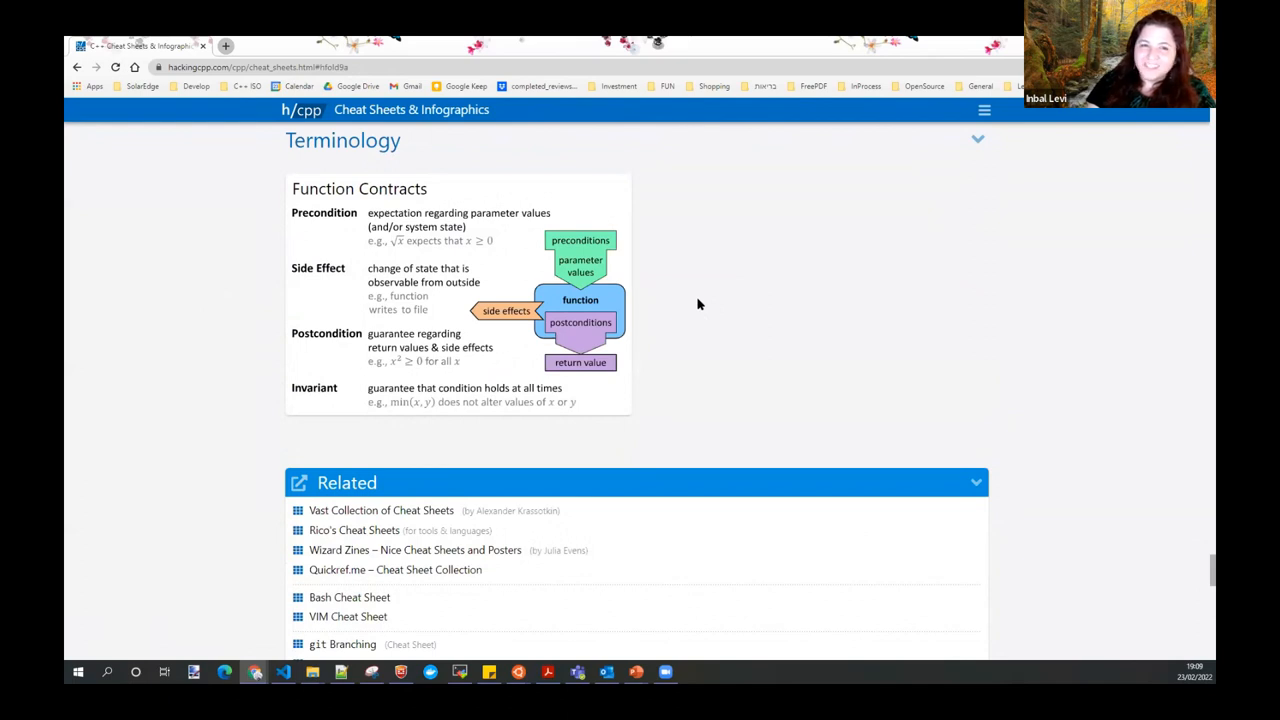
{"action": "mouse_move", "coordinate": [686, 330]}
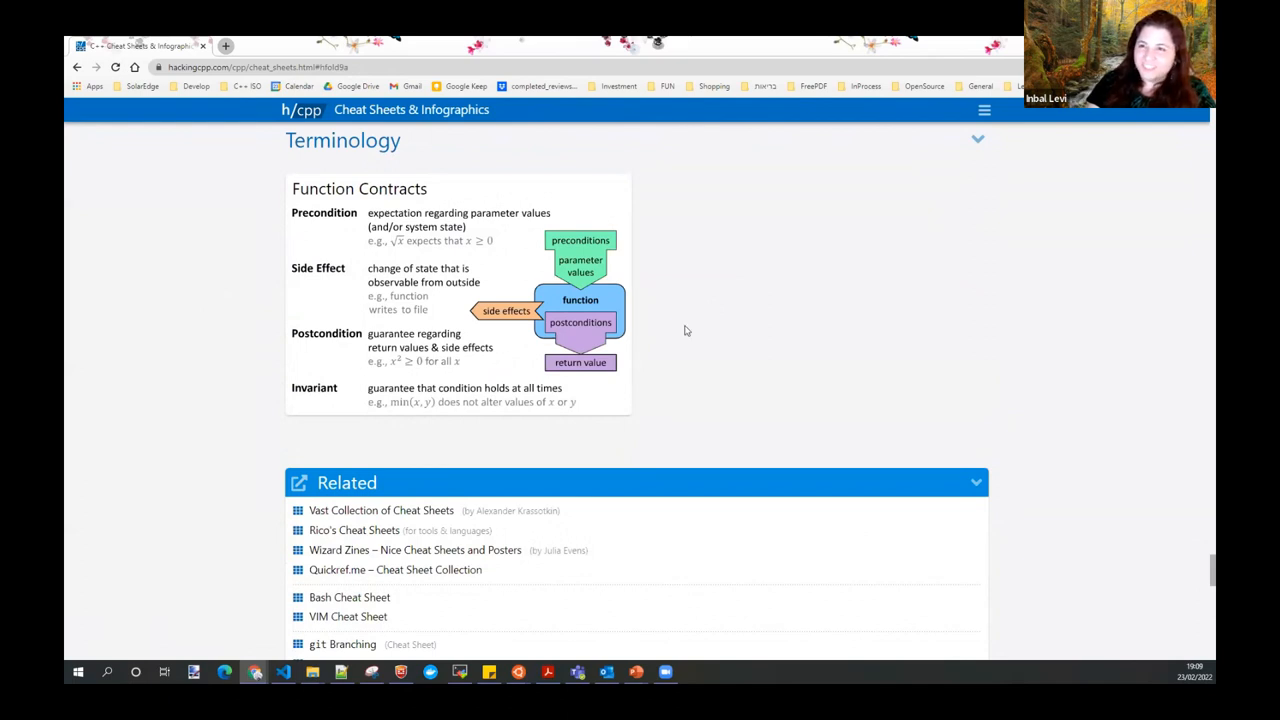
{"action": "scroll", "scroll_direction": "down", "scroll_amount": 3}
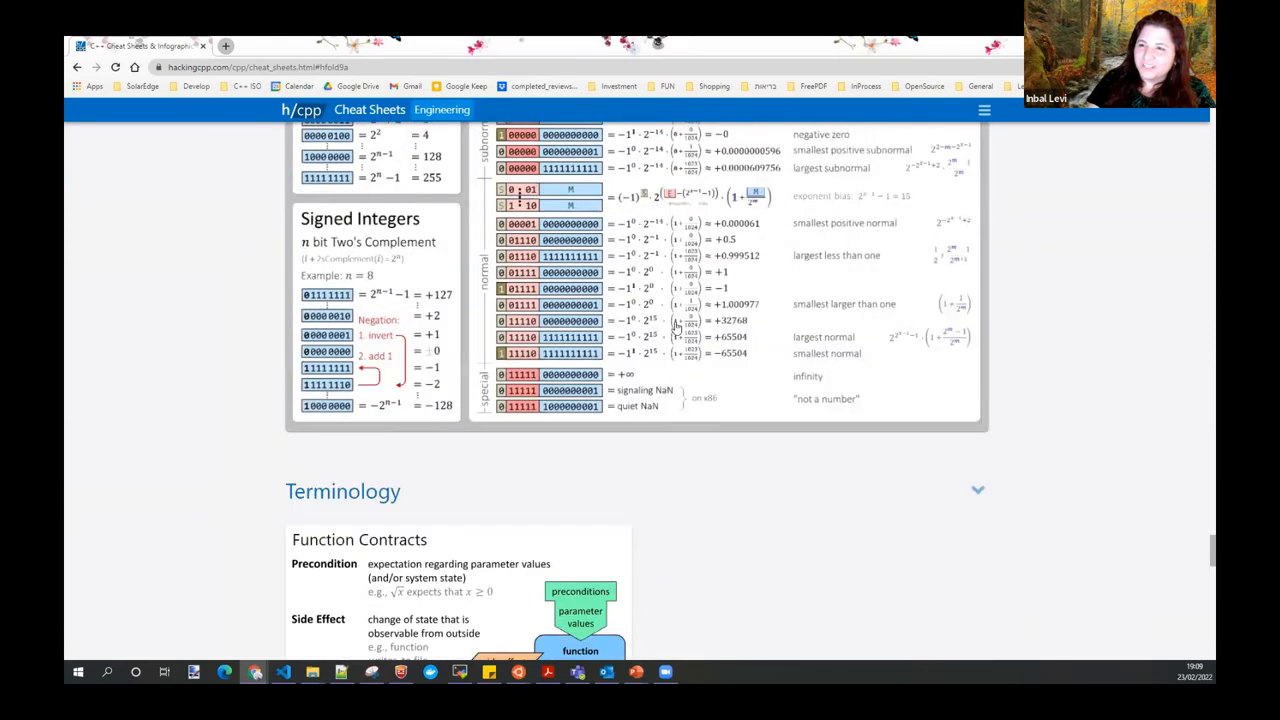
{"action": "scroll", "scroll_direction": "up", "scroll_amount": 3}
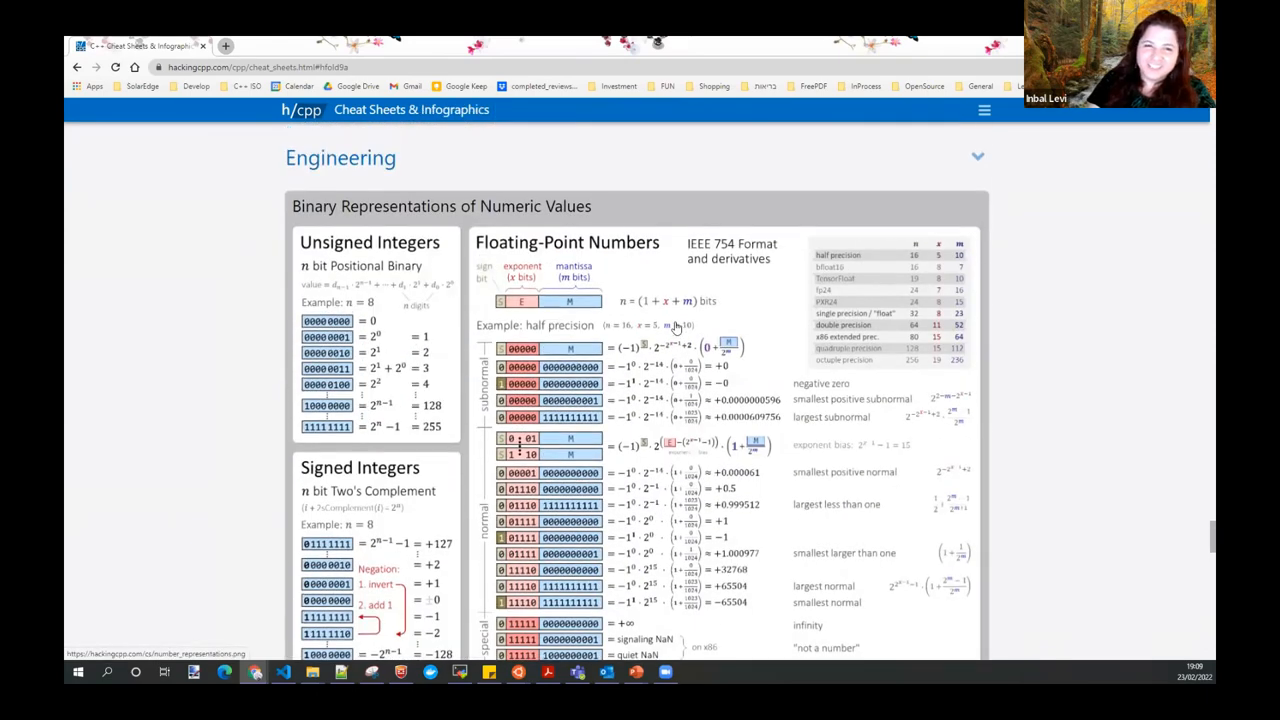
{"action": "mouse_move", "coordinate": [680, 313]}
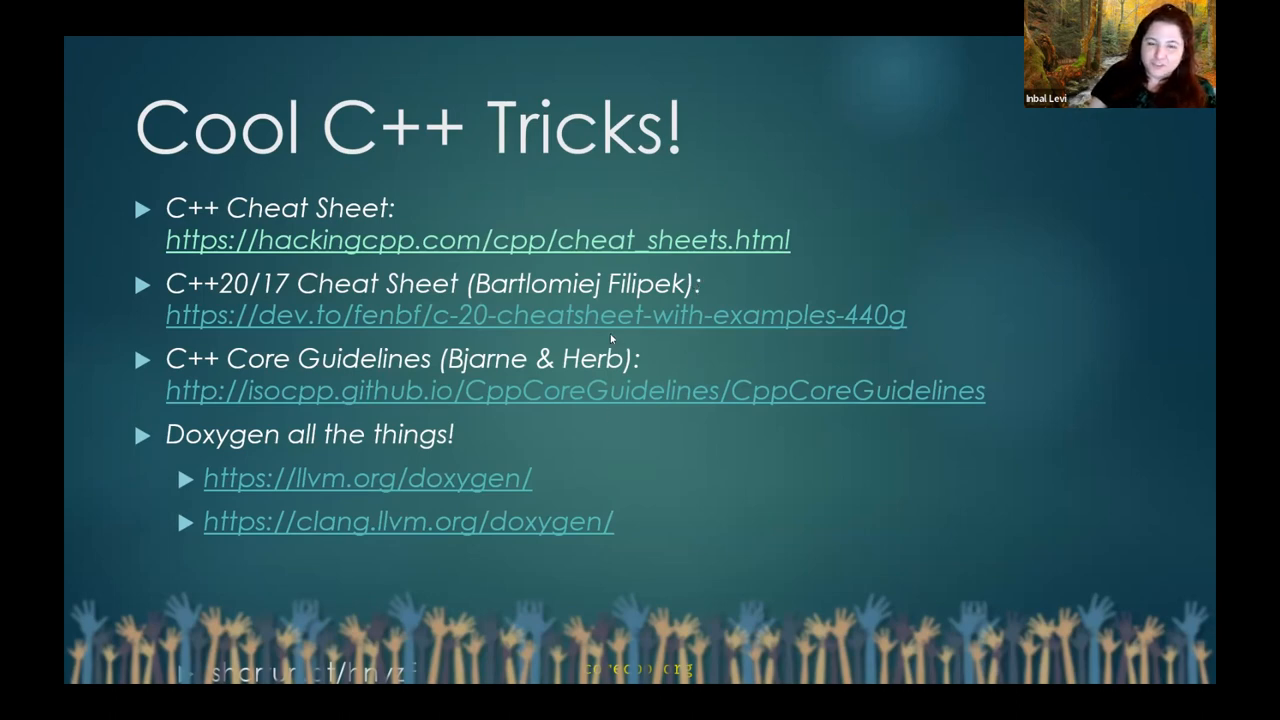
{"action": "mouse_move", "coordinate": [572, 327]}
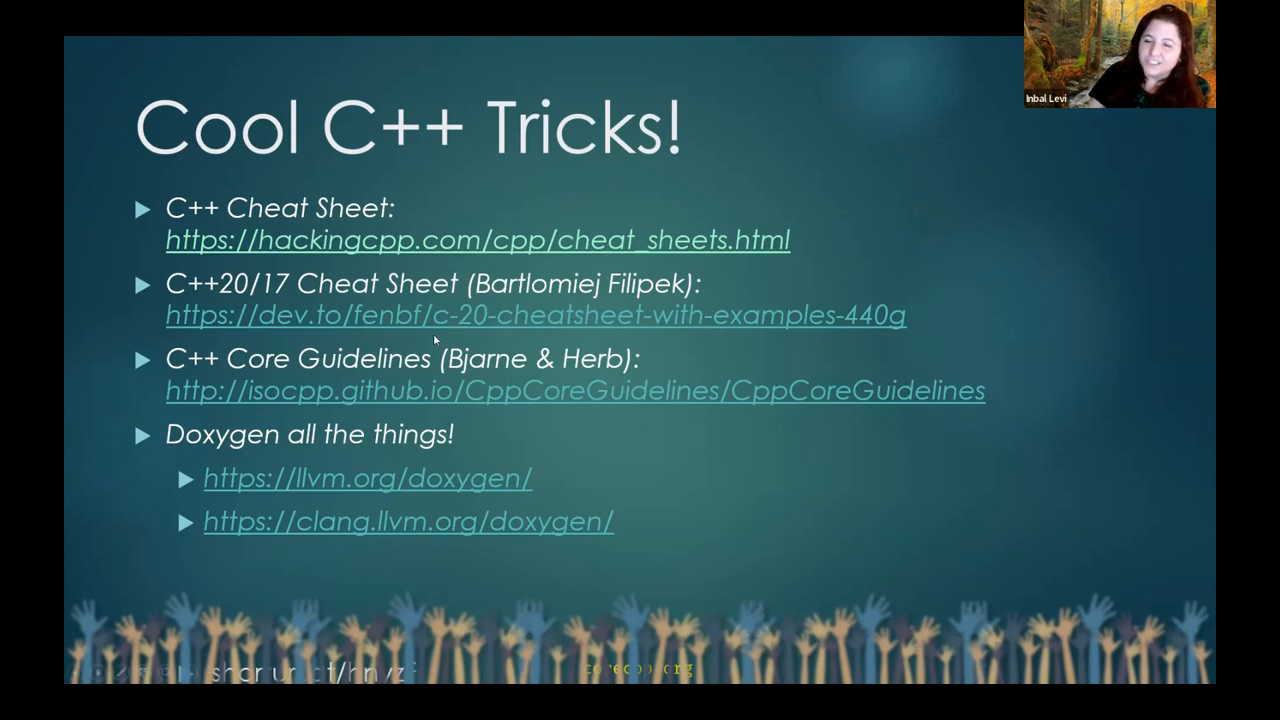
{"action": "mouse_move", "coordinate": [371, 357]}
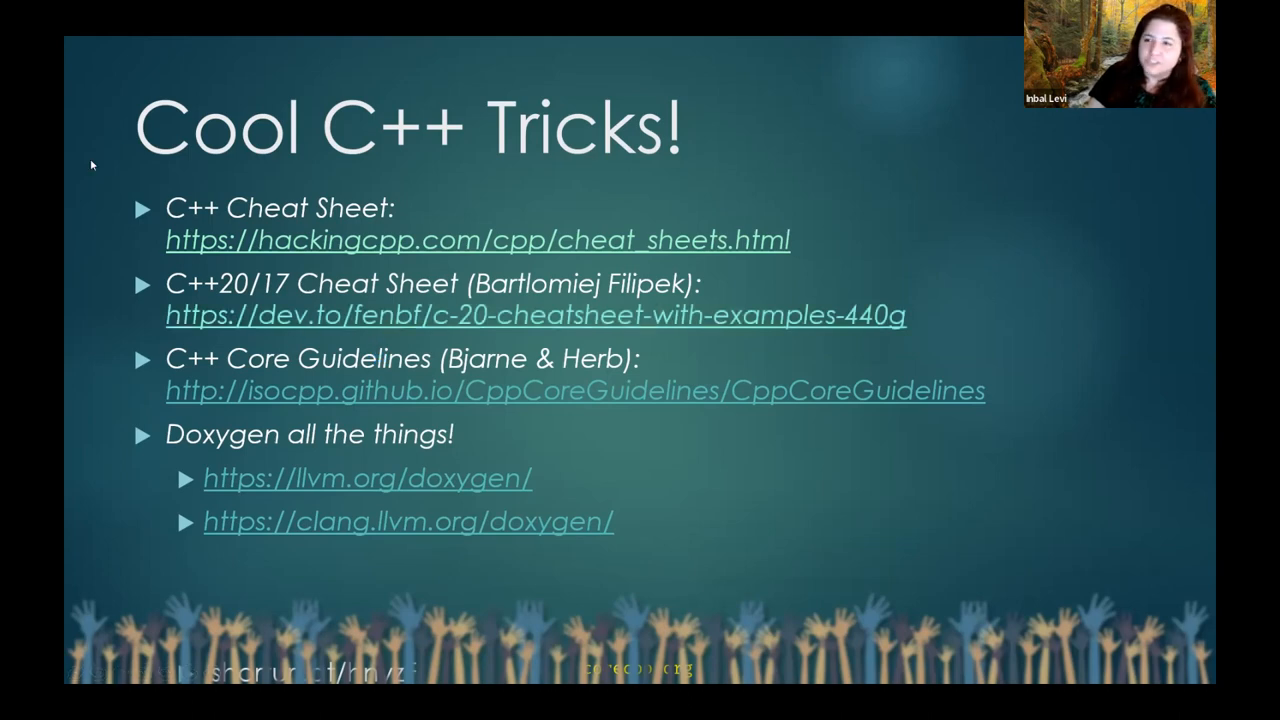
{"action": "left_click", "coordinate": [505, 314]}
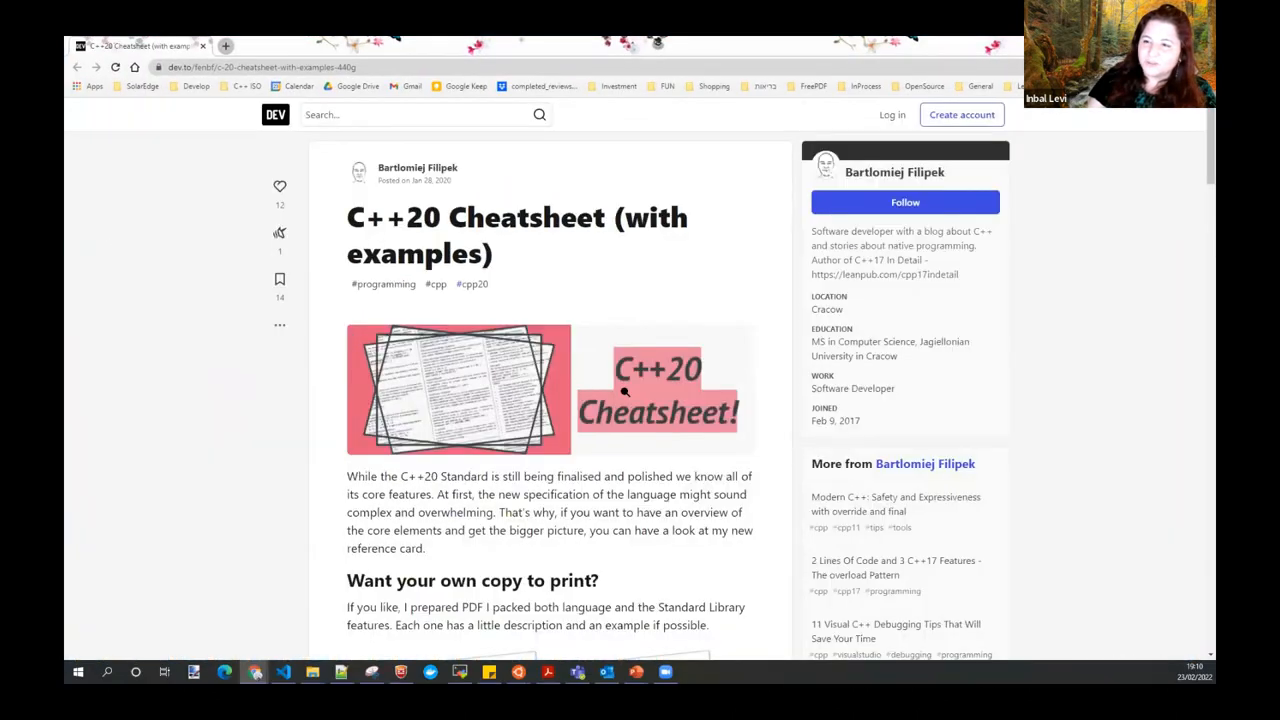
{"action": "scroll", "scroll_direction": "down", "scroll_amount": 3}
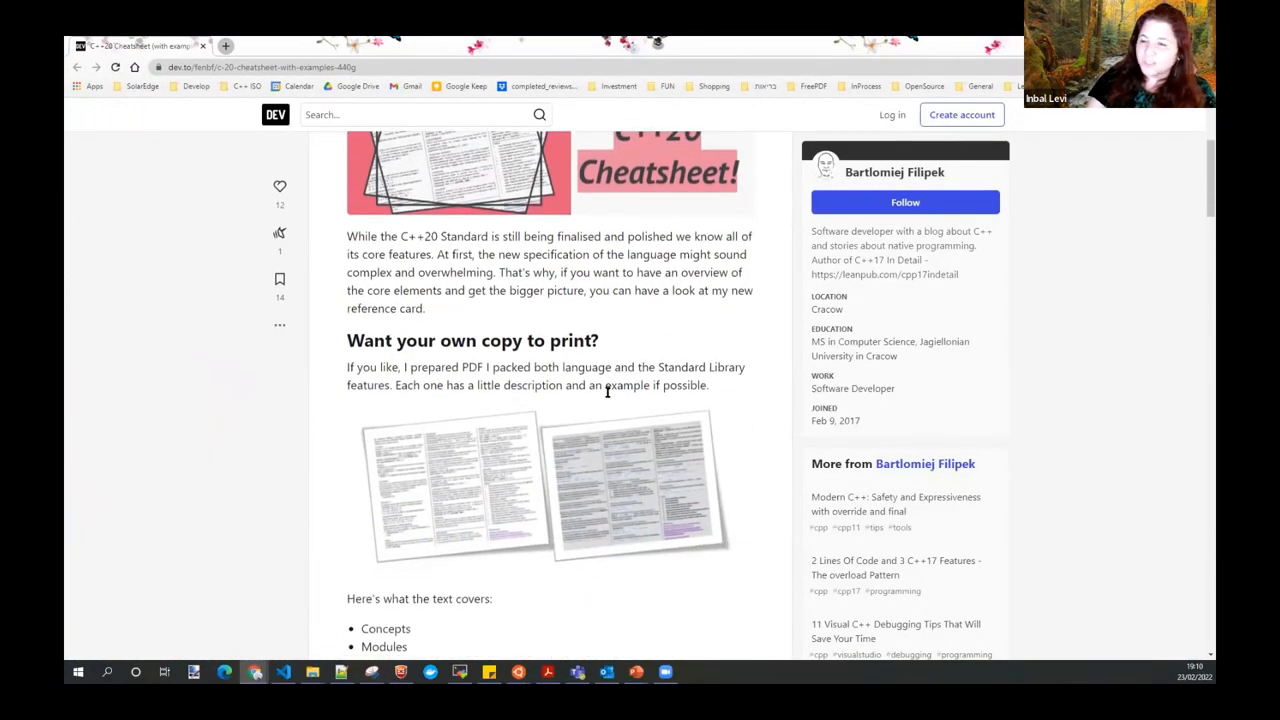
{"action": "scroll", "scroll_direction": "up", "scroll_amount": 3}
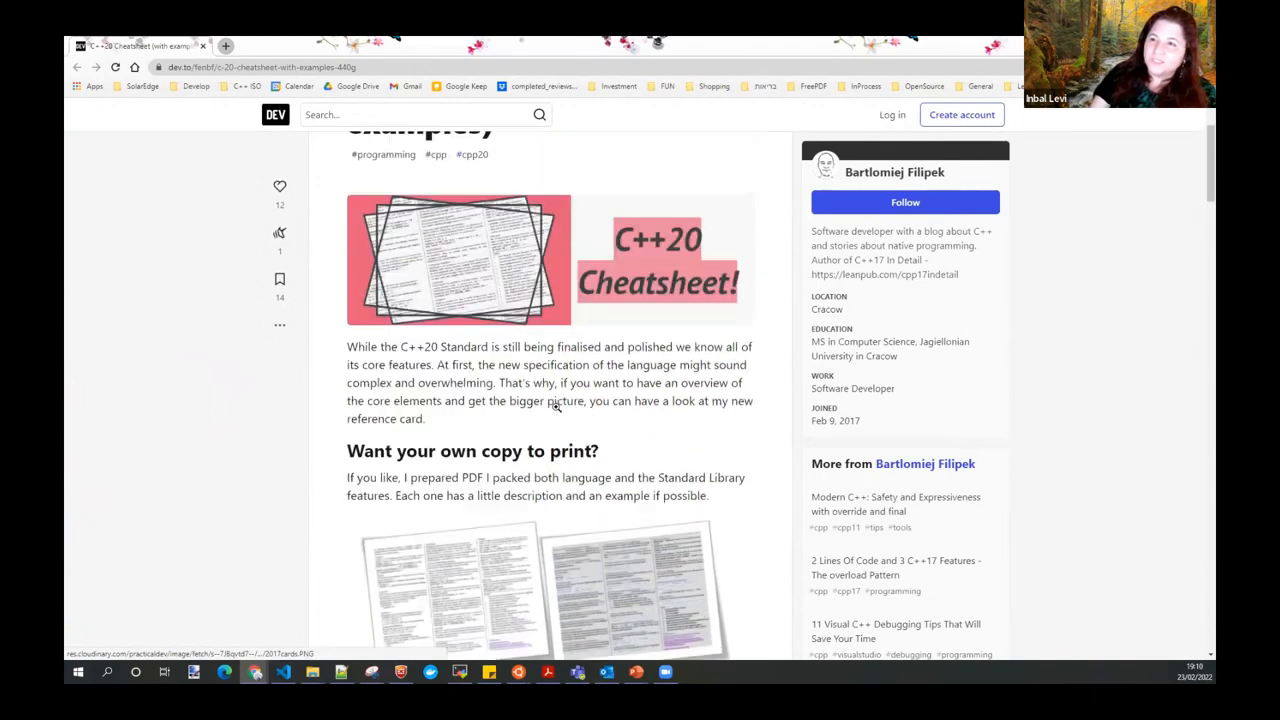
{"action": "scroll", "scroll_direction": "up", "scroll_amount": 3}
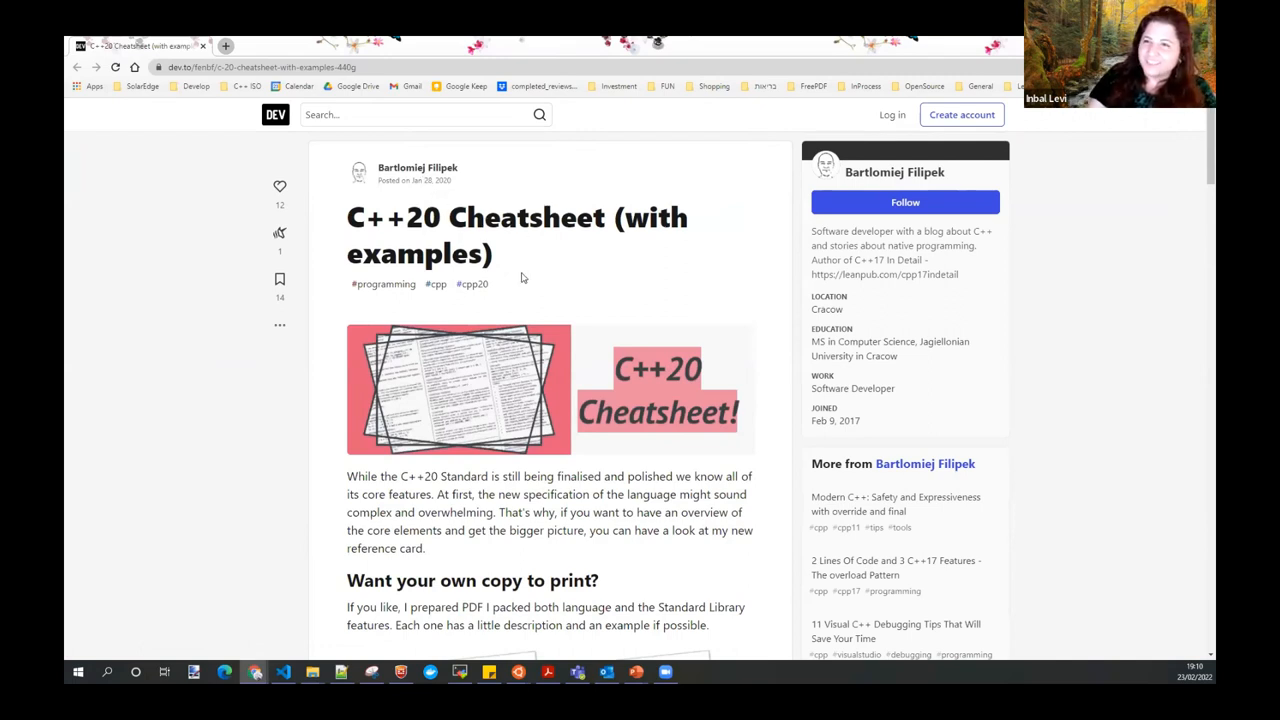
{"action": "scroll", "scroll_direction": "down", "scroll_amount": 3}
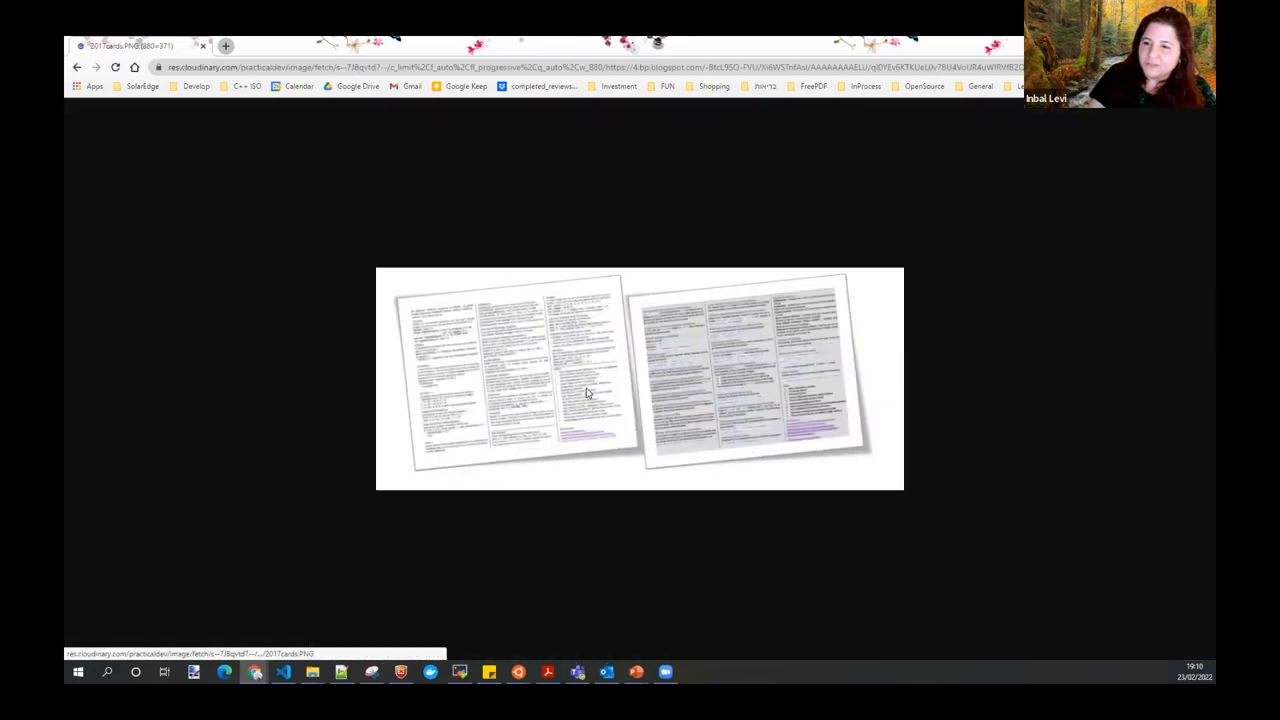
{"action": "mouse_move", "coordinate": [895, 187]}
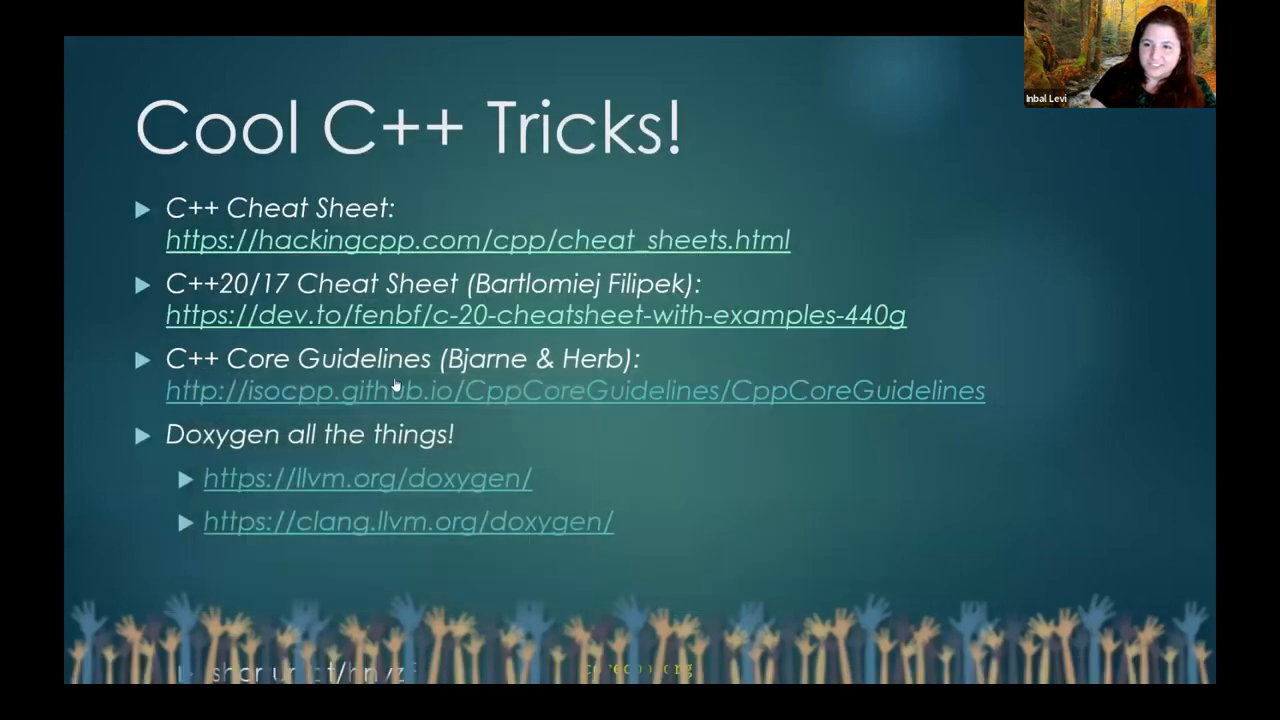
{"action": "mouse_move", "coordinate": [350, 407]}
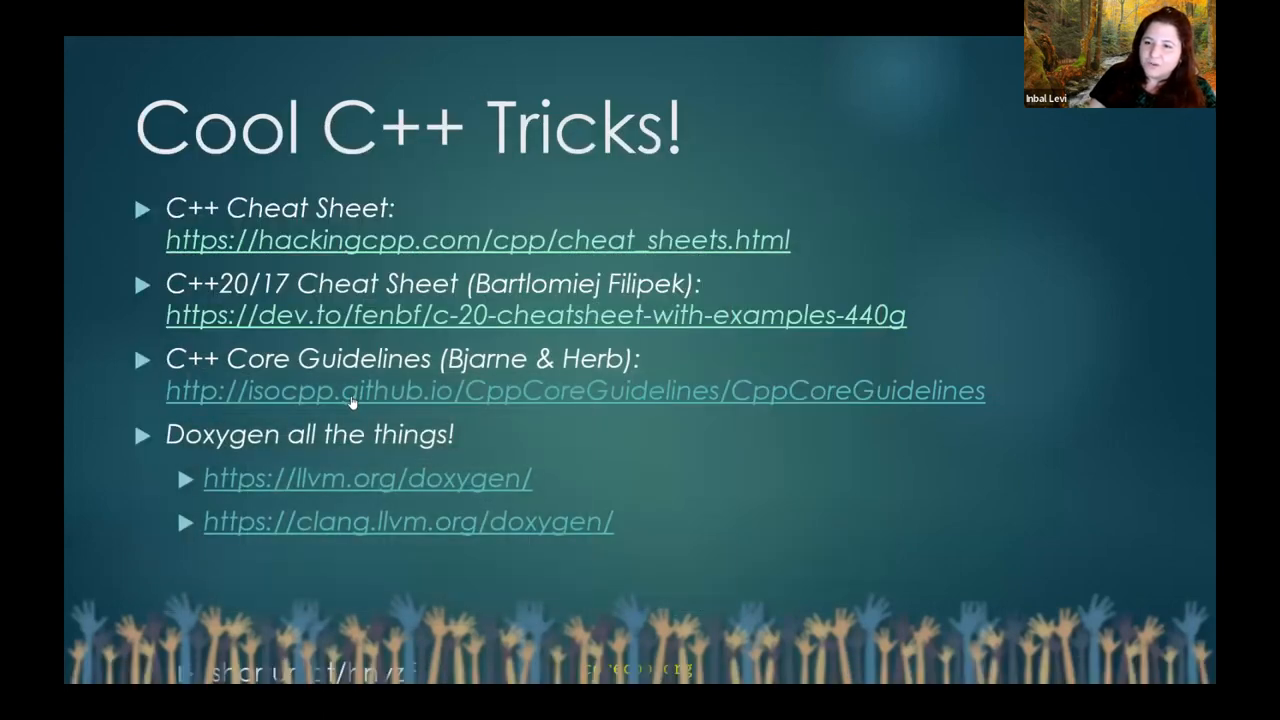
{"action": "mouse_move", "coordinate": [290, 434]}
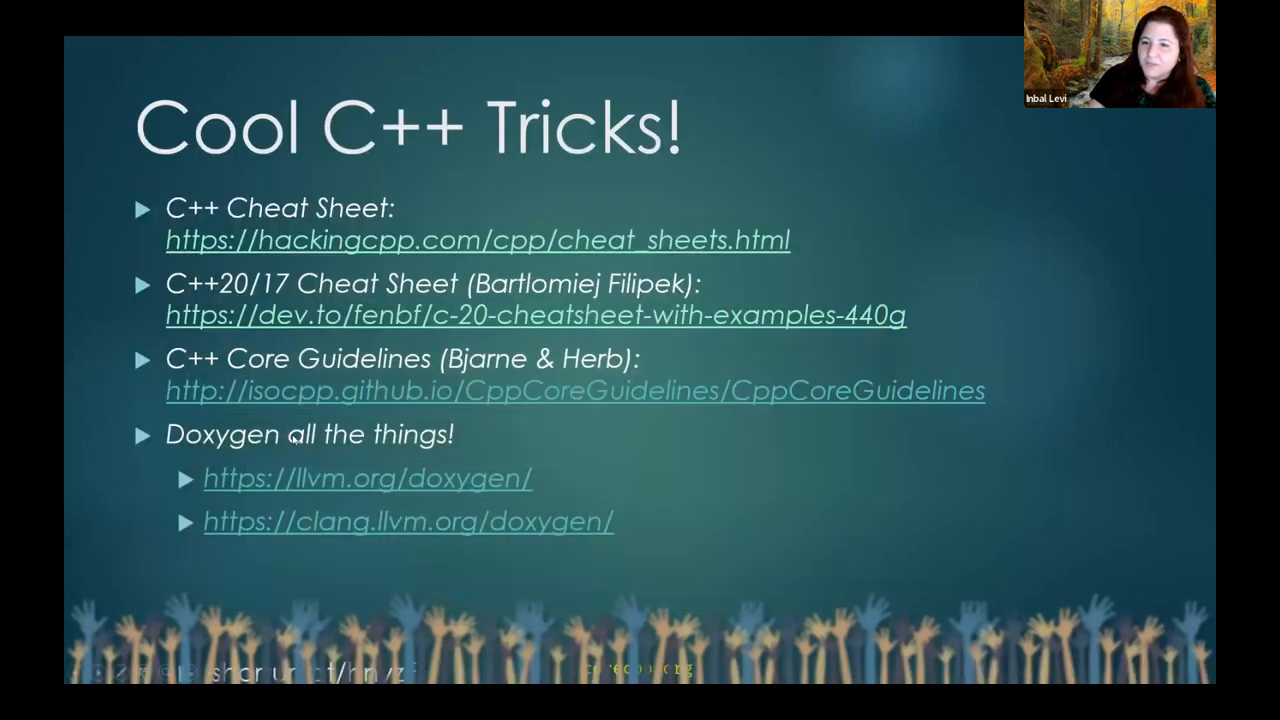
{"action": "mouse_move", "coordinate": [315, 427]}
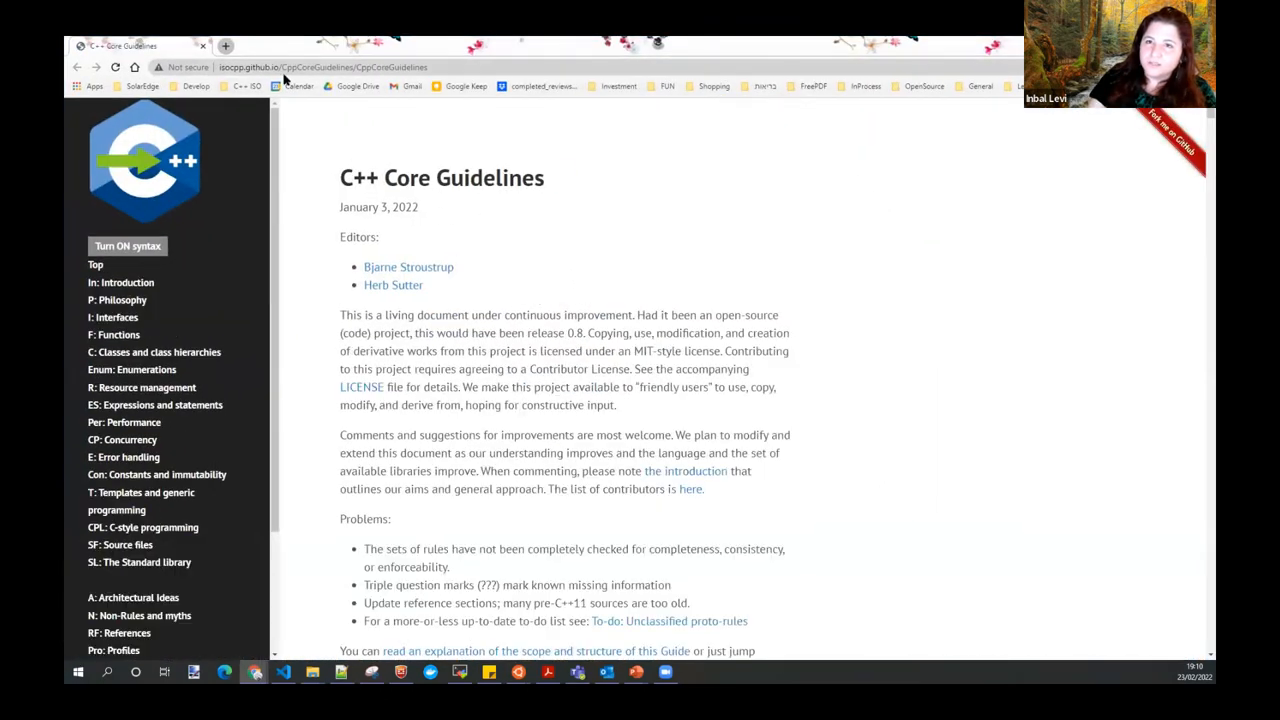
{"action": "mouse_move", "coordinate": [466, 90]}
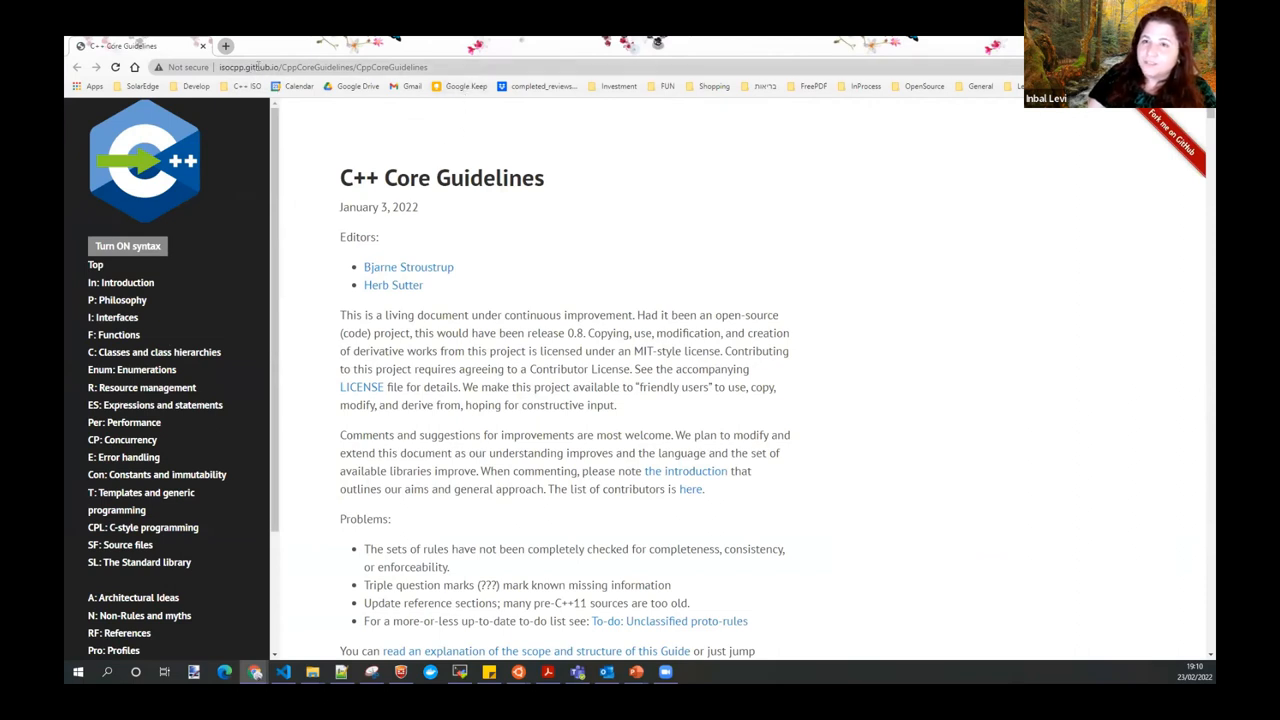
{"action": "mouse_move", "coordinate": [531, 212]}
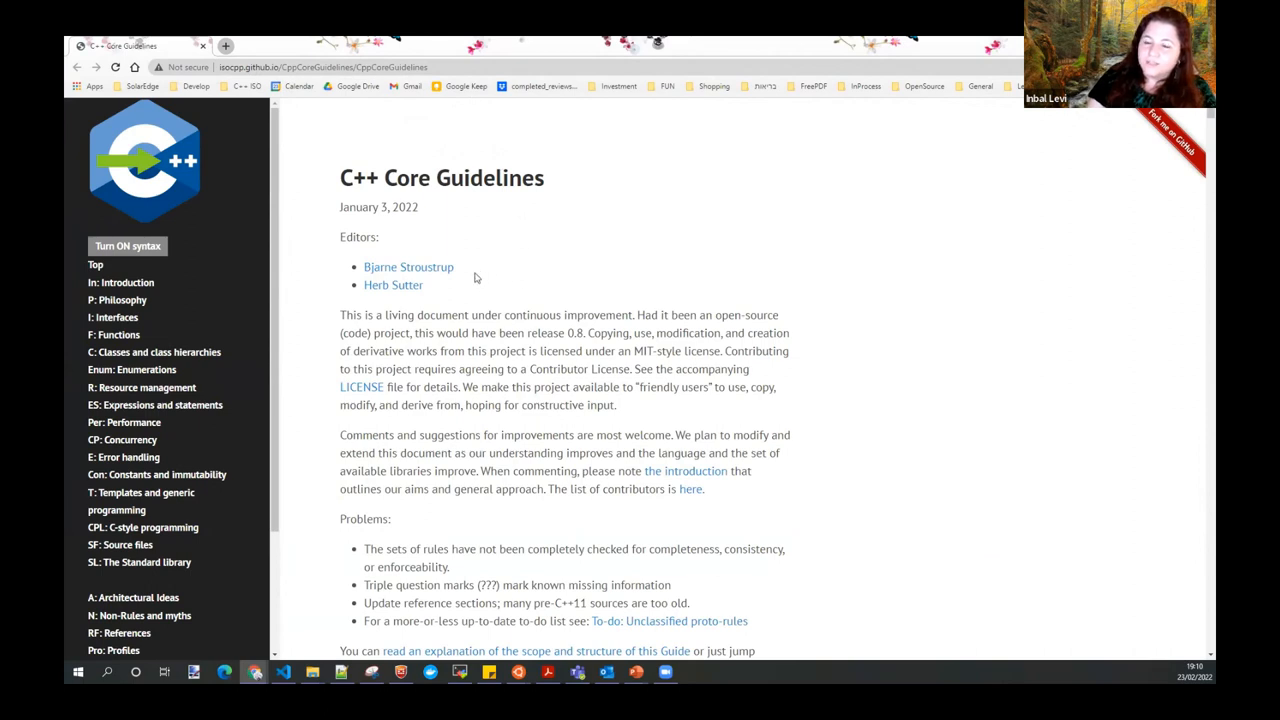
{"action": "mouse_move", "coordinate": [493, 308]}
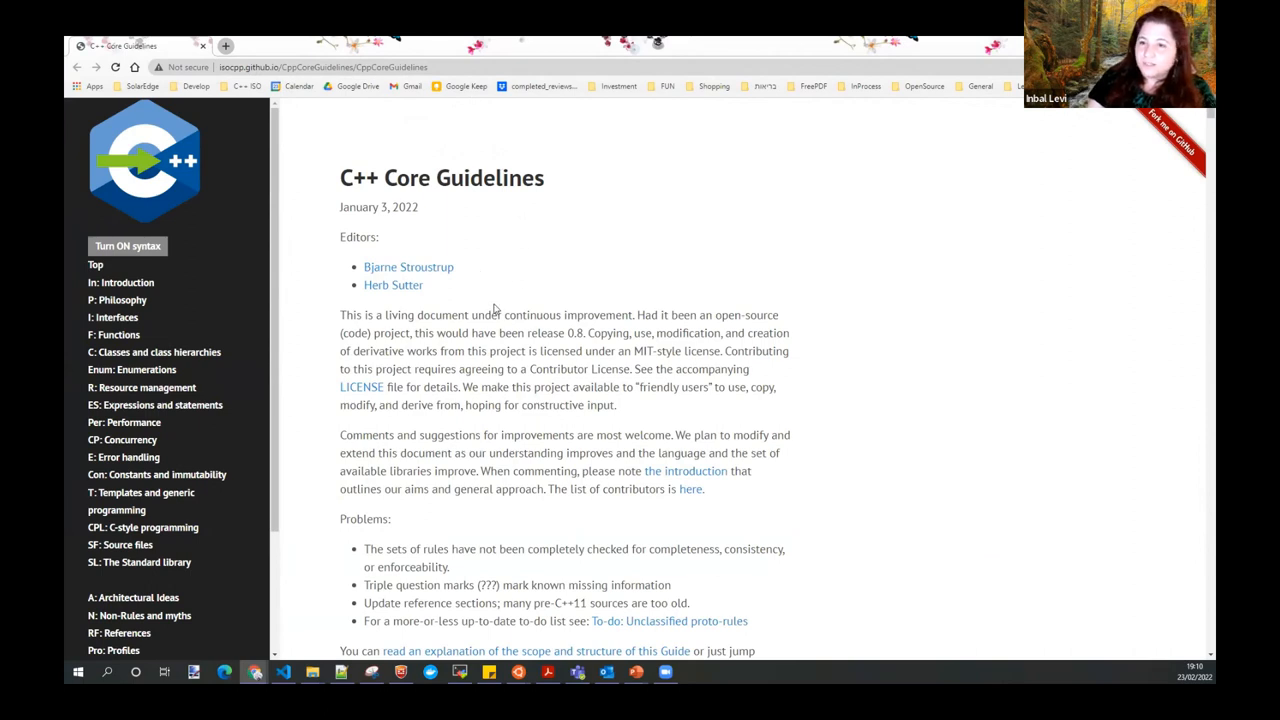
{"action": "scroll", "scroll_direction": "down", "scroll_amount": 3}
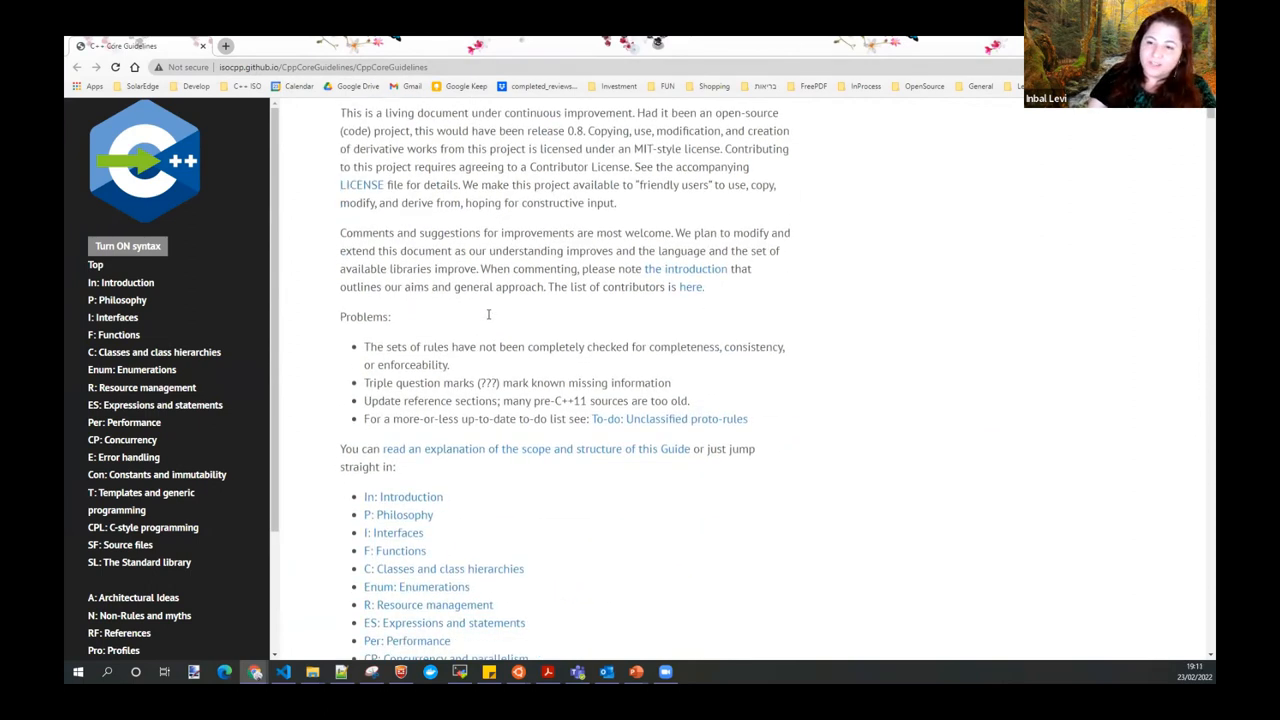
{"action": "scroll", "scroll_direction": "down", "scroll_amount": 3}
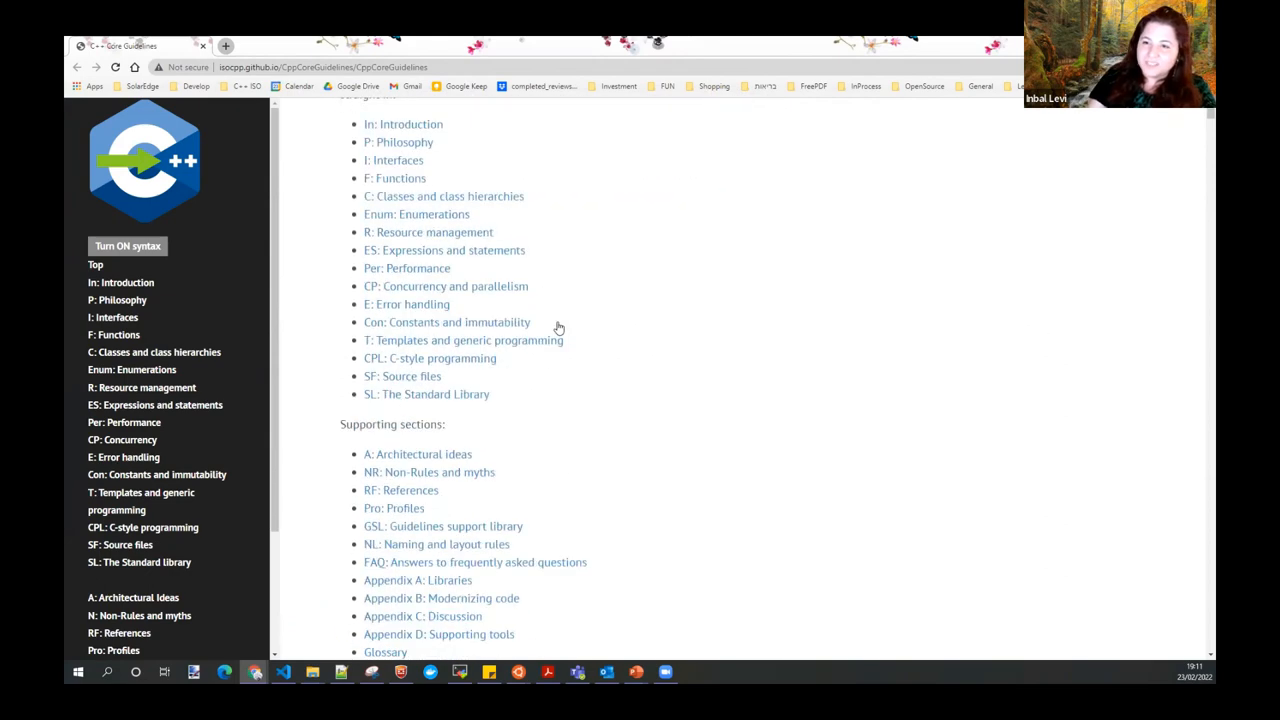
{"action": "scroll", "scroll_direction": "down", "scroll_amount": 3}
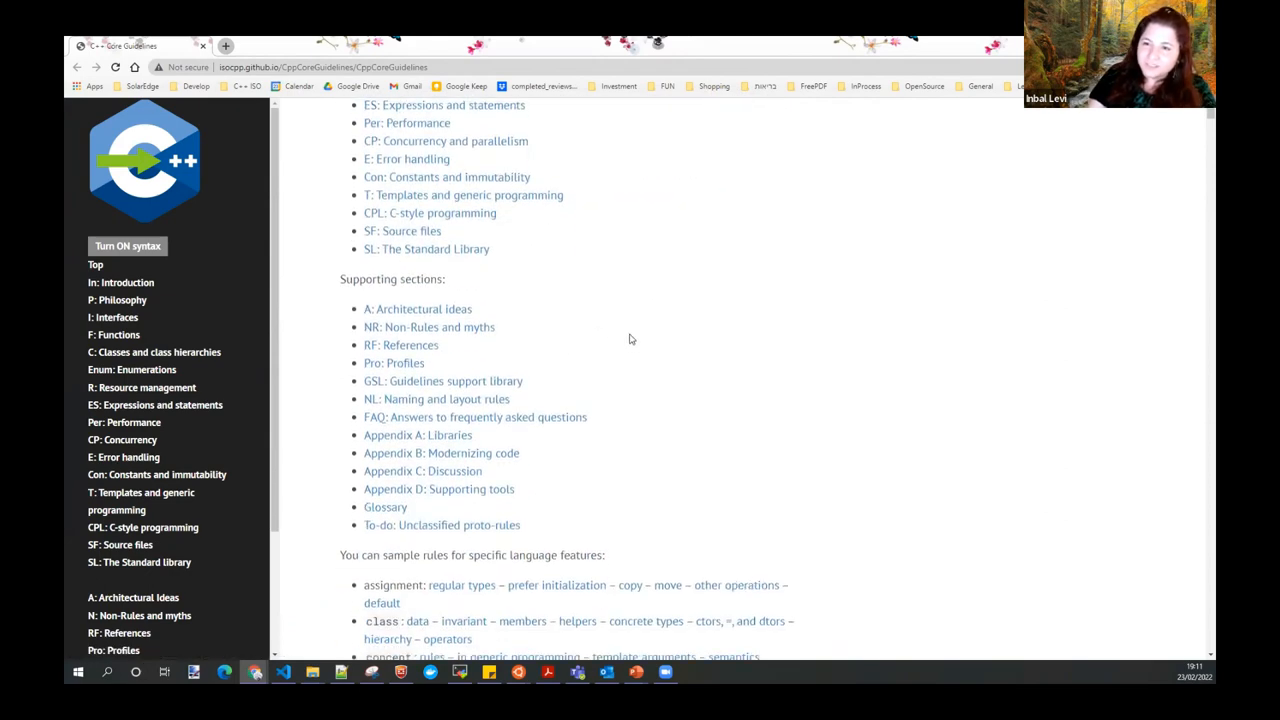
{"action": "scroll", "scroll_direction": "down", "scroll_amount": 3}
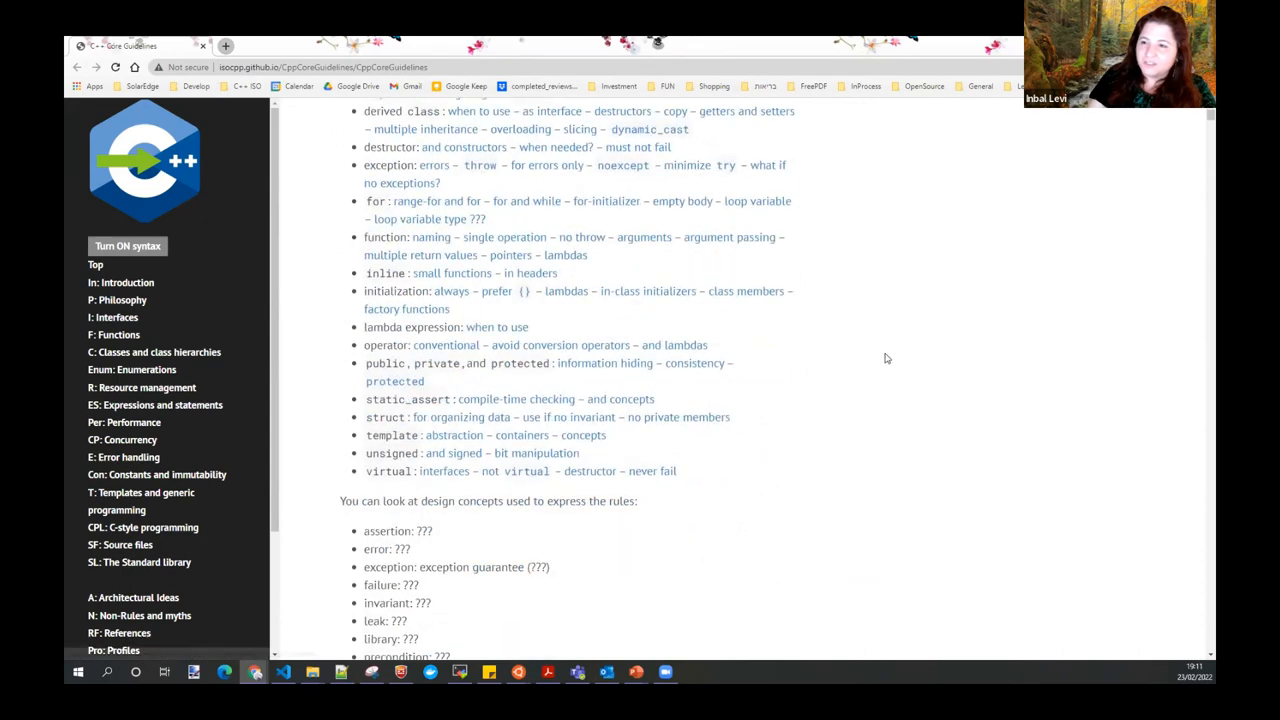
{"action": "scroll", "scroll_direction": "down", "scroll_amount": 3}
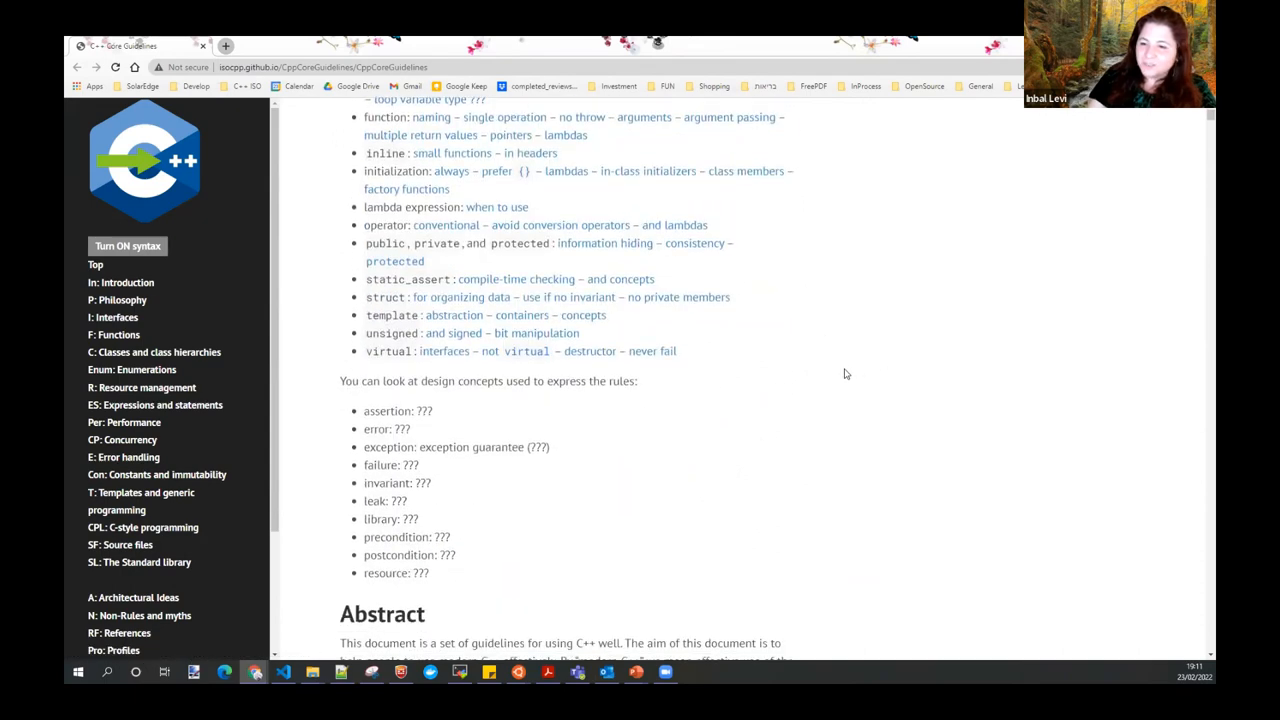
{"action": "scroll", "scroll_direction": "down", "scroll_amount": 3}
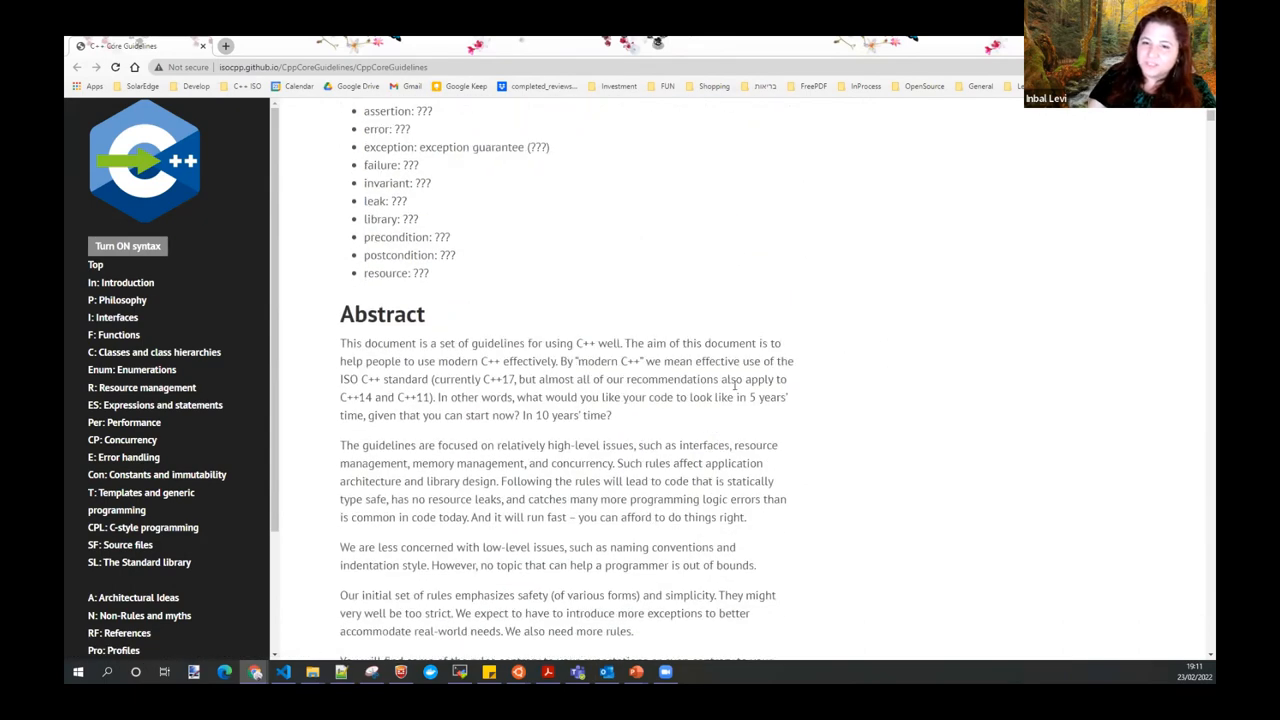
{"action": "scroll", "scroll_direction": "down", "scroll_amount": 3}
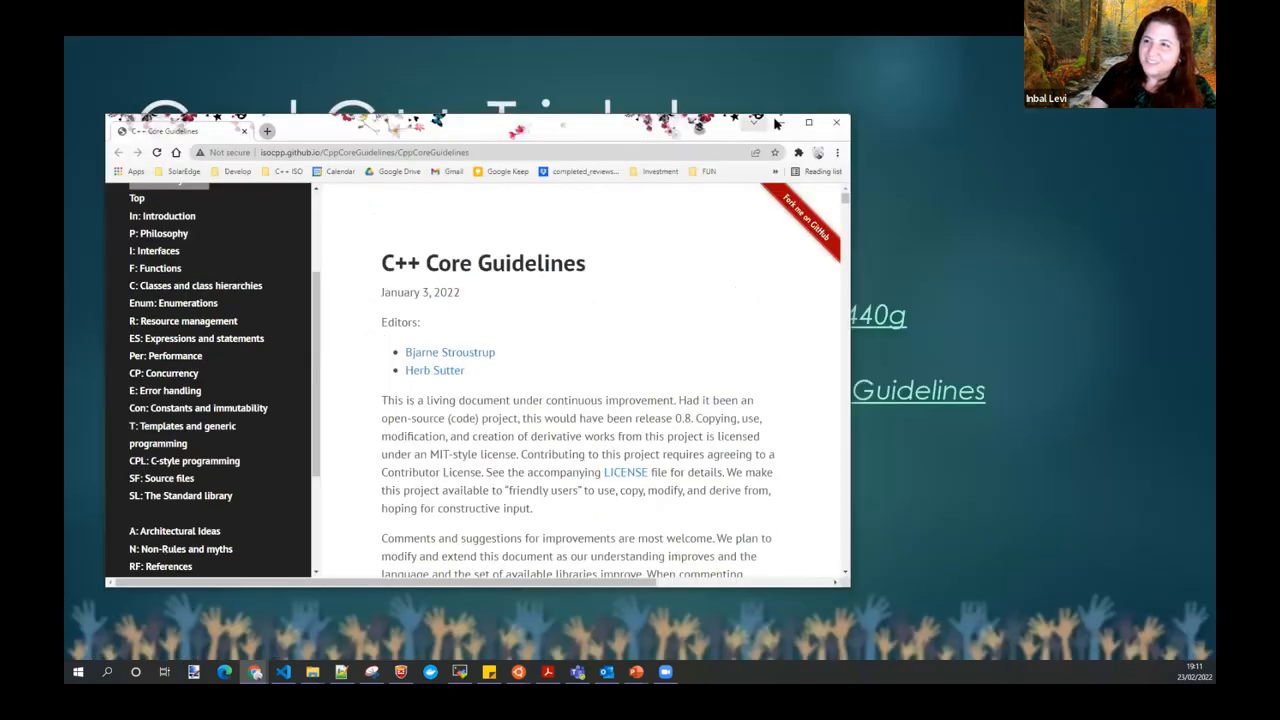
{"action": "mouse_move", "coordinate": [780, 123]}
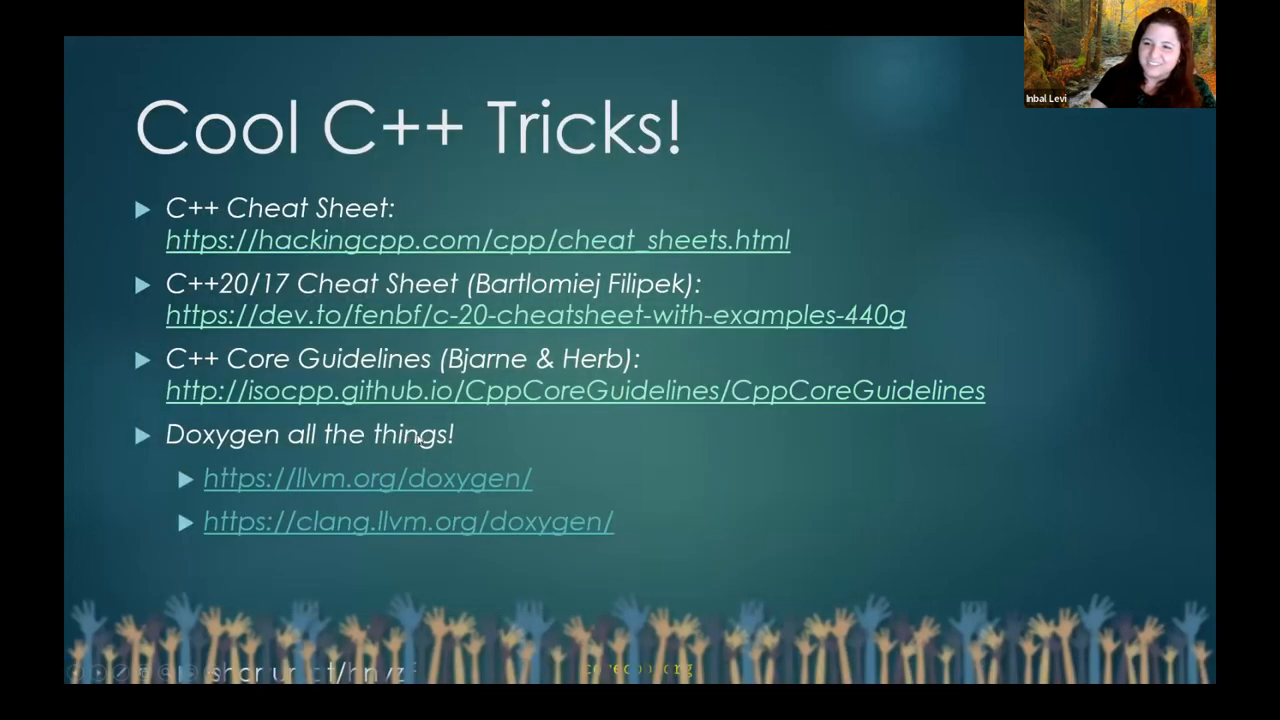
{"action": "mouse_move", "coordinate": [315, 494]}
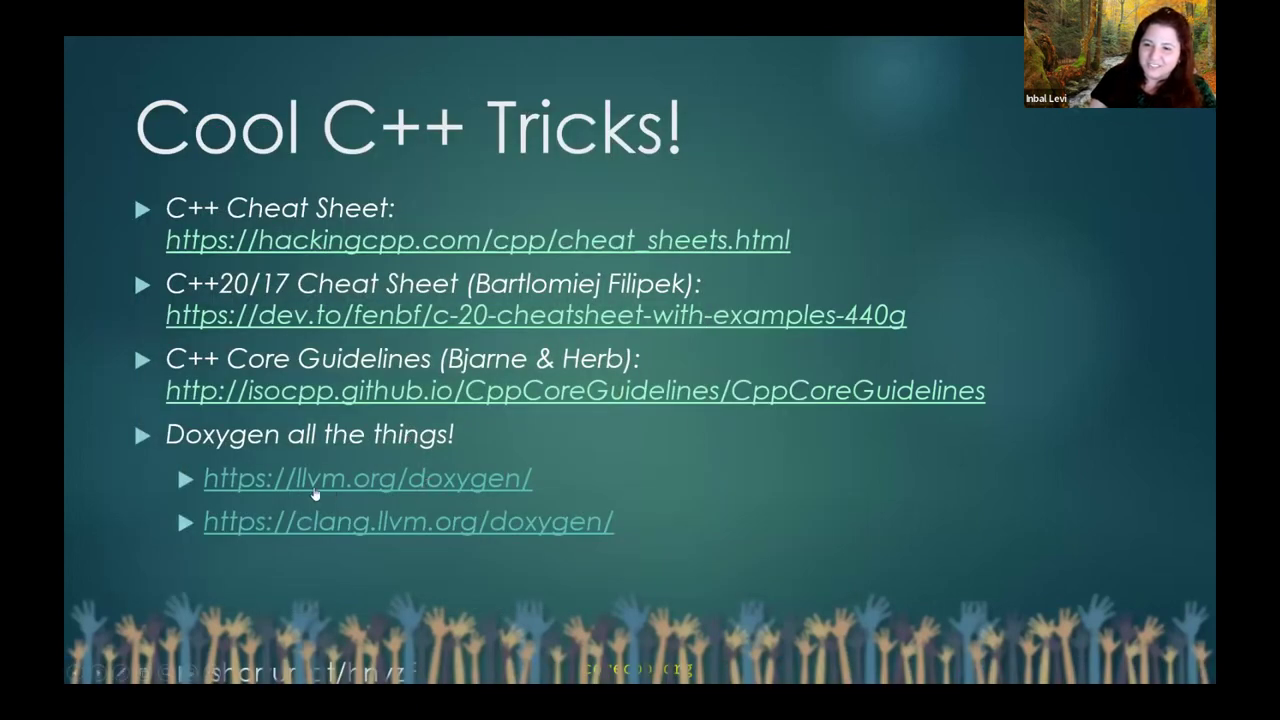
{"action": "mouse_move", "coordinate": [322, 499]}
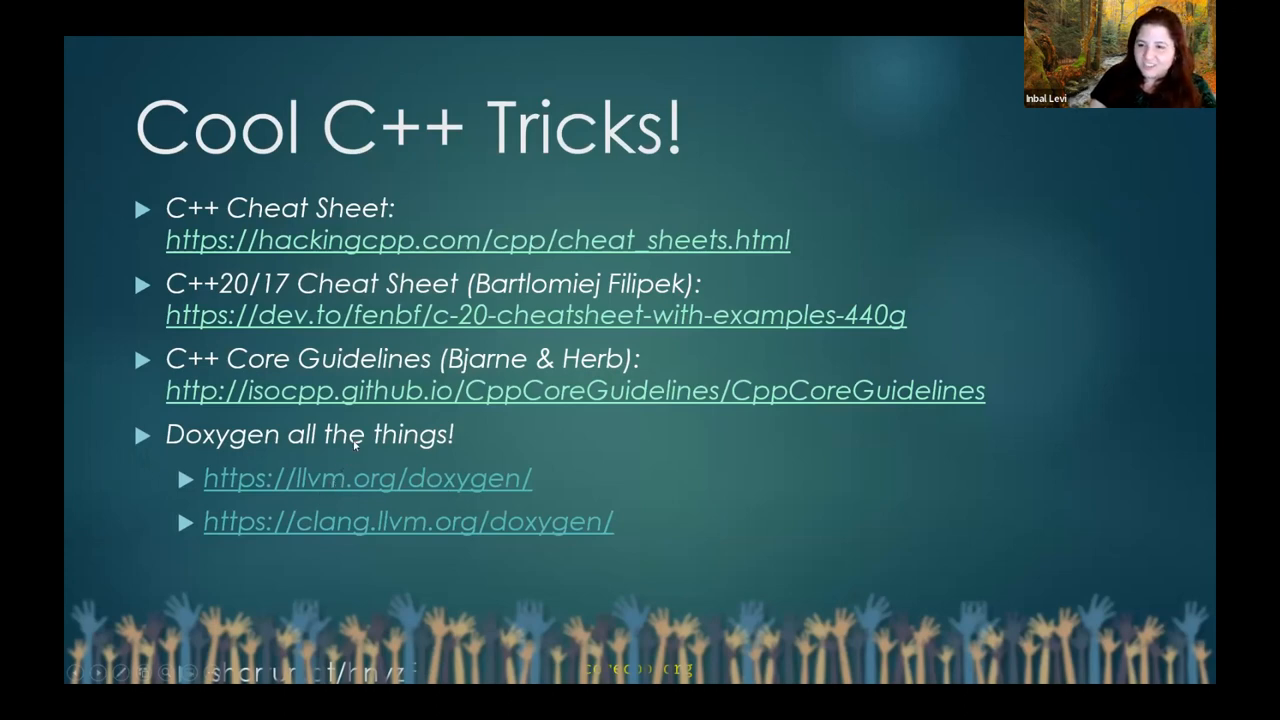
{"action": "mouse_move", "coordinate": [375, 478]}
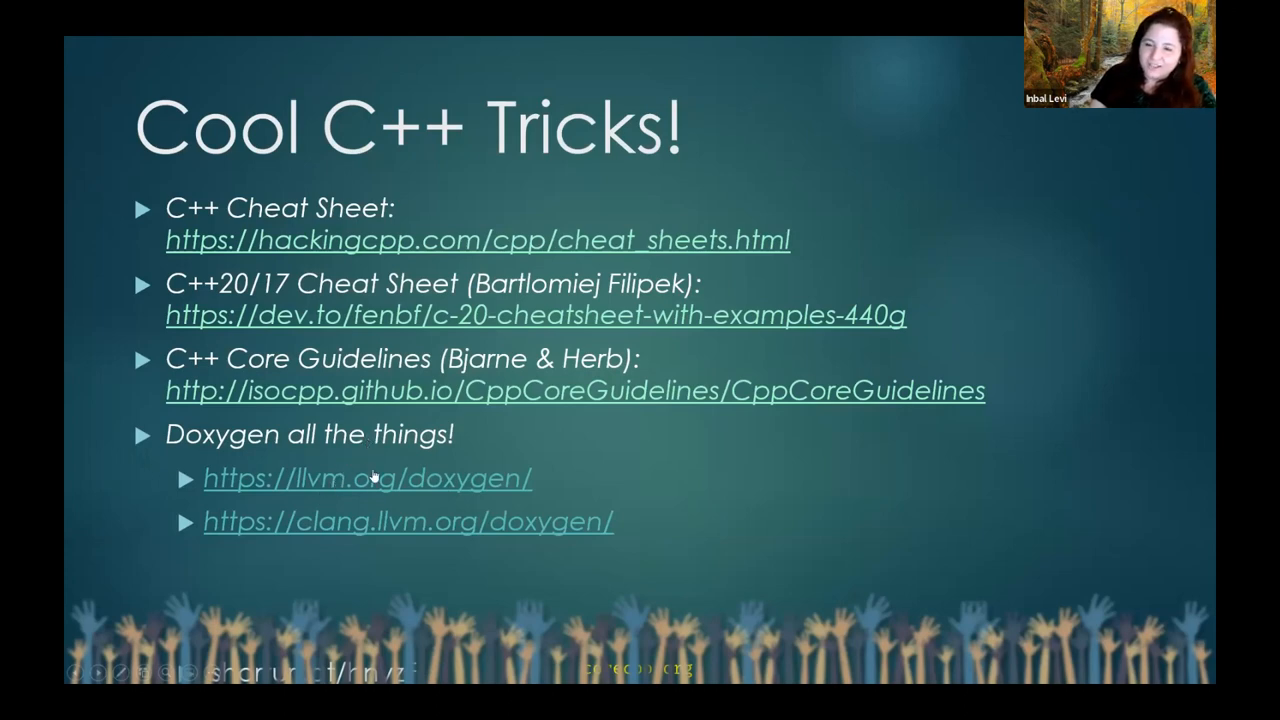
{"action": "mouse_move", "coordinate": [417, 483]}
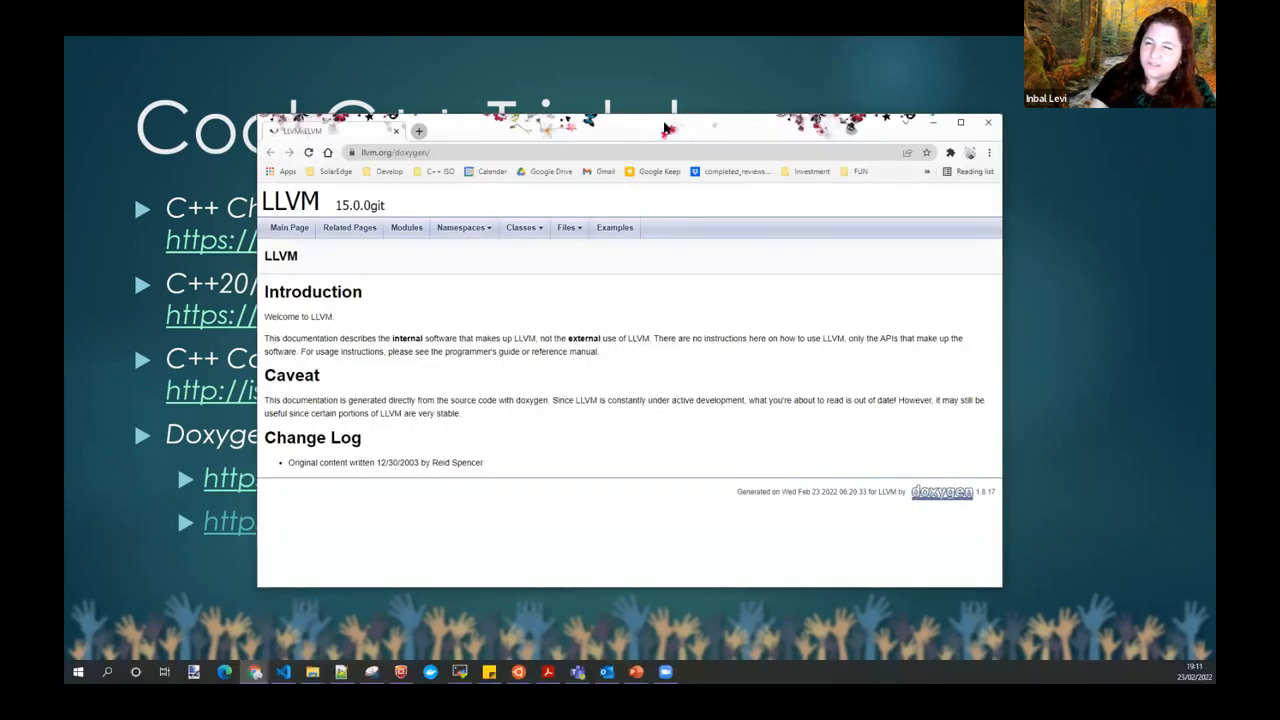
{"action": "mouse_move", "coordinate": [643, 128]}
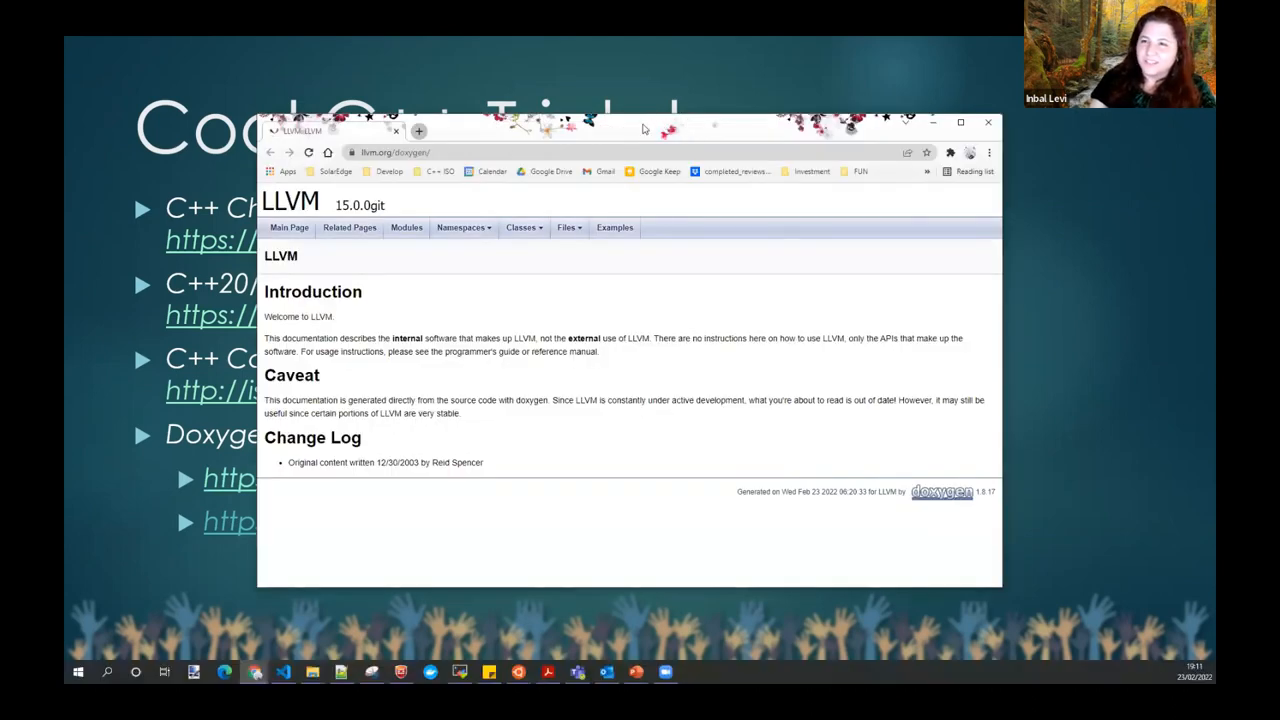
{"action": "left_click_drag", "start_coordinate": [644, 128], "coordinate": [595, 137]}
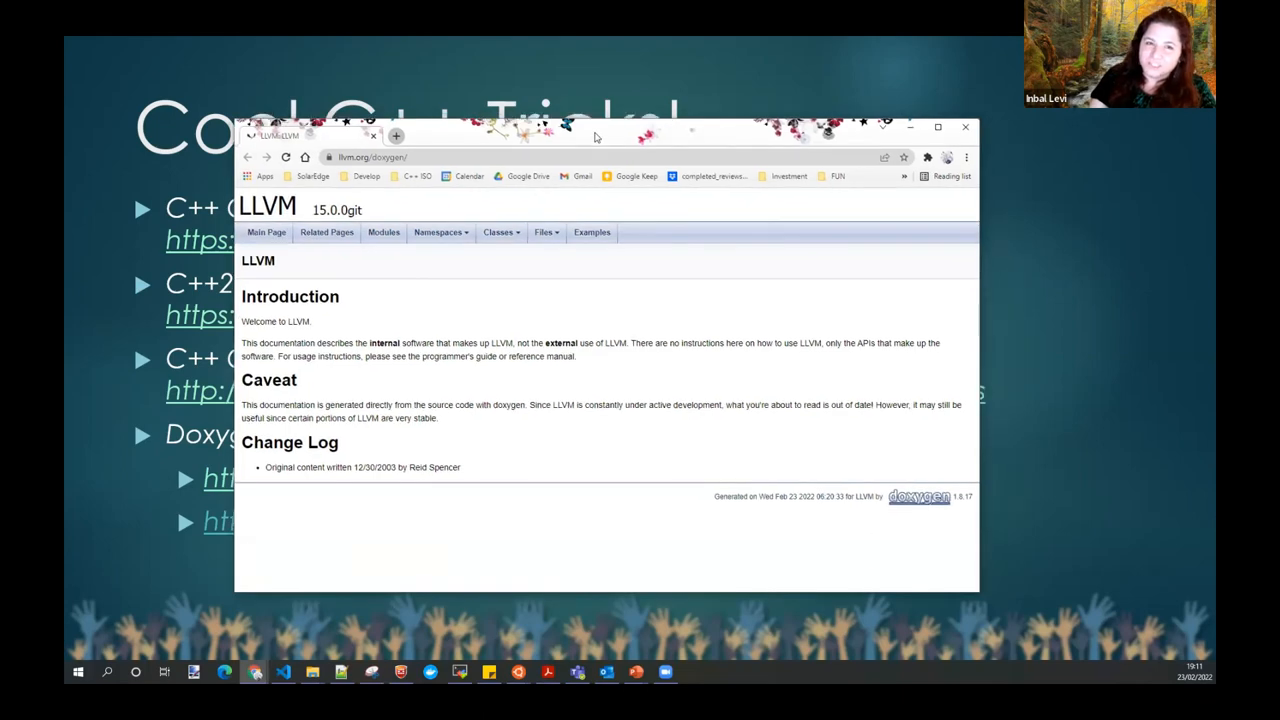
{"action": "left_click_drag", "start_coordinate": [595, 137], "coordinate": [550, 127]}
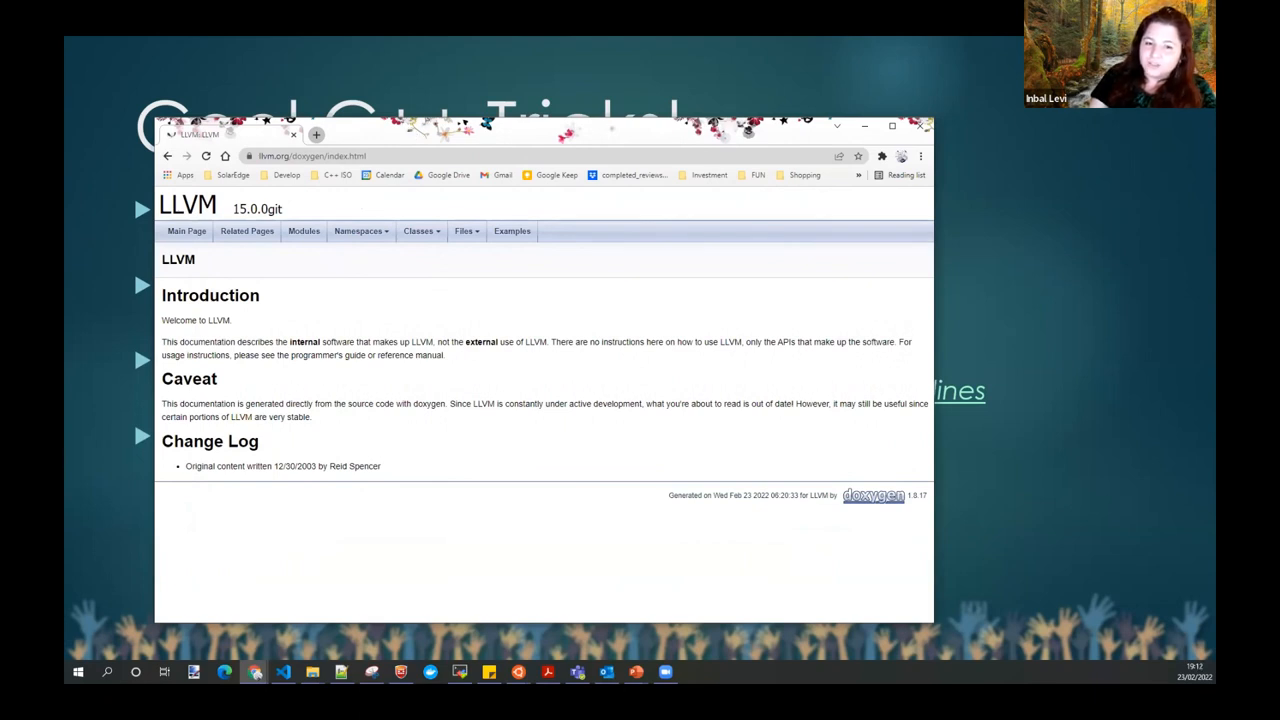
{"action": "mouse_move", "coordinate": [585, 148]}
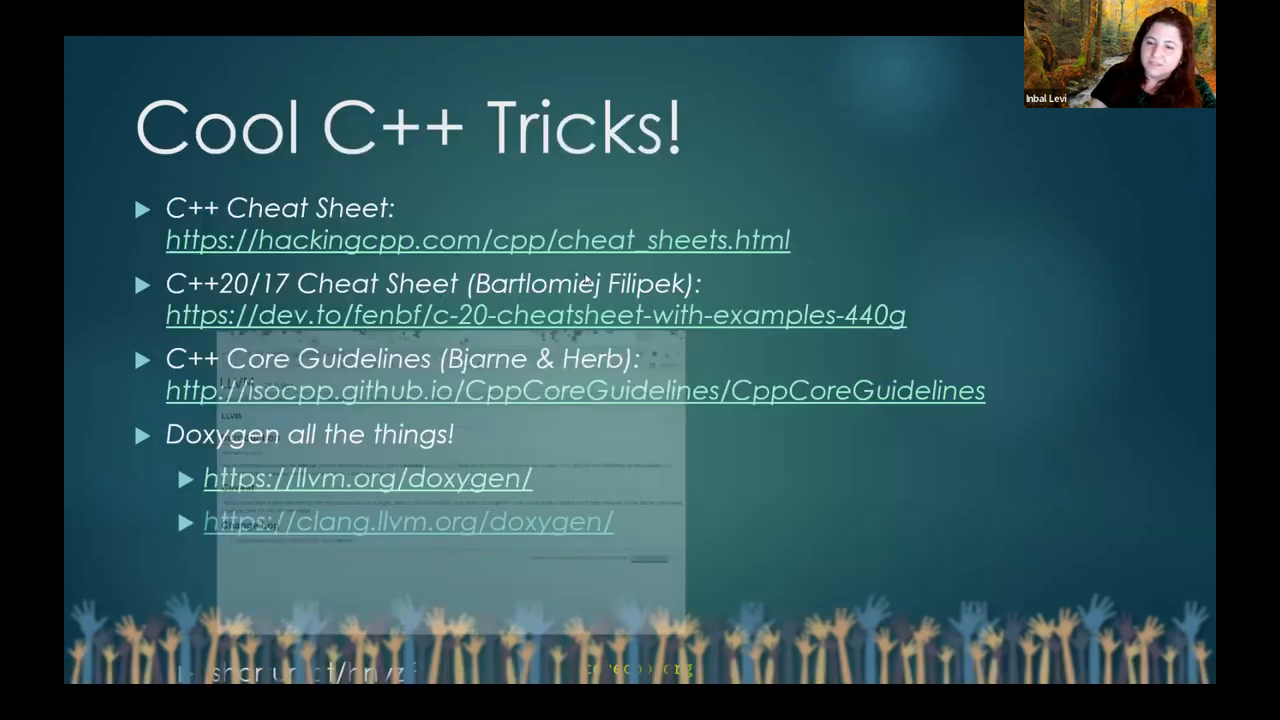
{"action": "mouse_move", "coordinate": [862, 465]}
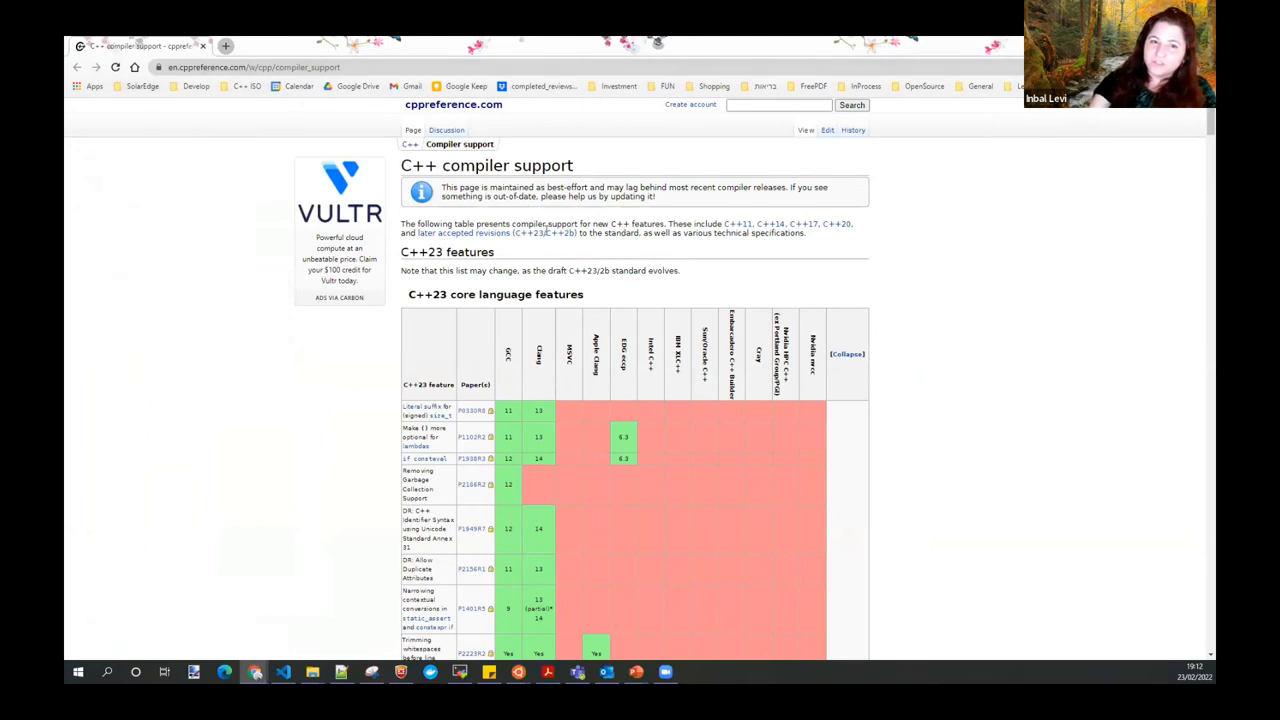
{"action": "mouse_move", "coordinate": [717, 303]}
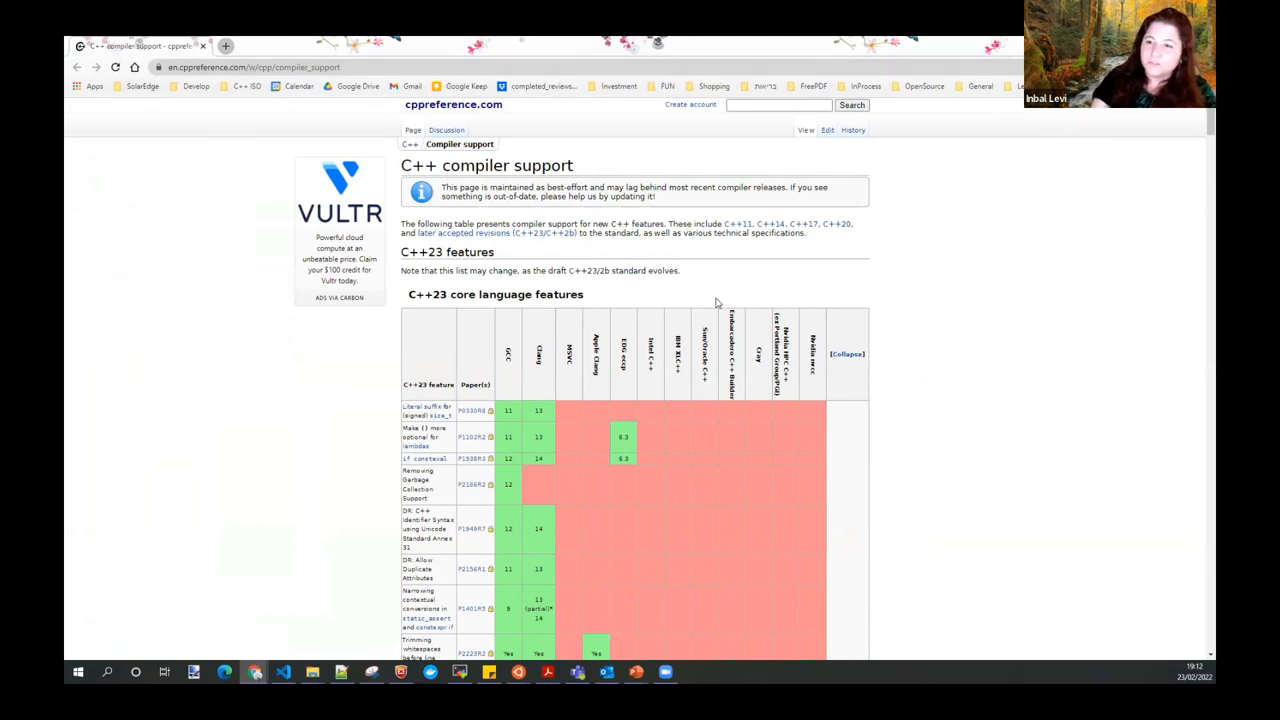
- Scroll through the C++23 library features support table on cppreference
{"action": "scroll", "scroll_direction": "down", "scroll_amount": 3}
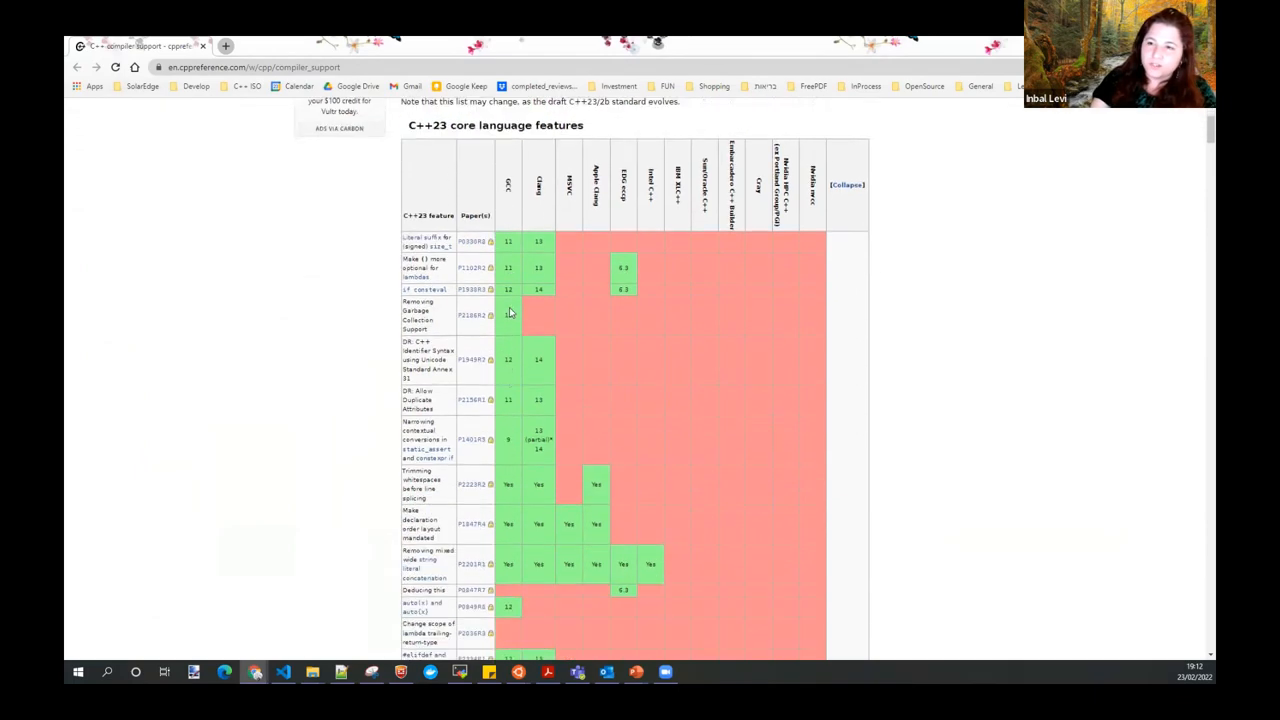
{"action": "scroll", "scroll_direction": "down", "scroll_amount": 3}
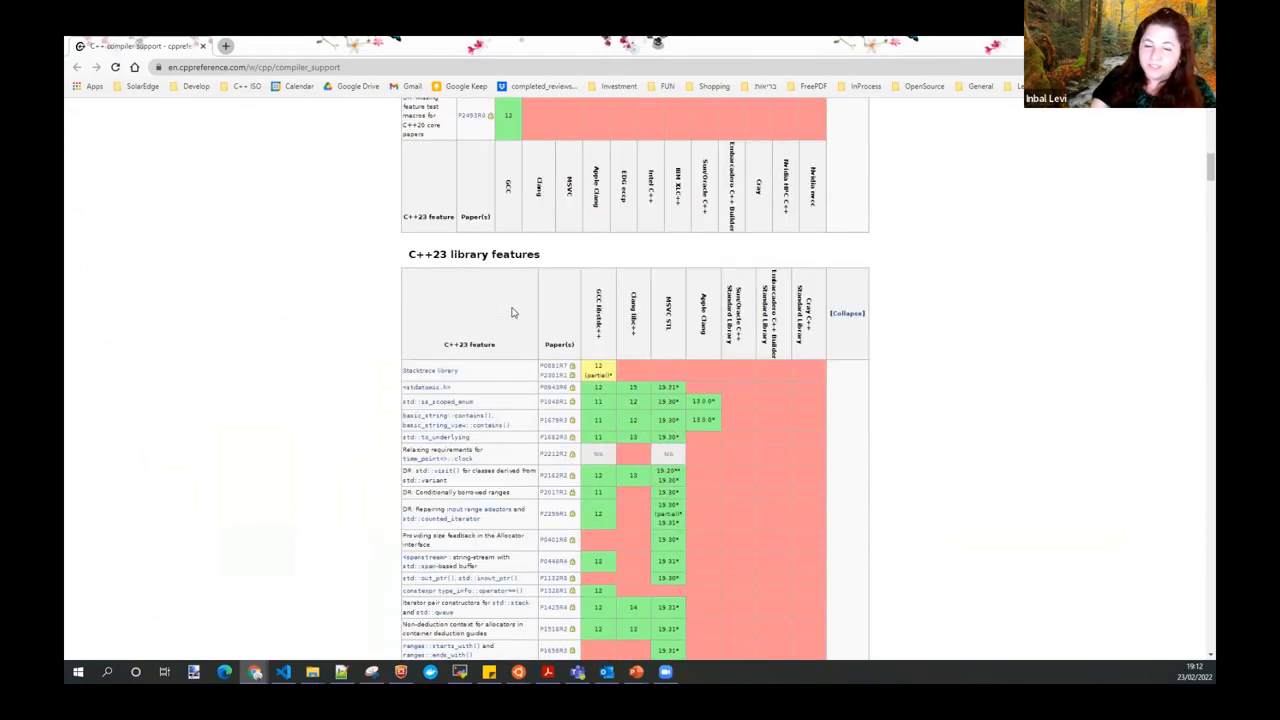
{"action": "scroll", "scroll_direction": "down", "scroll_amount": 3}
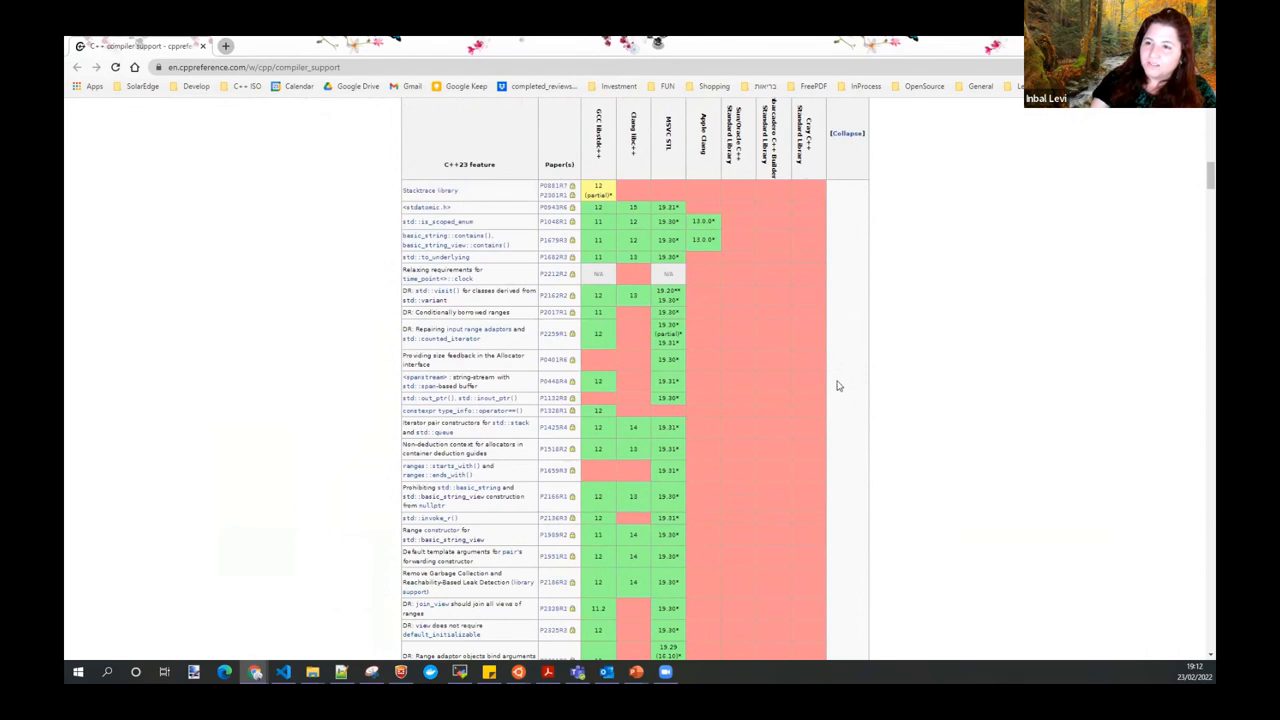
{"action": "mouse_move", "coordinate": [887, 390]}
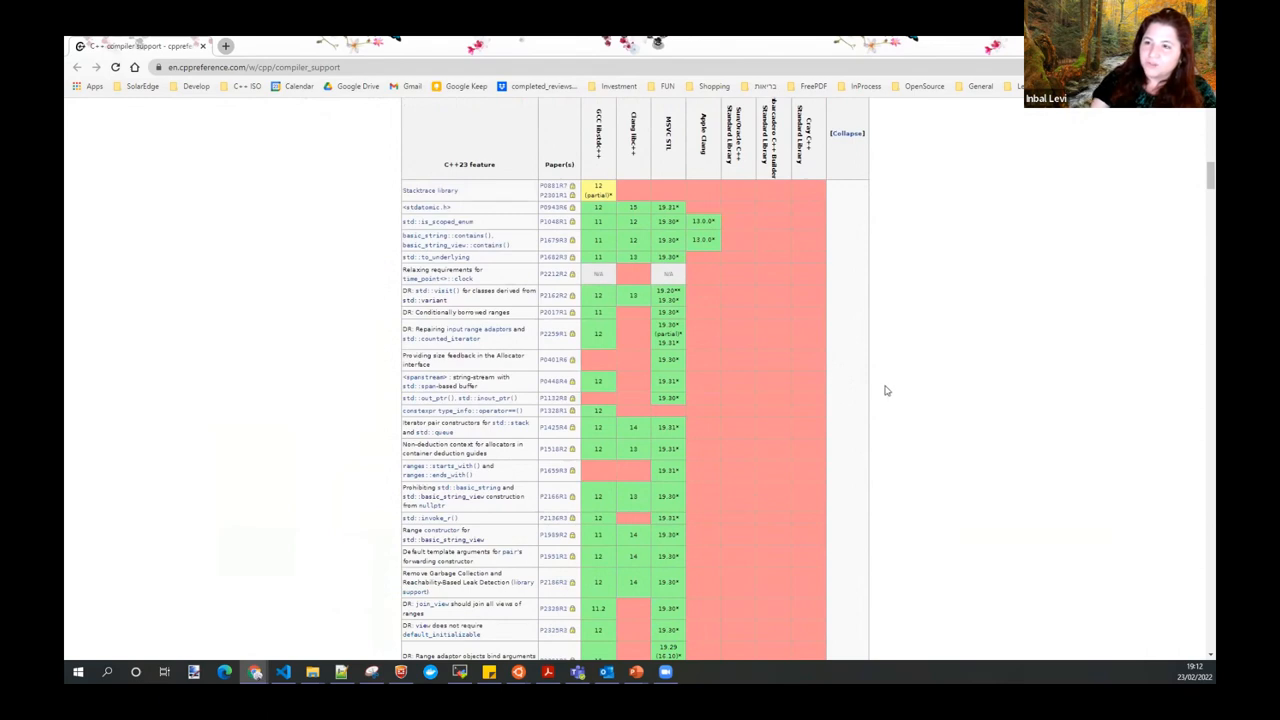
{"action": "mouse_move", "coordinate": [788, 386]}
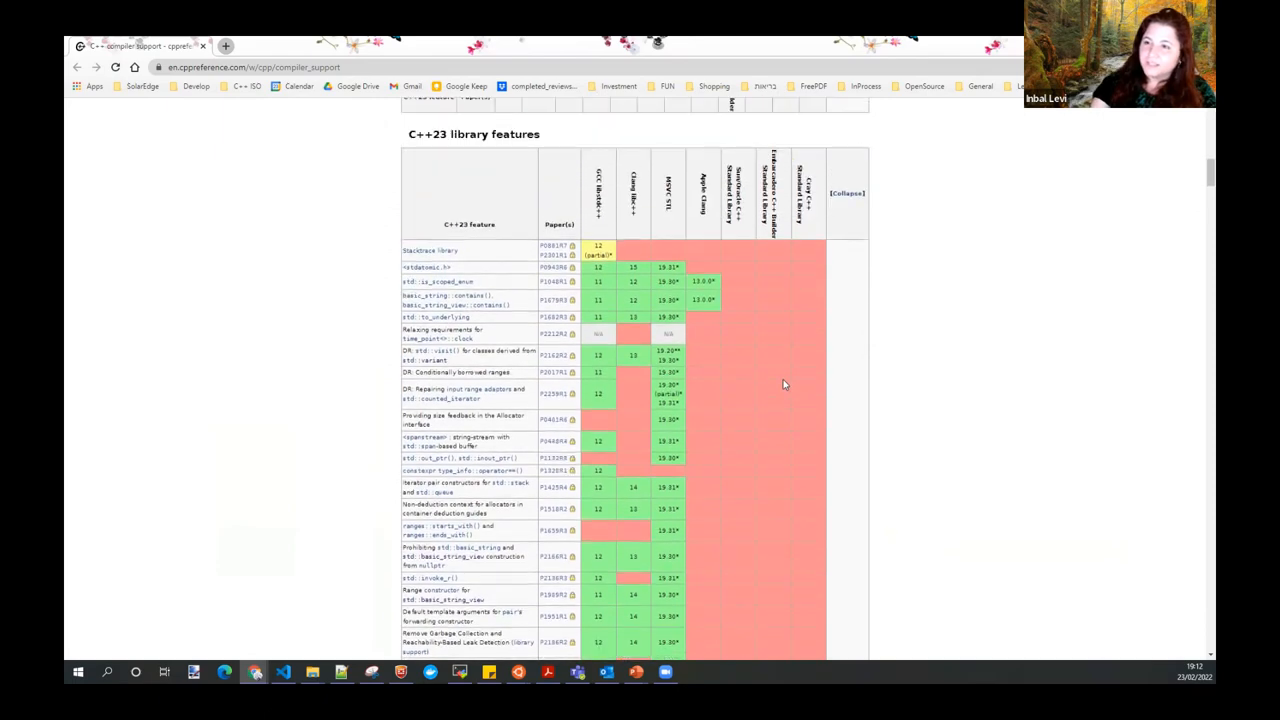
{"action": "scroll", "scroll_direction": "down", "scroll_amount": 3}
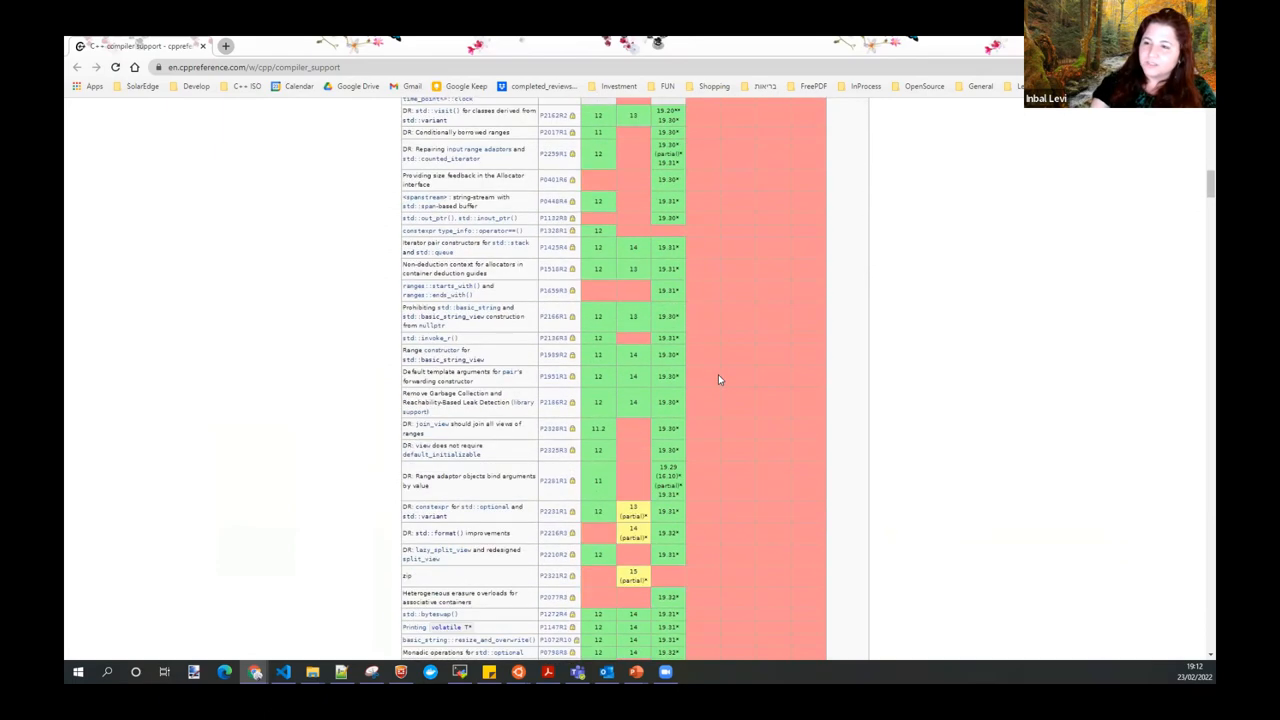
{"action": "scroll", "scroll_direction": "down", "scroll_amount": 3}
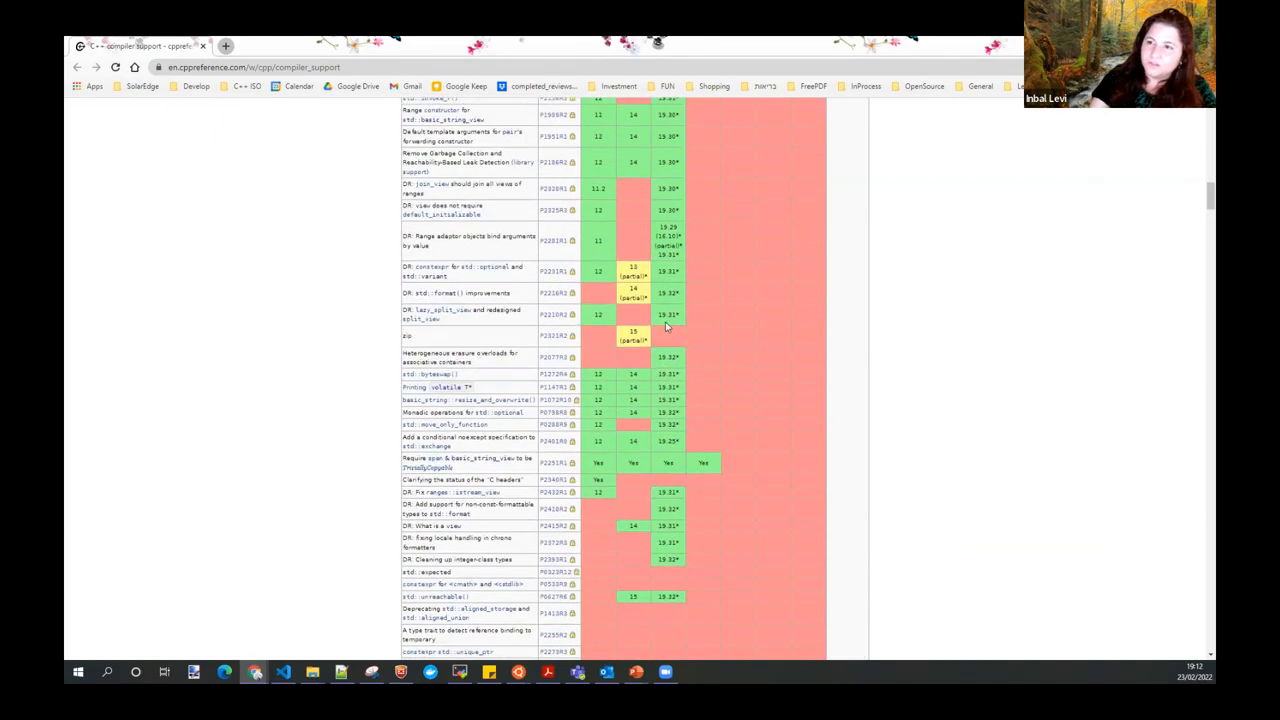
{"action": "scroll", "scroll_direction": "up", "scroll_amount": 3}
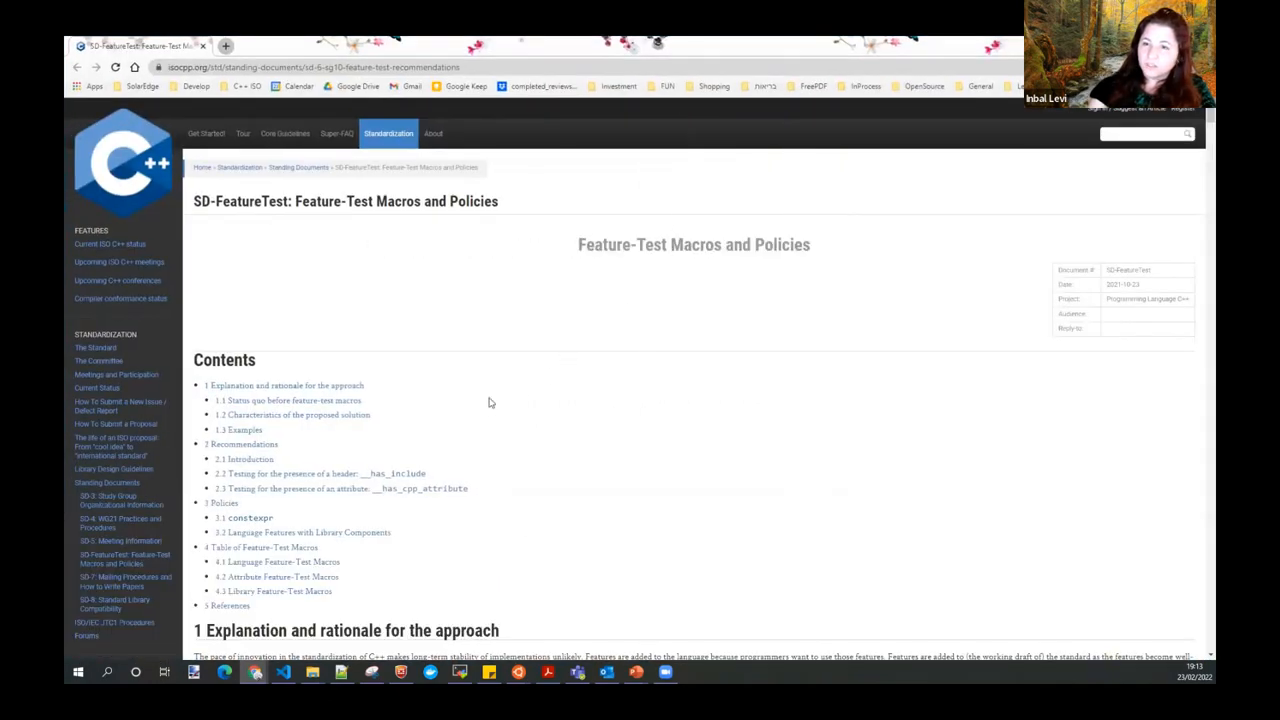
- Scroll down the SD-FeatureTest page to the language feature-test macros table
{"action": "scroll", "scroll_direction": "down", "scroll_amount": 3}
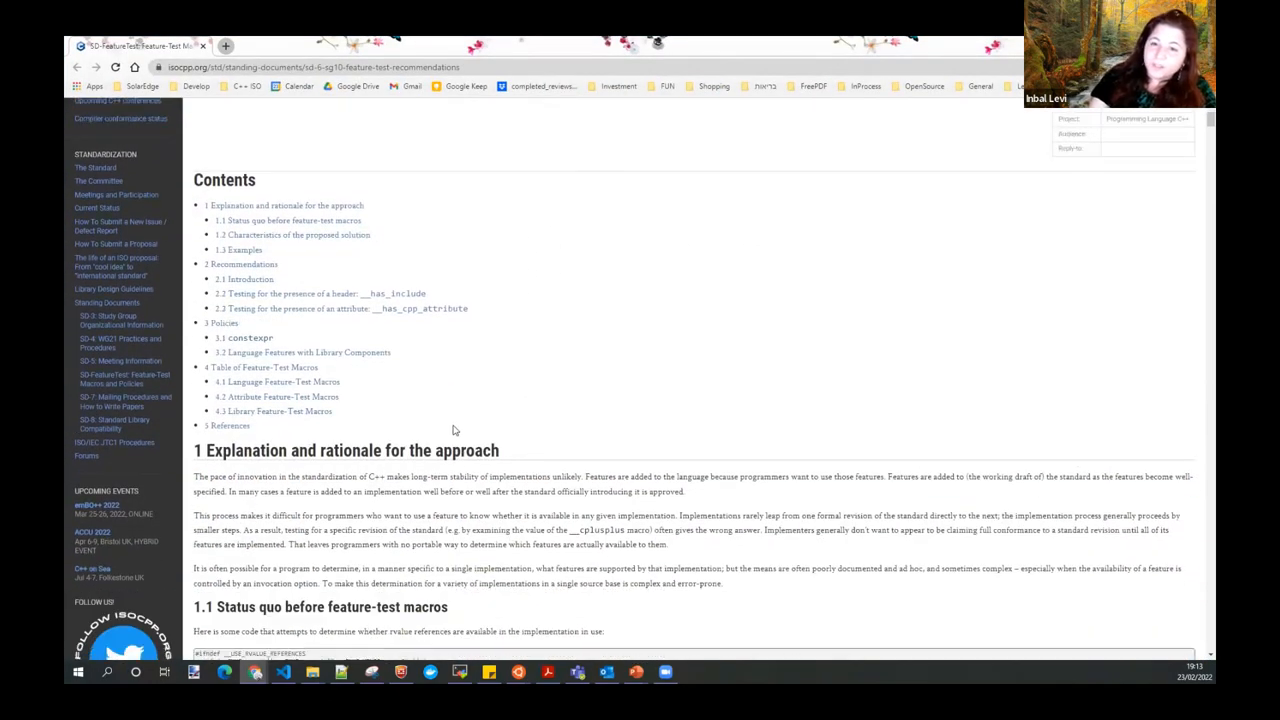
{"action": "scroll", "scroll_direction": "down", "scroll_amount": 3}
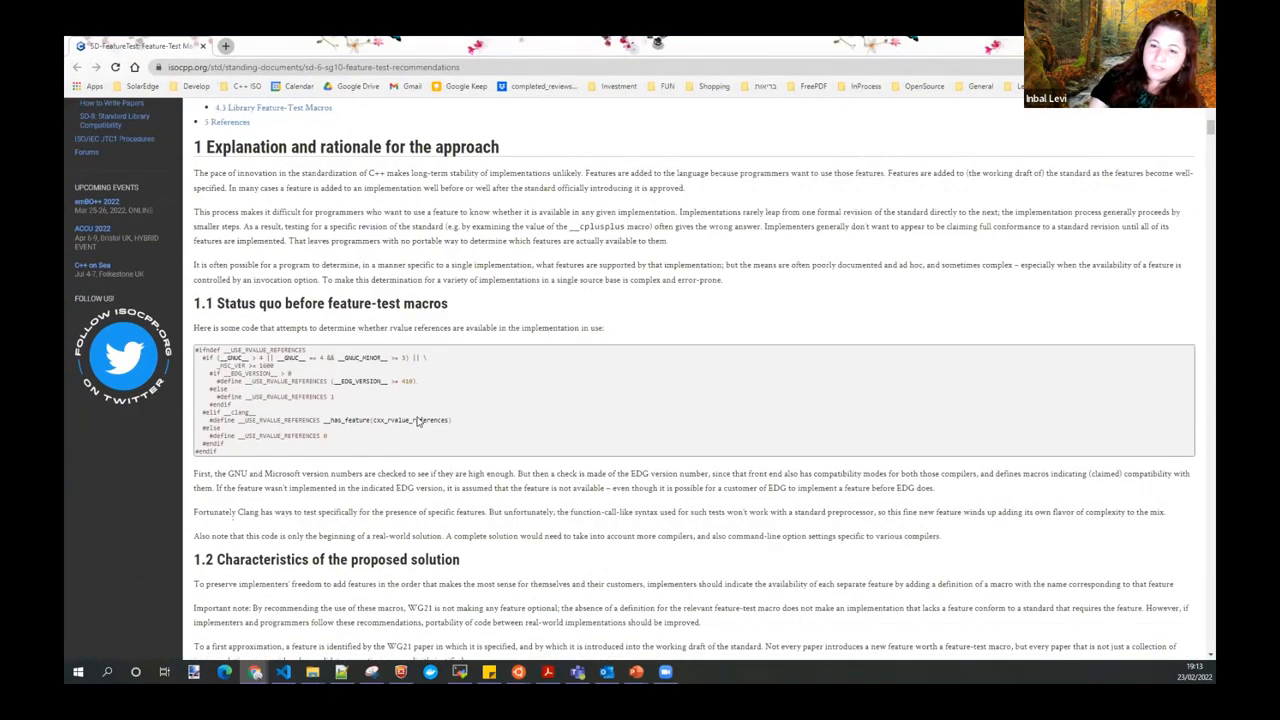
{"action": "scroll", "scroll_direction": "down", "scroll_amount": 3}
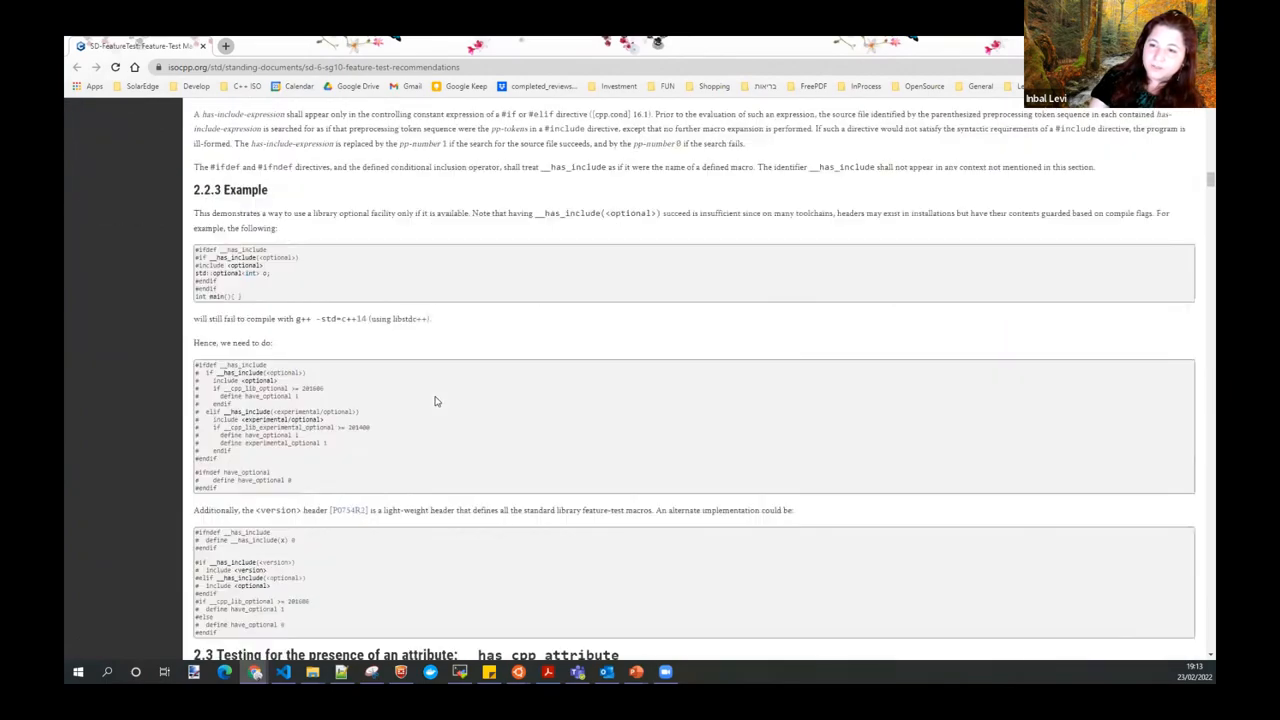
{"action": "scroll", "scroll_direction": "down", "scroll_amount": 3}
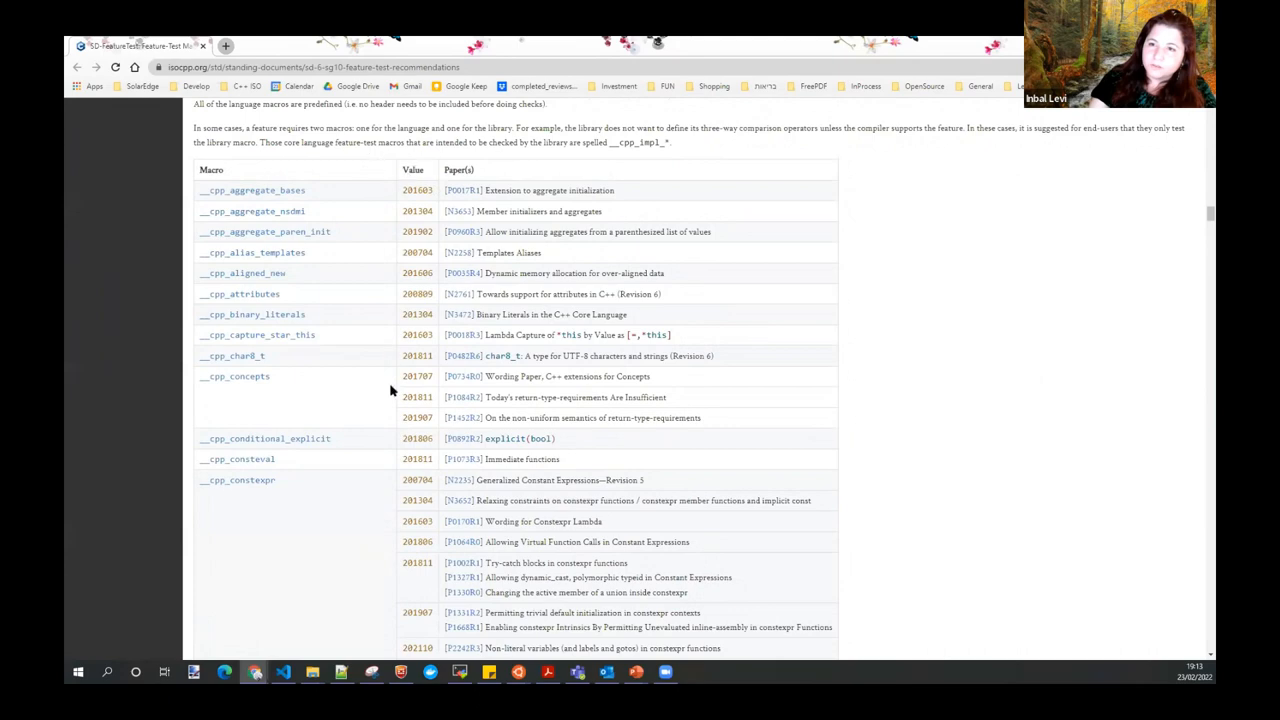
{"action": "mouse_move", "coordinate": [343, 308]}
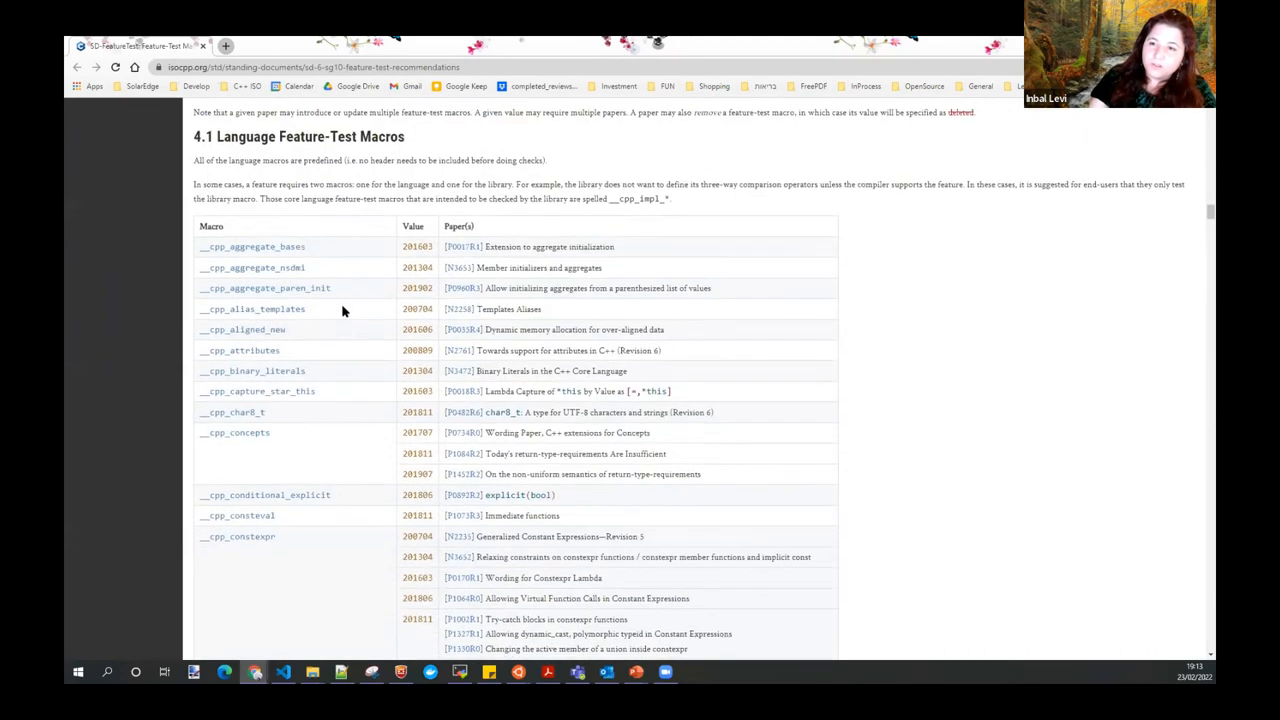
{"action": "scroll", "scroll_direction": "down", "scroll_amount": 3}
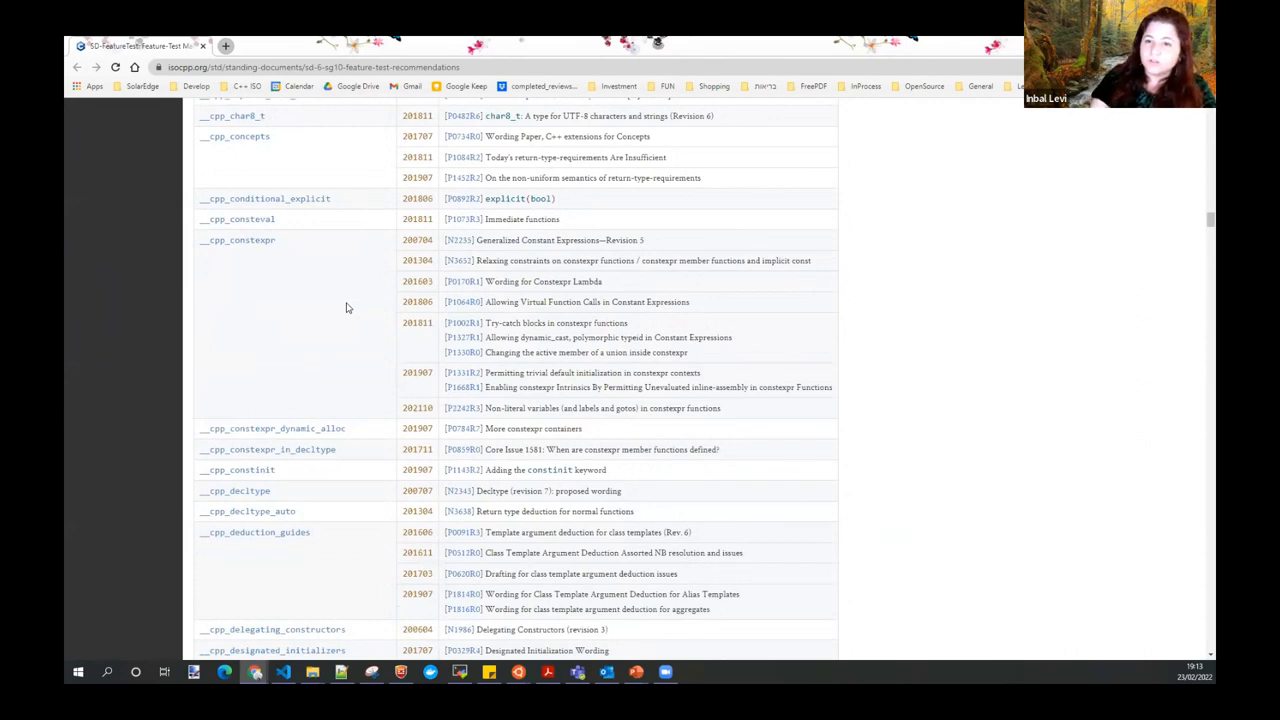
- Scroll the SD-FeatureTest page back up to its contents
{"action": "scroll", "scroll_direction": "up", "scroll_amount": 3}
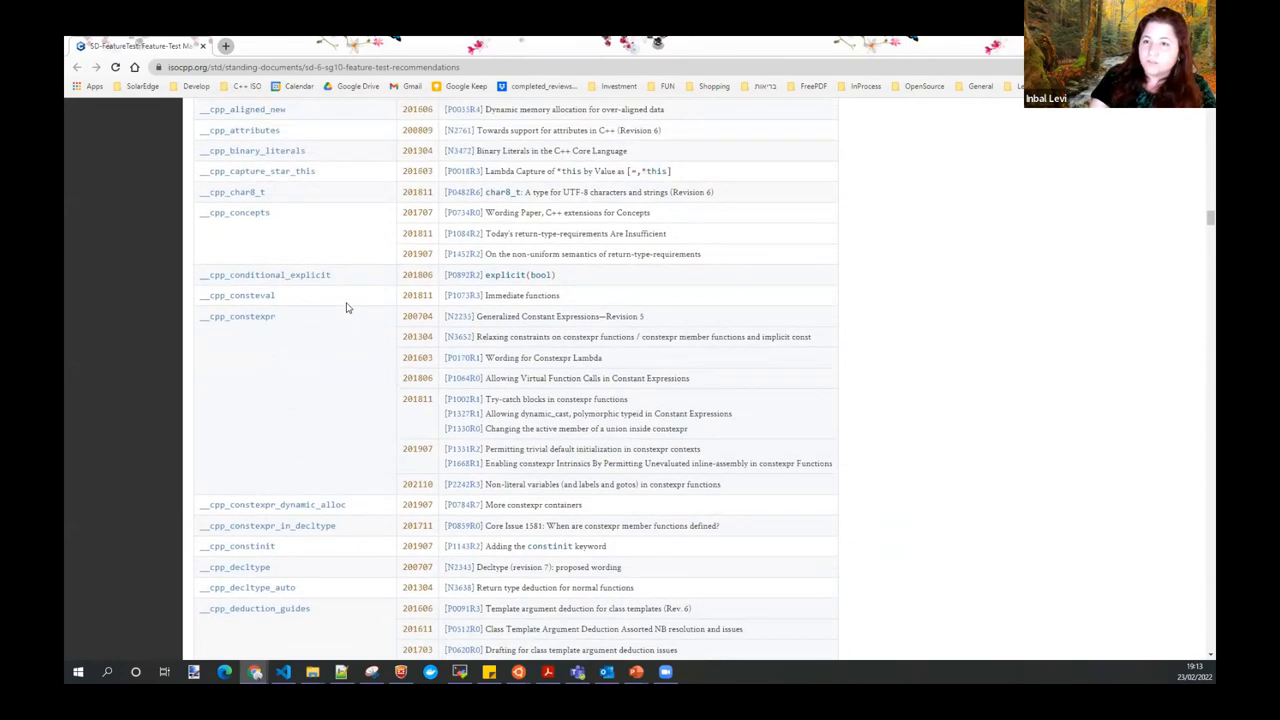
{"action": "scroll", "scroll_direction": "up", "scroll_amount": 3}
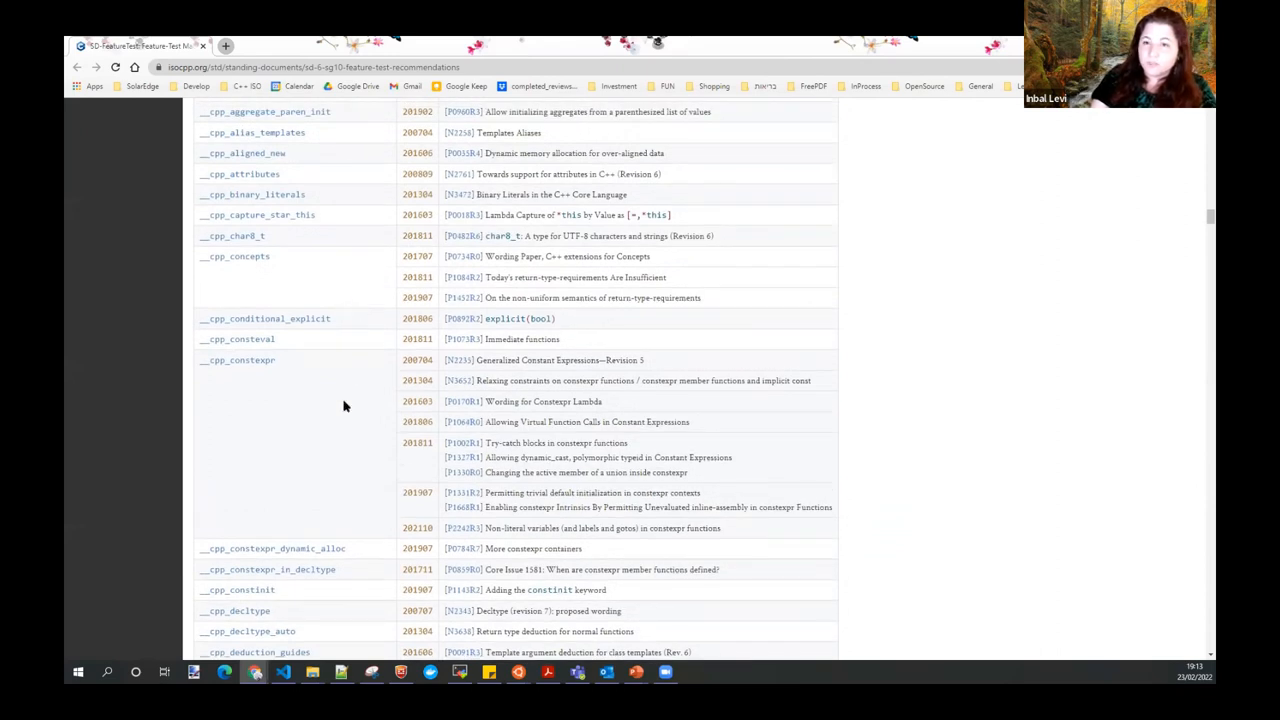
{"action": "mouse_move", "coordinate": [339, 399]}
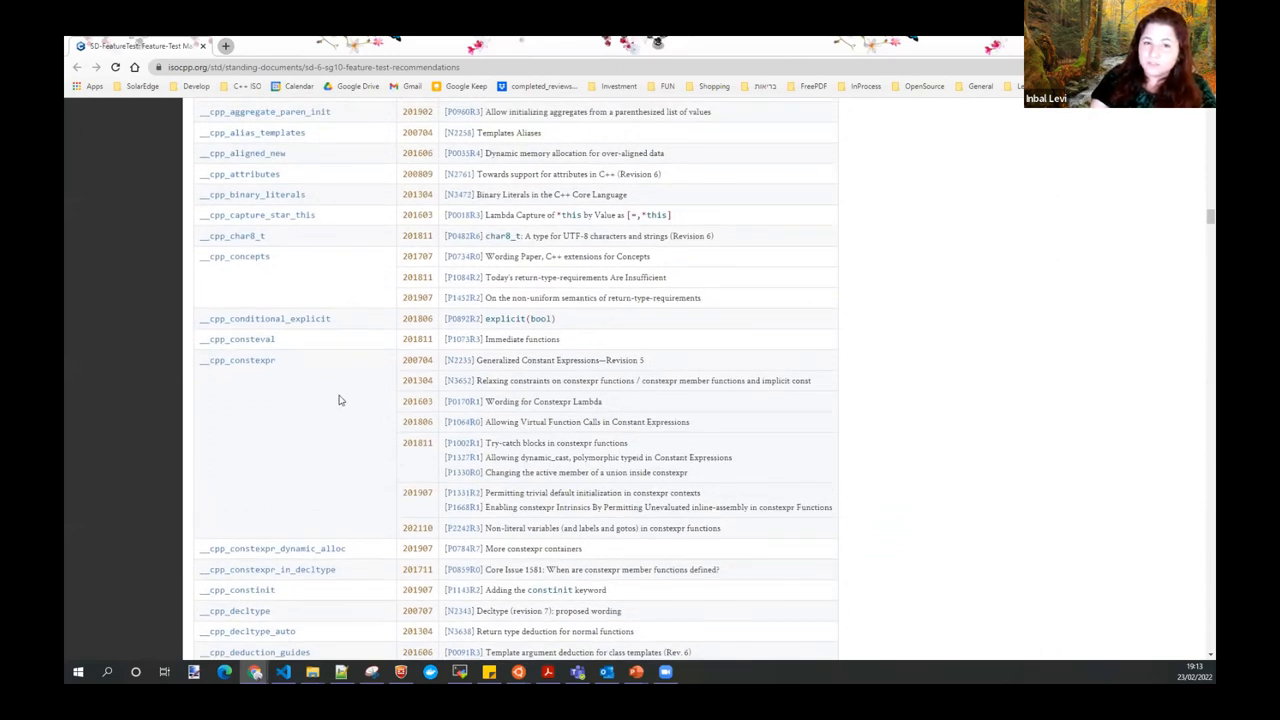
{"action": "scroll", "scroll_direction": "up", "scroll_amount": 3}
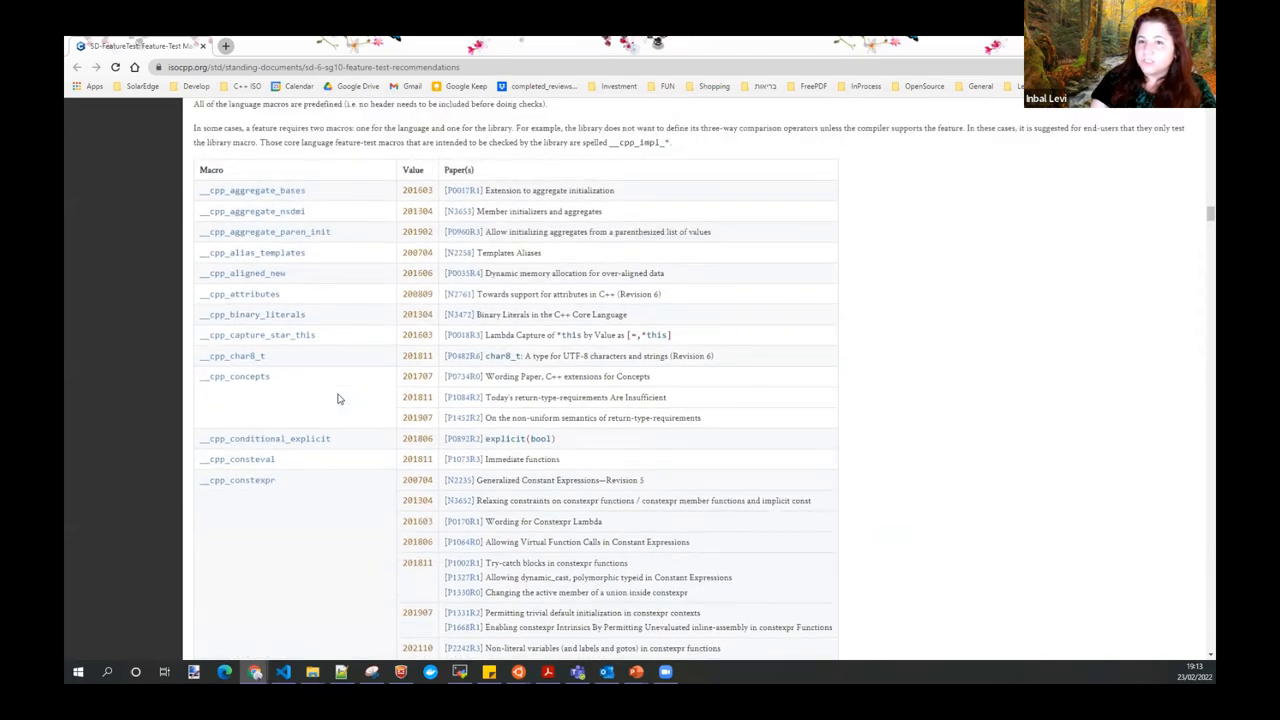
{"action": "scroll", "scroll_direction": "down", "scroll_amount": 3}
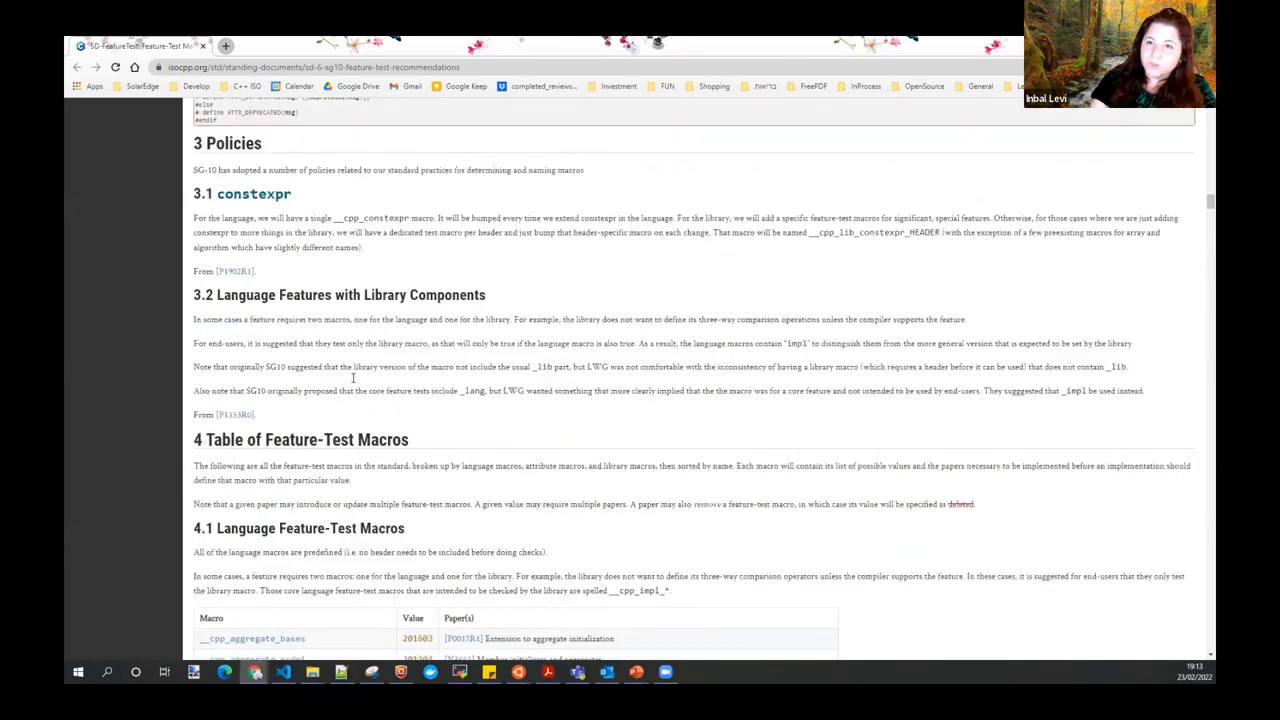
{"action": "scroll", "scroll_direction": "up", "scroll_amount": 3}
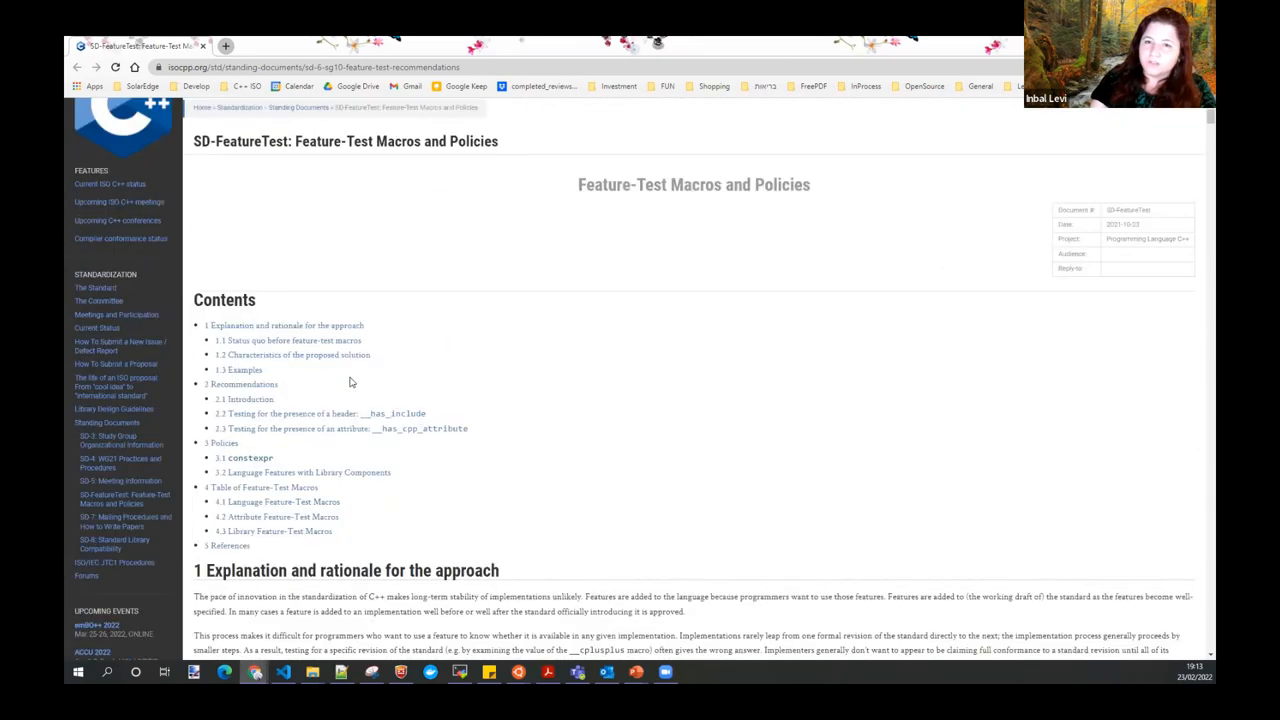
{"action": "mouse_move", "coordinate": [602, 336]}
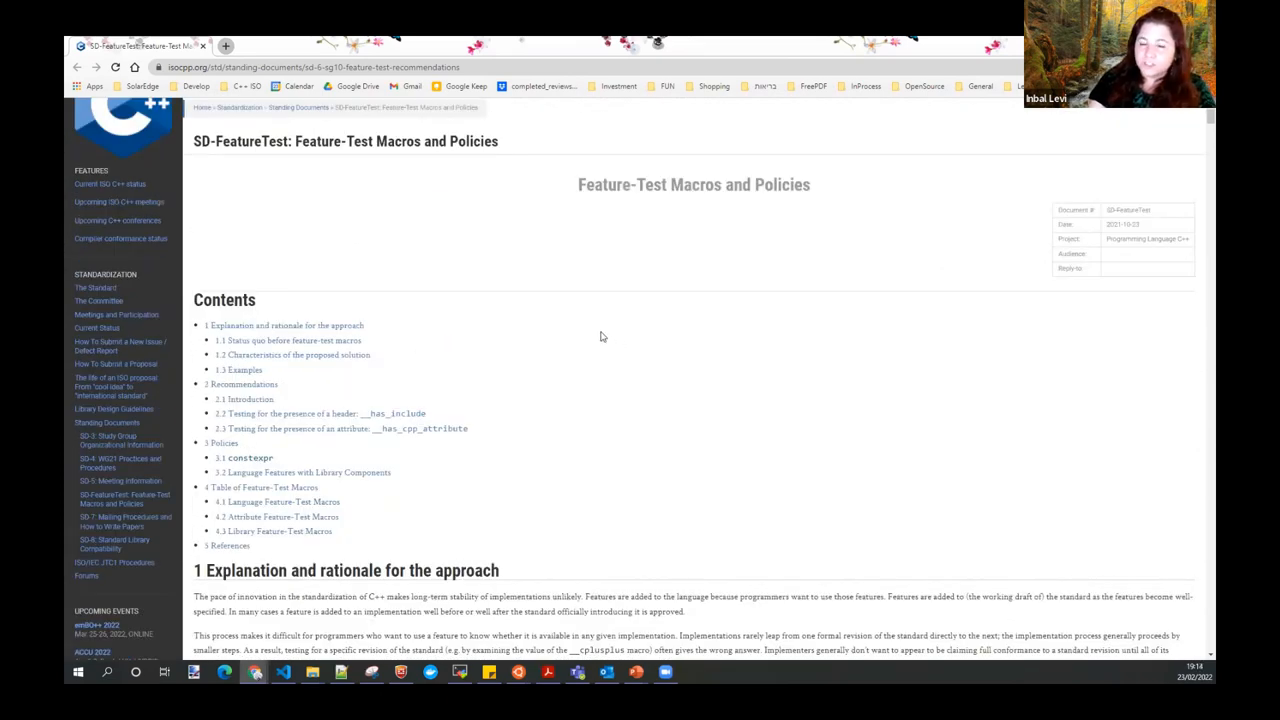
{"action": "mouse_move", "coordinate": [544, 320]}
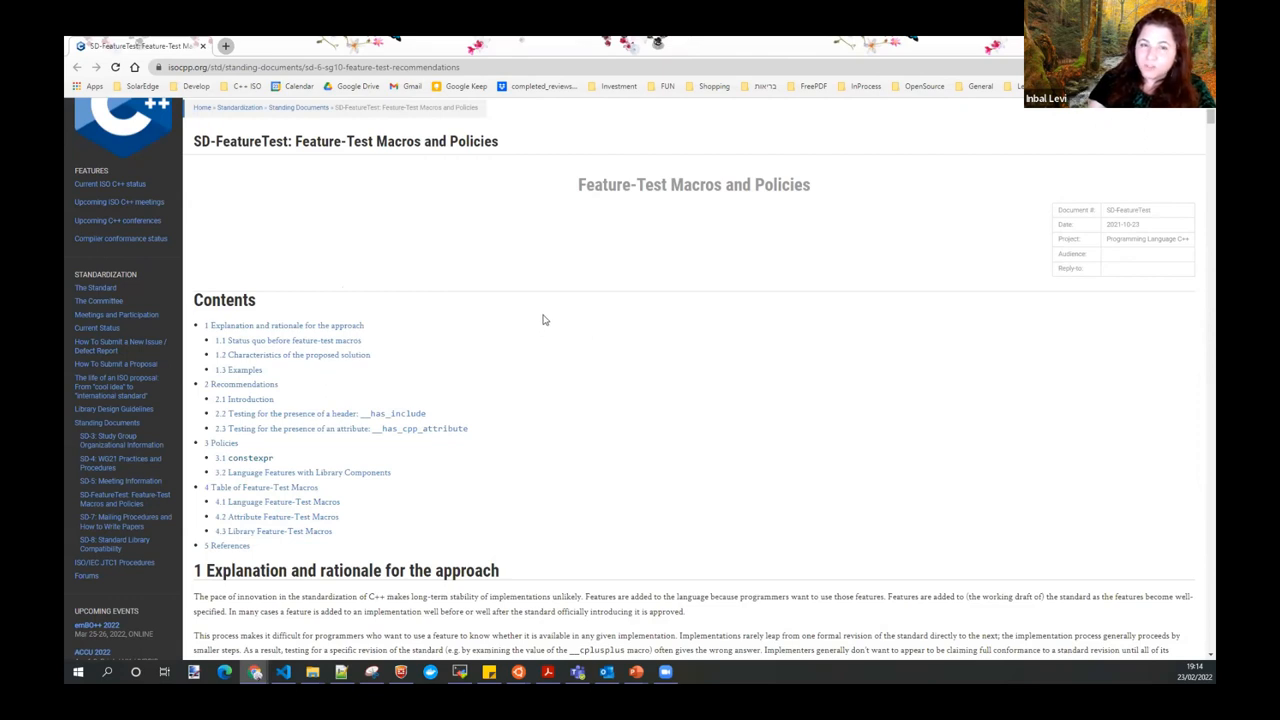
{"action": "mouse_move", "coordinate": [472, 360]}
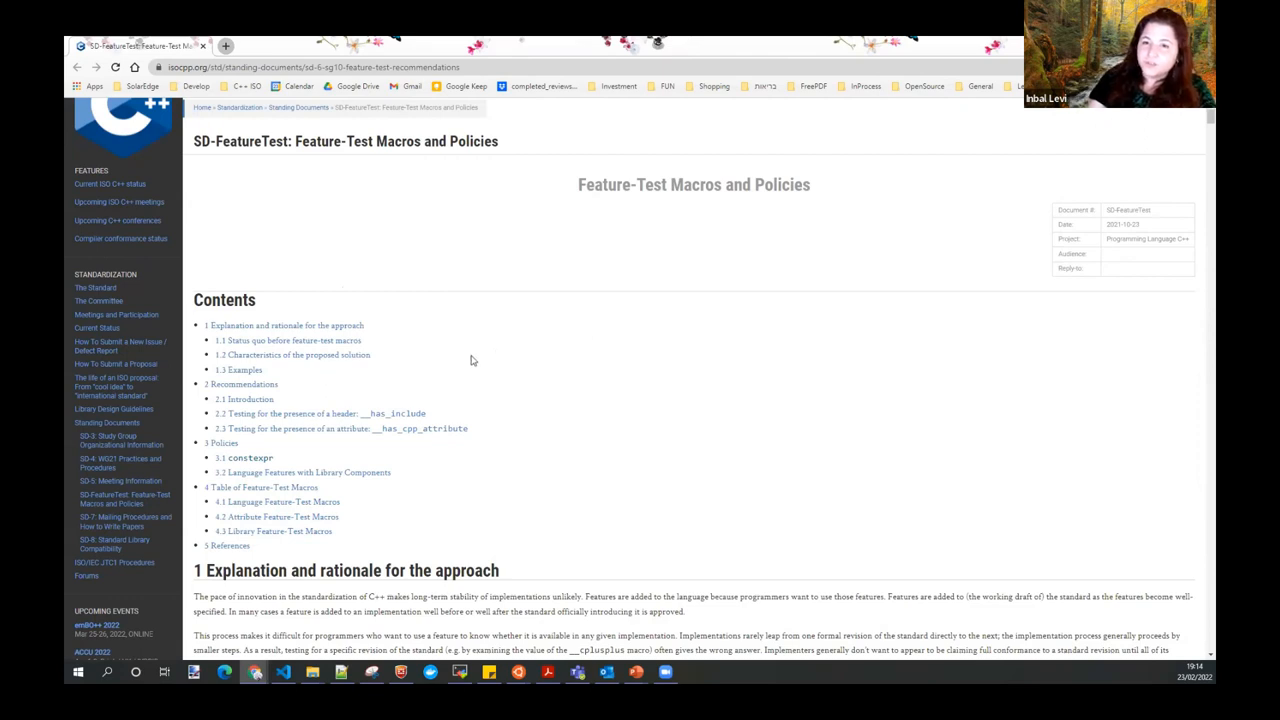
{"action": "mouse_move", "coordinate": [453, 359]}
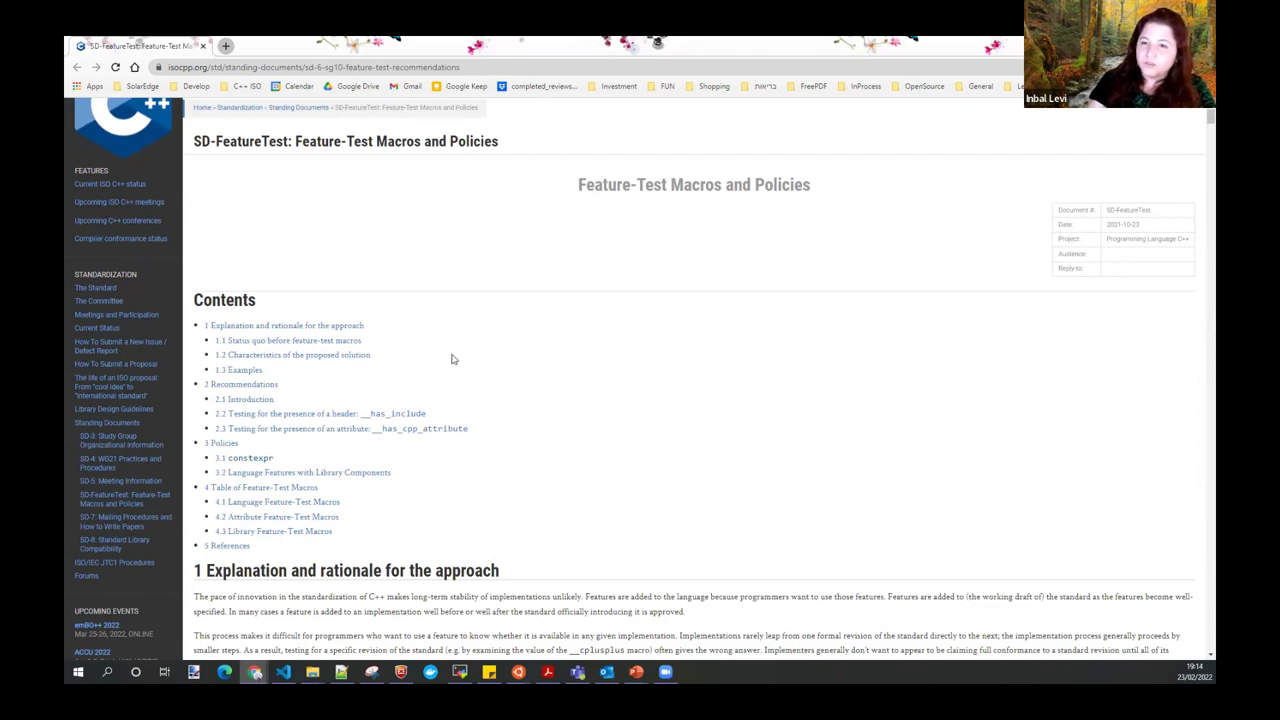
{"action": "mouse_move", "coordinate": [347, 385]}
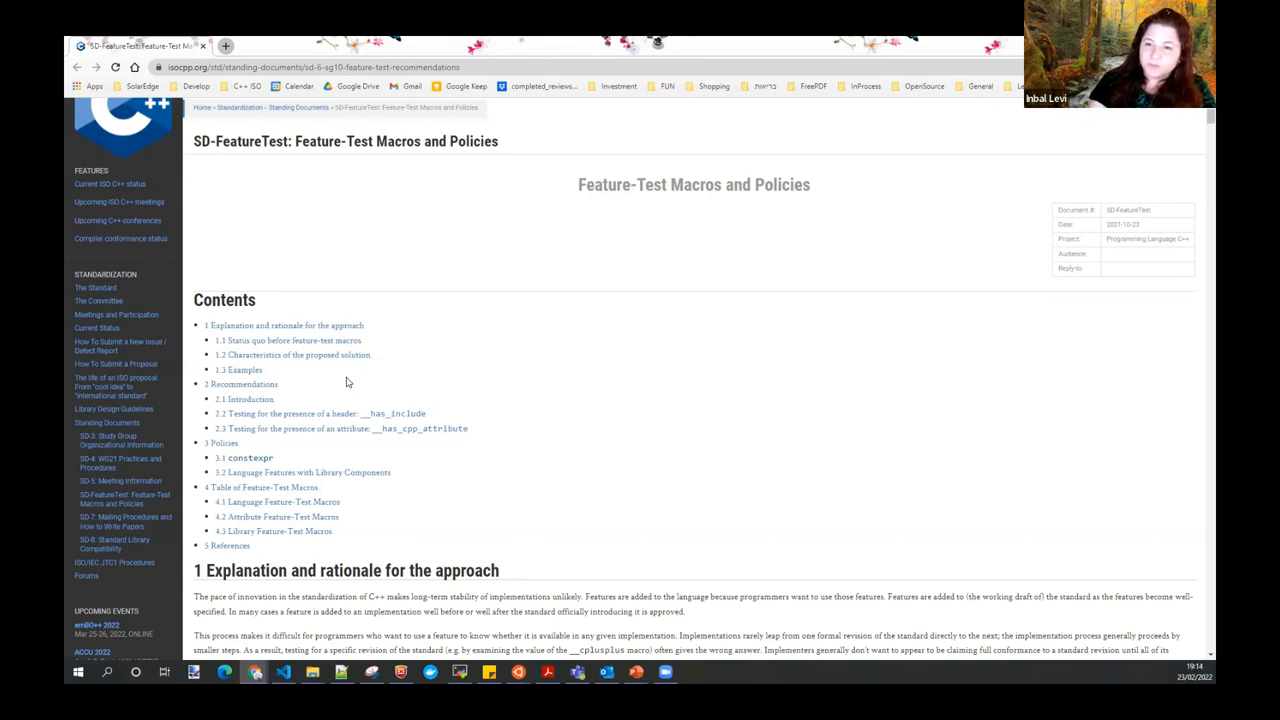
{"action": "mouse_move", "coordinate": [472, 380]}
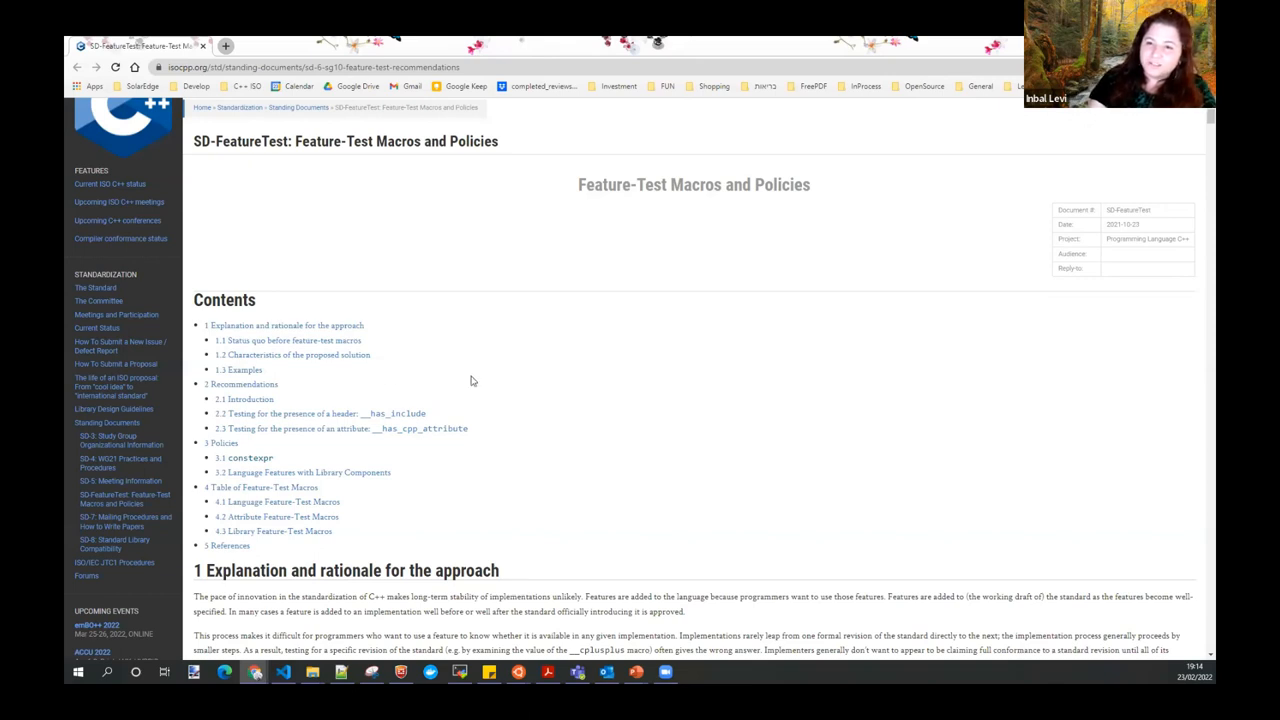
{"action": "mouse_move", "coordinate": [353, 381]}
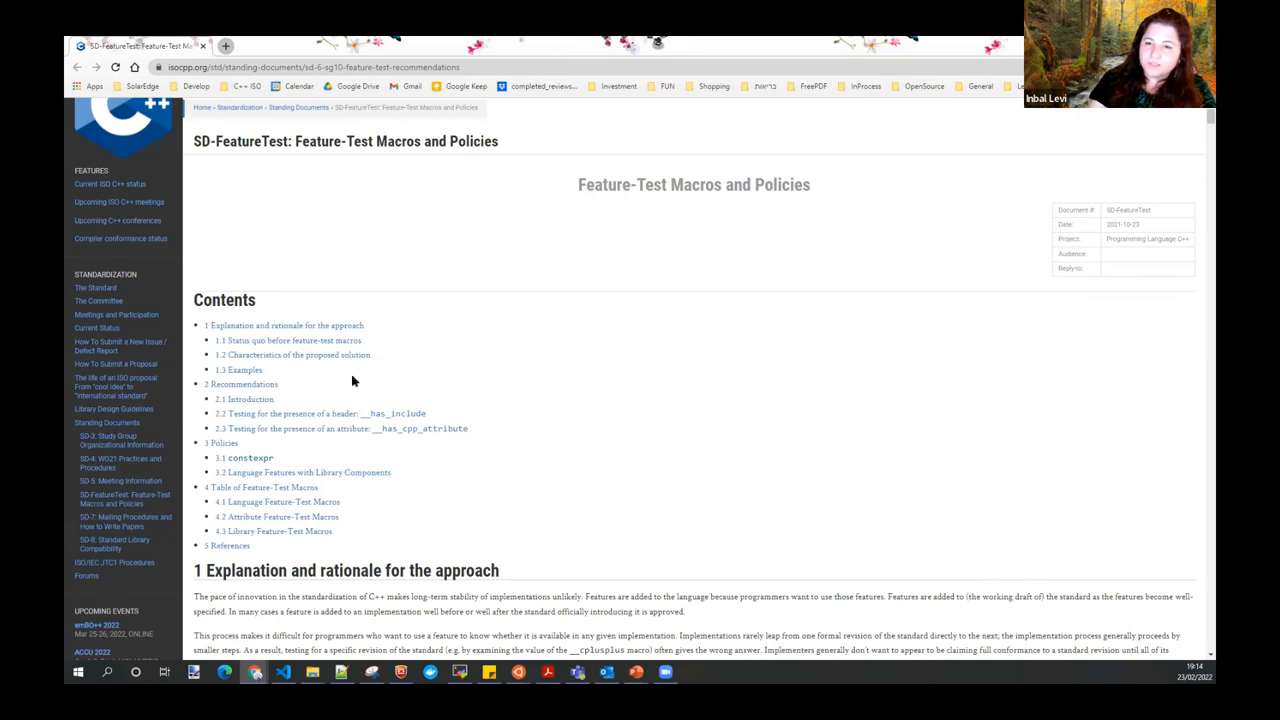
{"action": "mouse_move", "coordinate": [469, 347]}
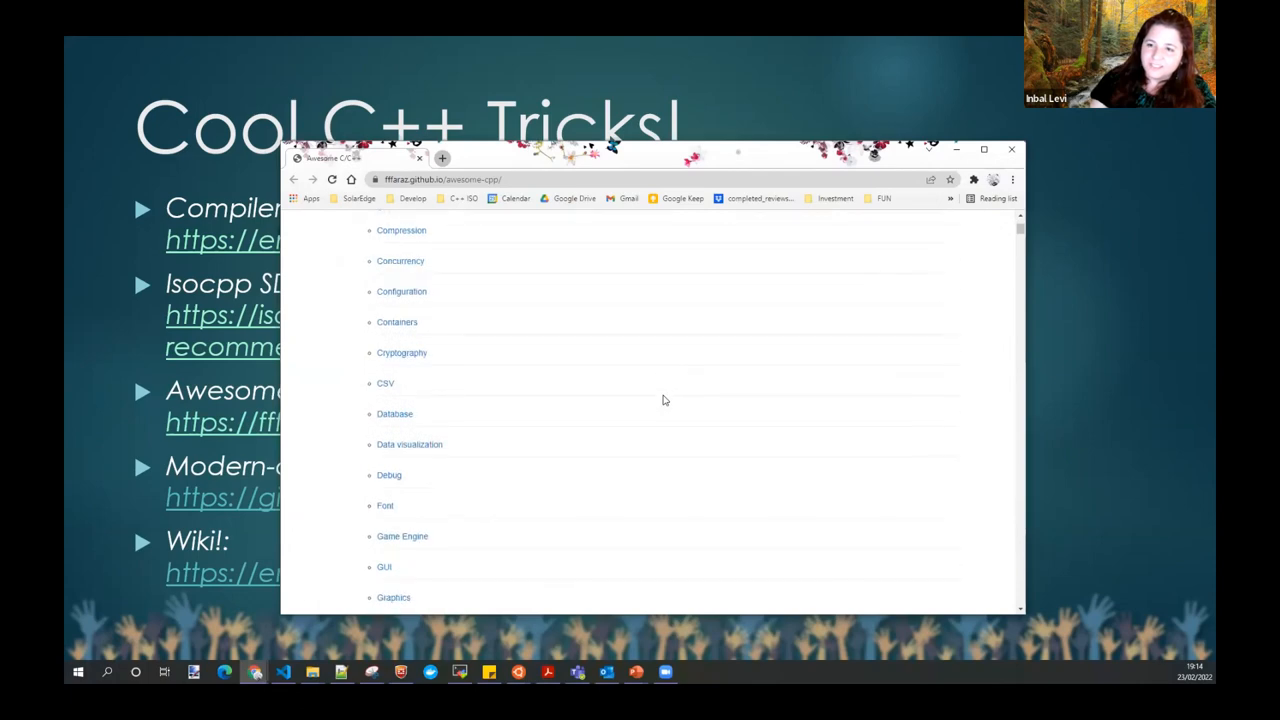
{"action": "scroll", "scroll_direction": "up", "scroll_amount": 3}
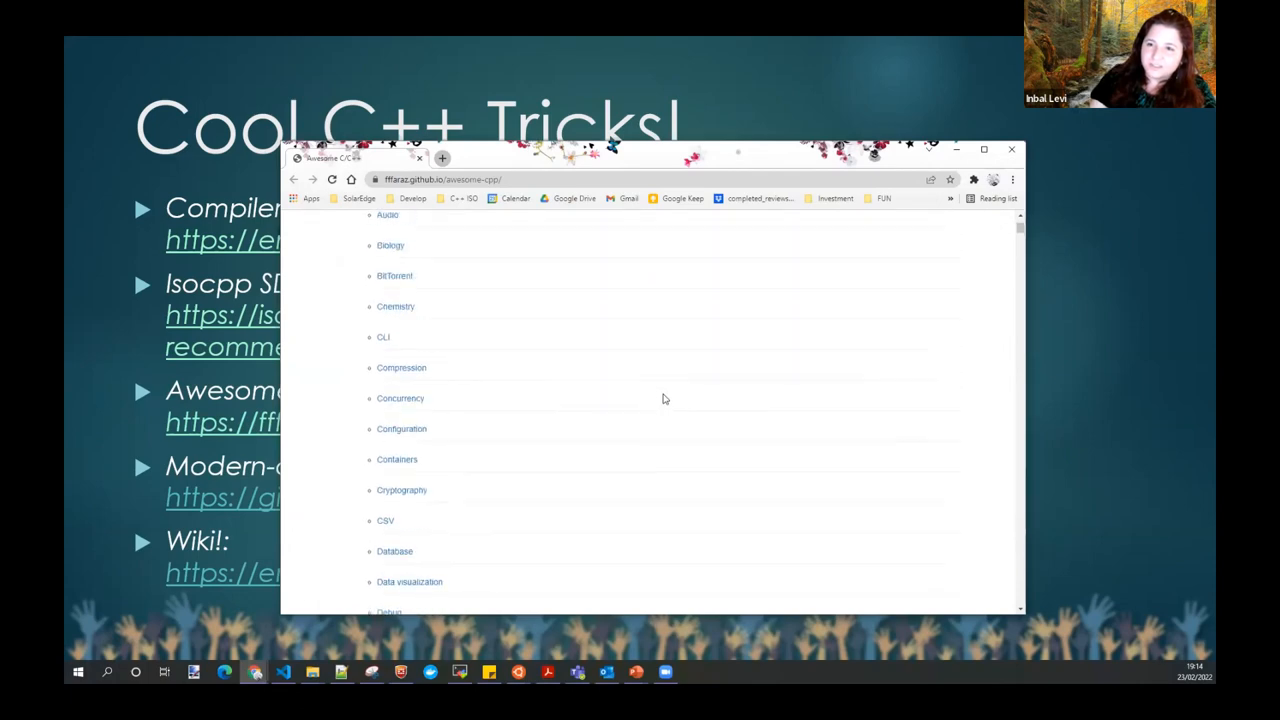
{"action": "scroll", "scroll_direction": "up", "scroll_amount": 3}
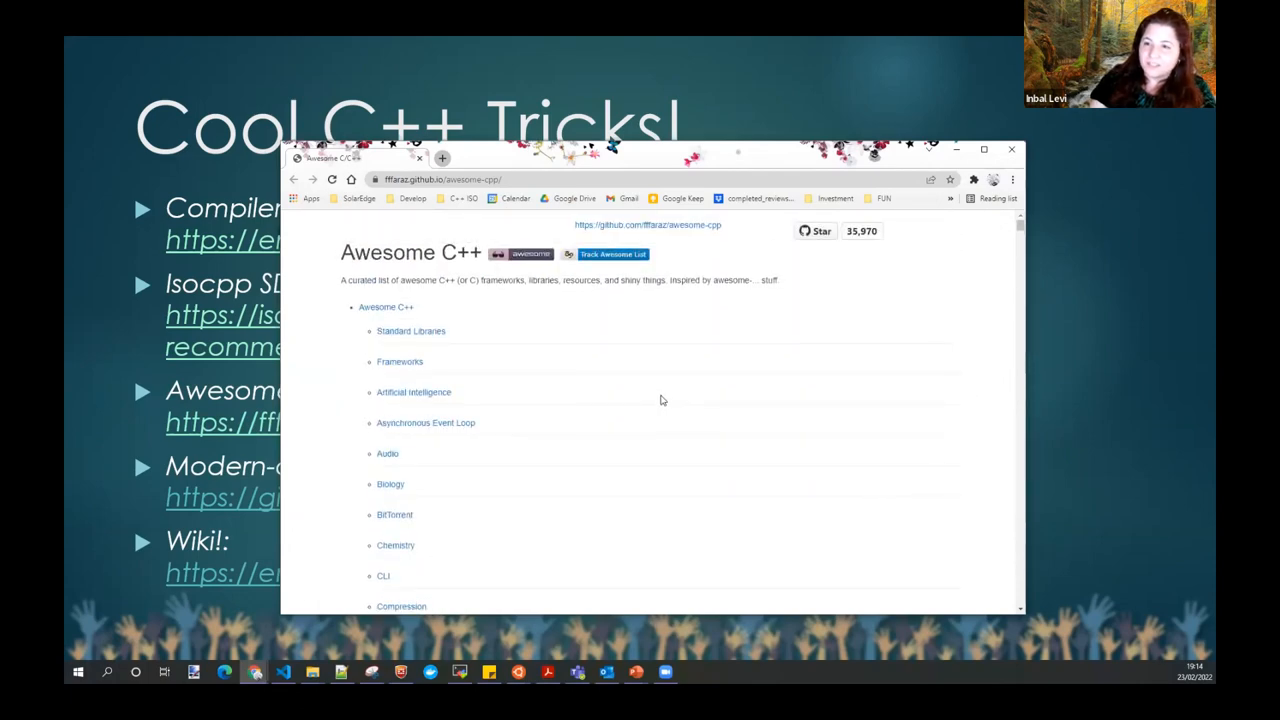
{"action": "scroll", "scroll_direction": "down", "scroll_amount": 3}
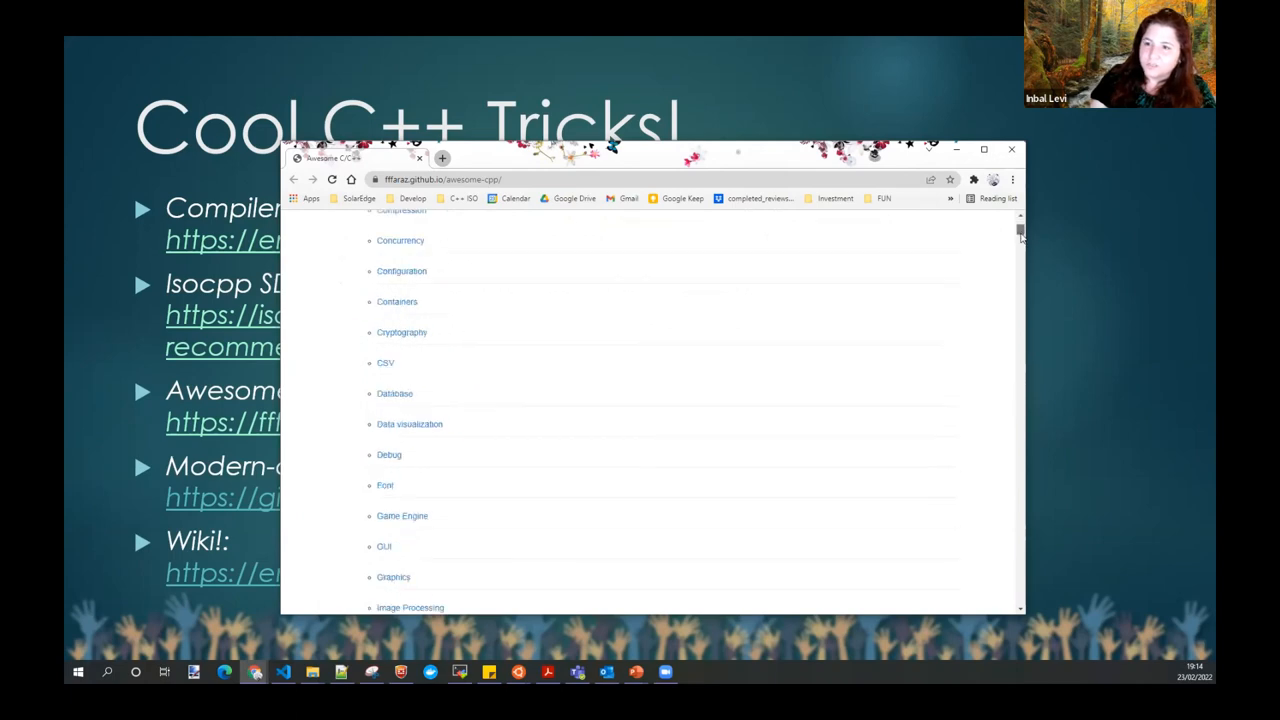
{"action": "scroll", "scroll_direction": "down", "scroll_amount": 3}
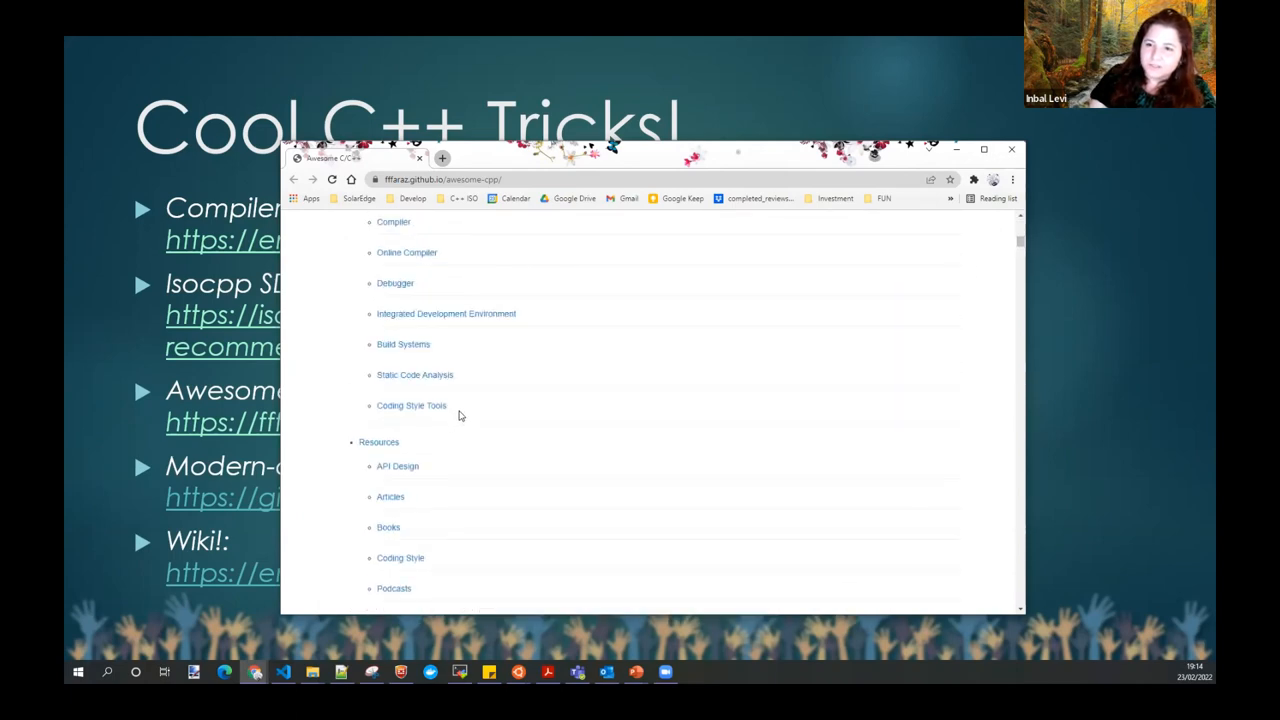
{"action": "left_click", "coordinate": [393, 221]}
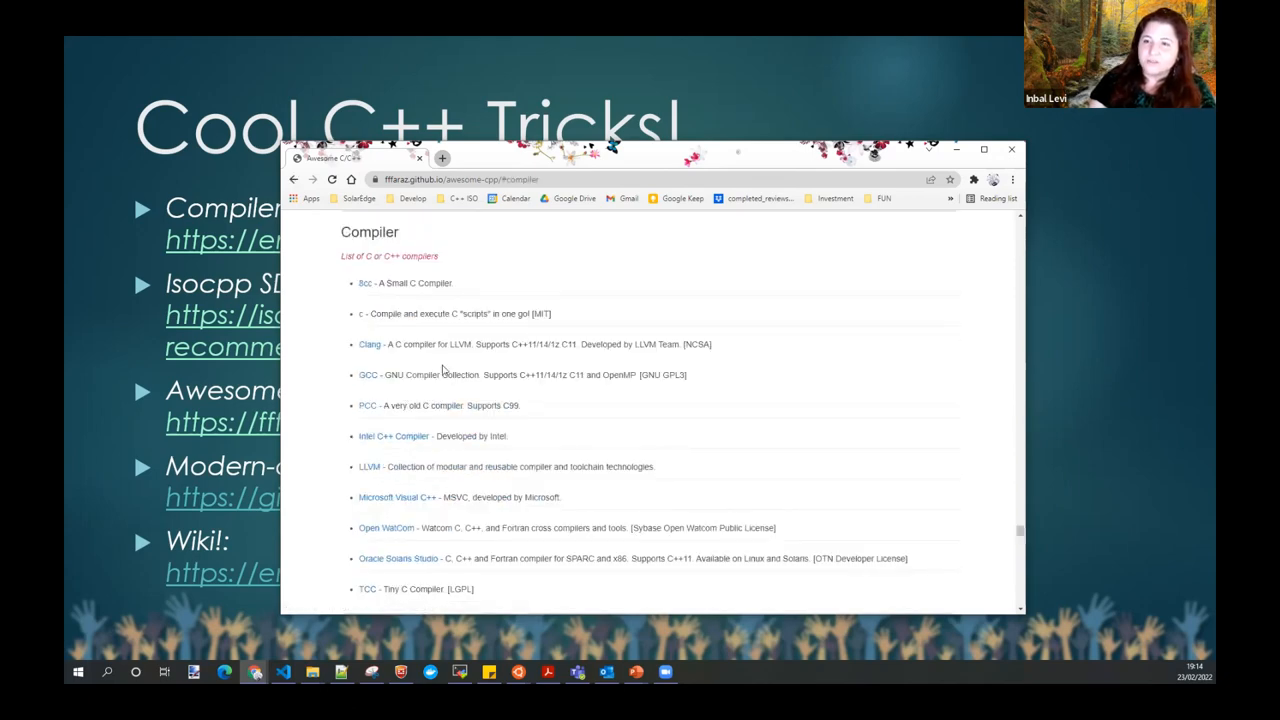
{"action": "mouse_move", "coordinate": [385, 297]}
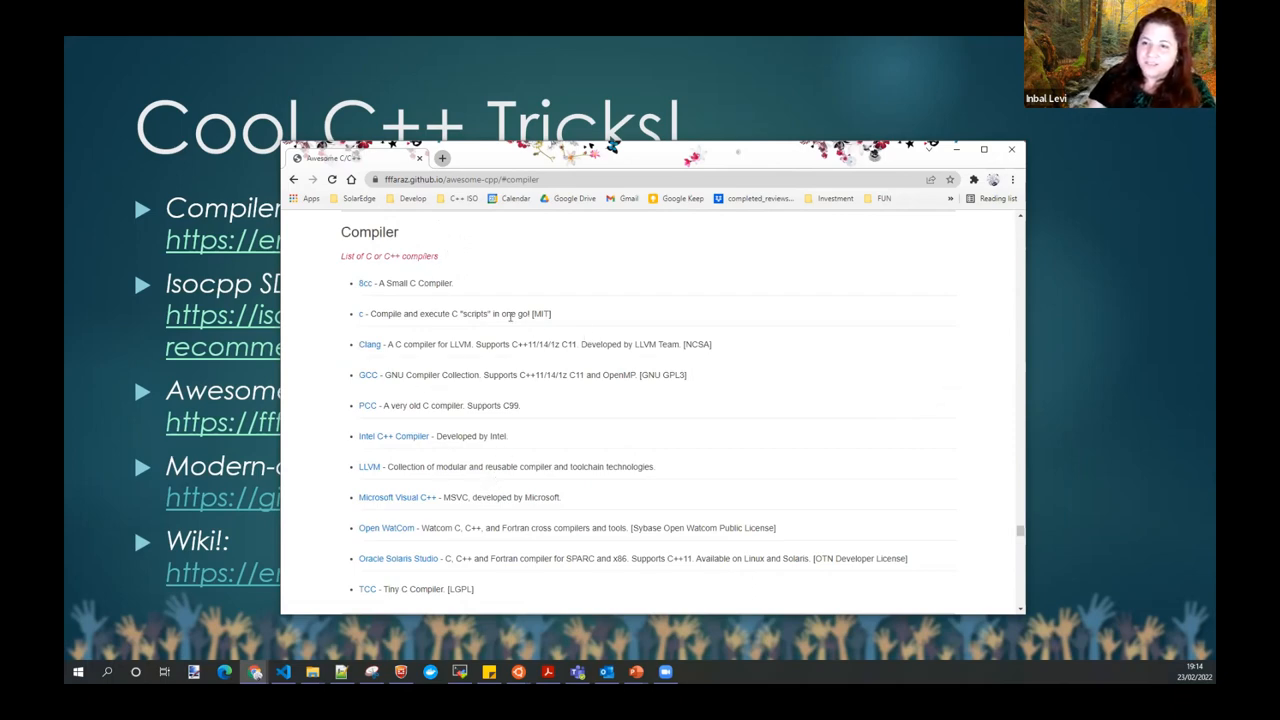
{"action": "mouse_move", "coordinate": [1145, 349]}
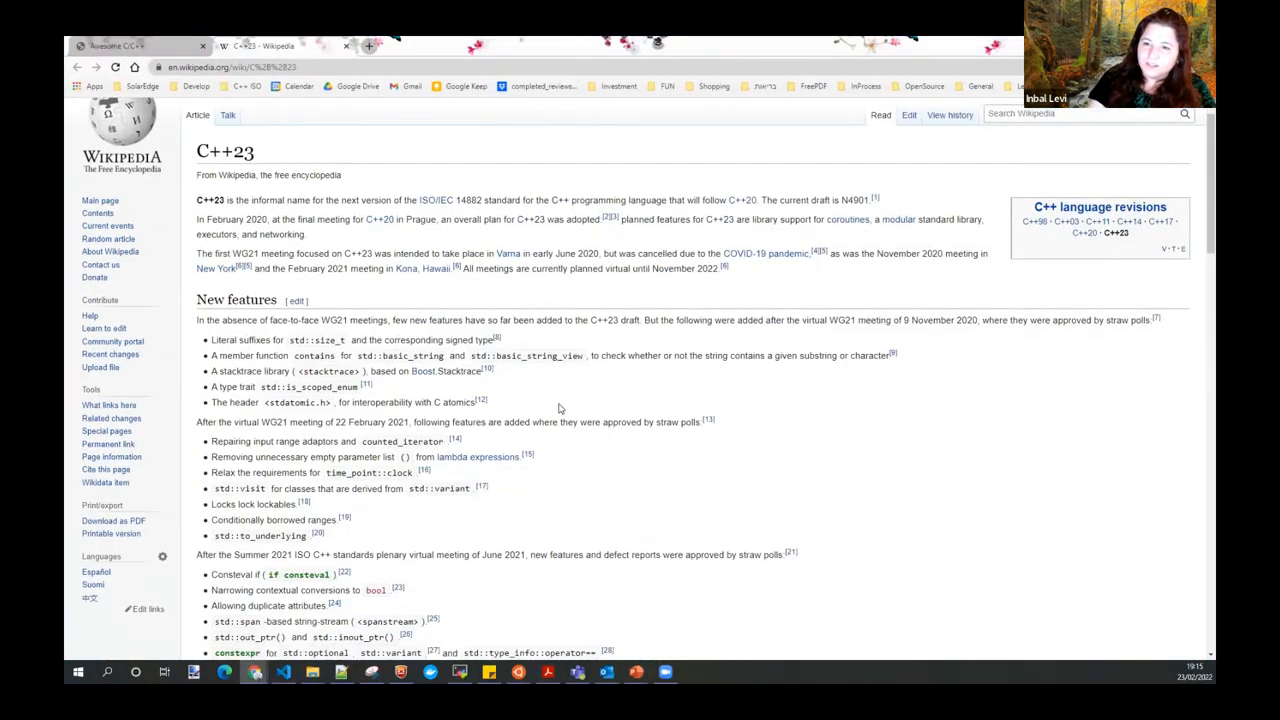
- Scroll the Wikipedia C++23 article down toward References and back to the top
{"action": "scroll", "scroll_direction": "down", "scroll_amount": 3}
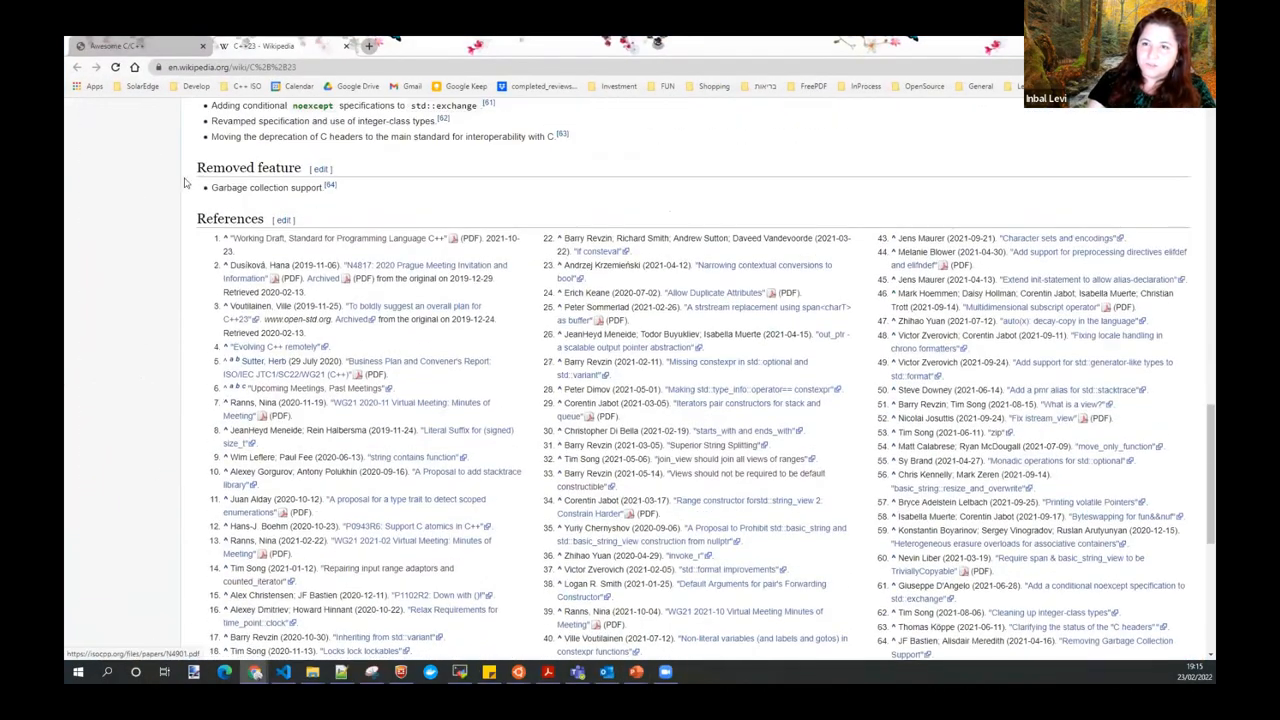
{"action": "scroll", "scroll_direction": "up", "scroll_amount": 3}
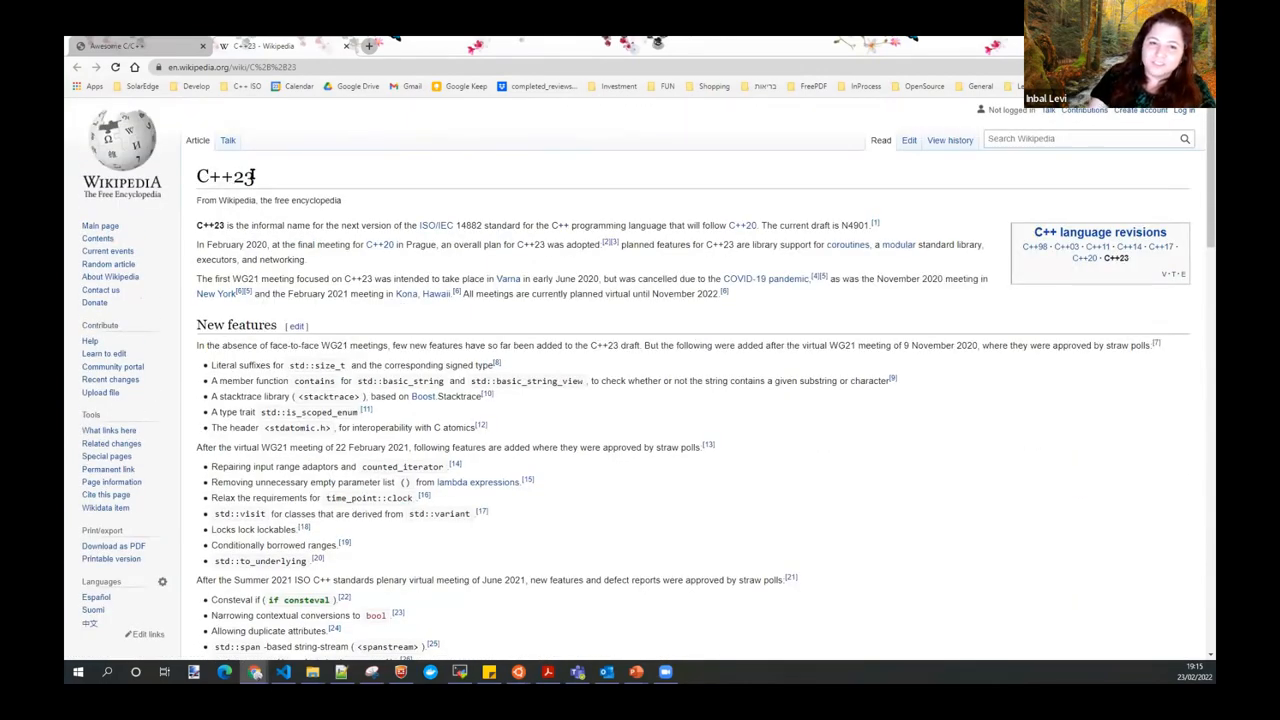
{"action": "mouse_move", "coordinate": [344, 181]}
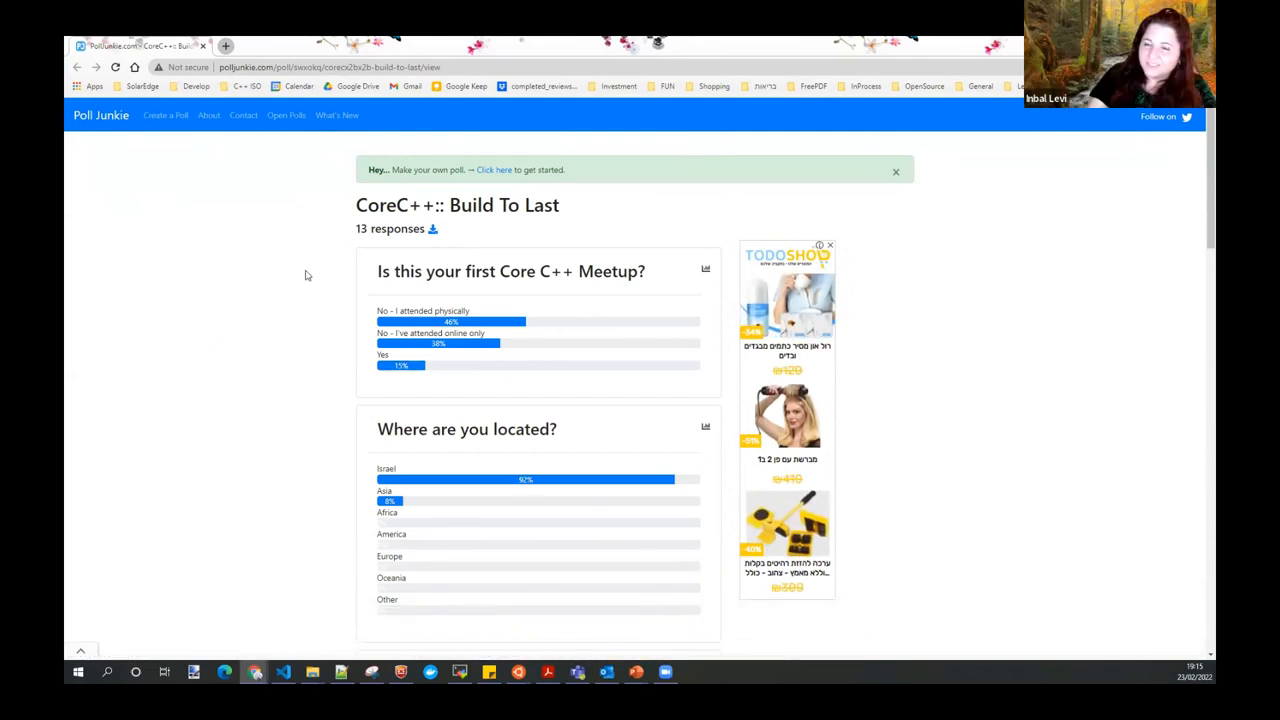
- Scroll through poll answers on meetup attendance, location and C++ news sources
{"action": "scroll", "scroll_direction": "down", "scroll_amount": 3}
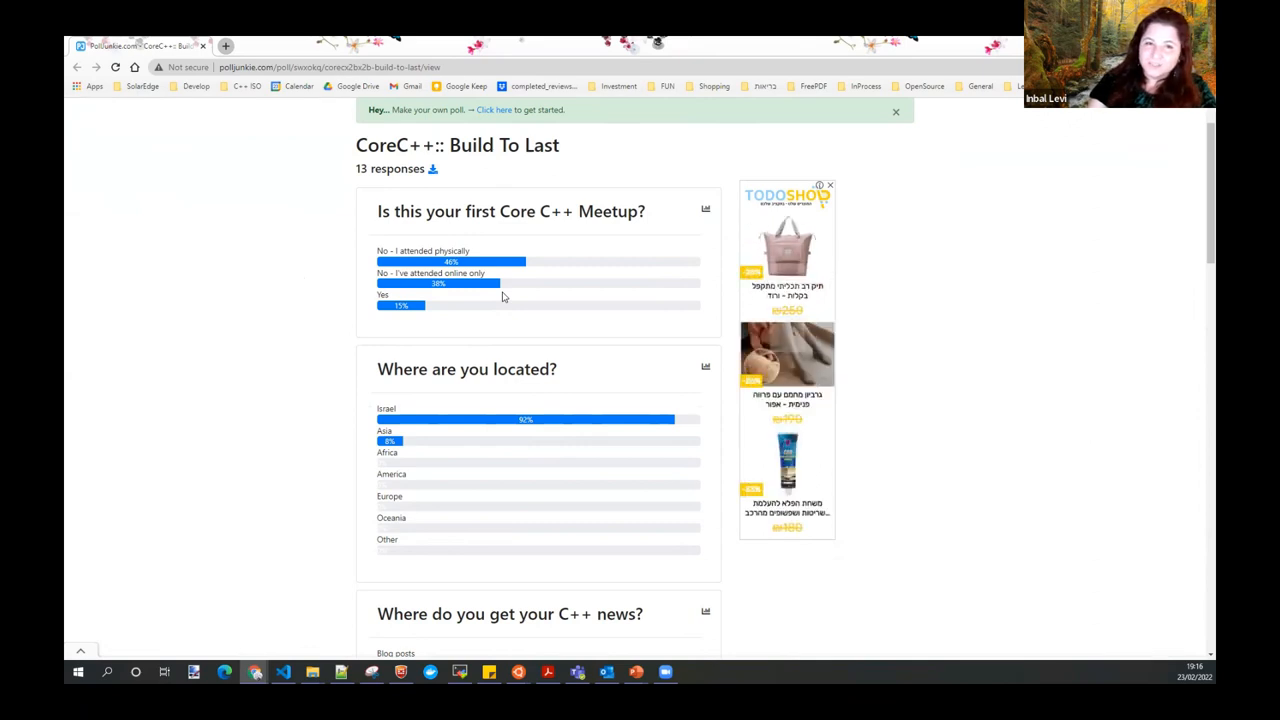
{"action": "mouse_move", "coordinate": [472, 285]}
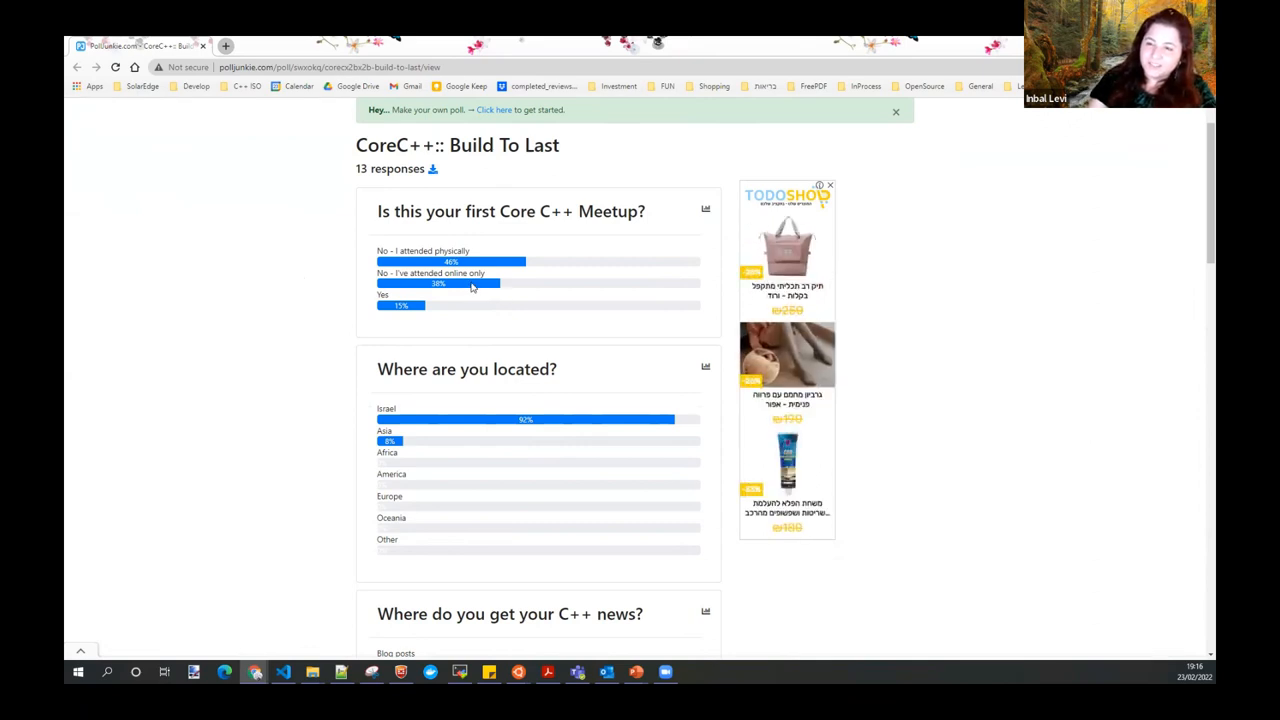
{"action": "mouse_move", "coordinate": [463, 288]}
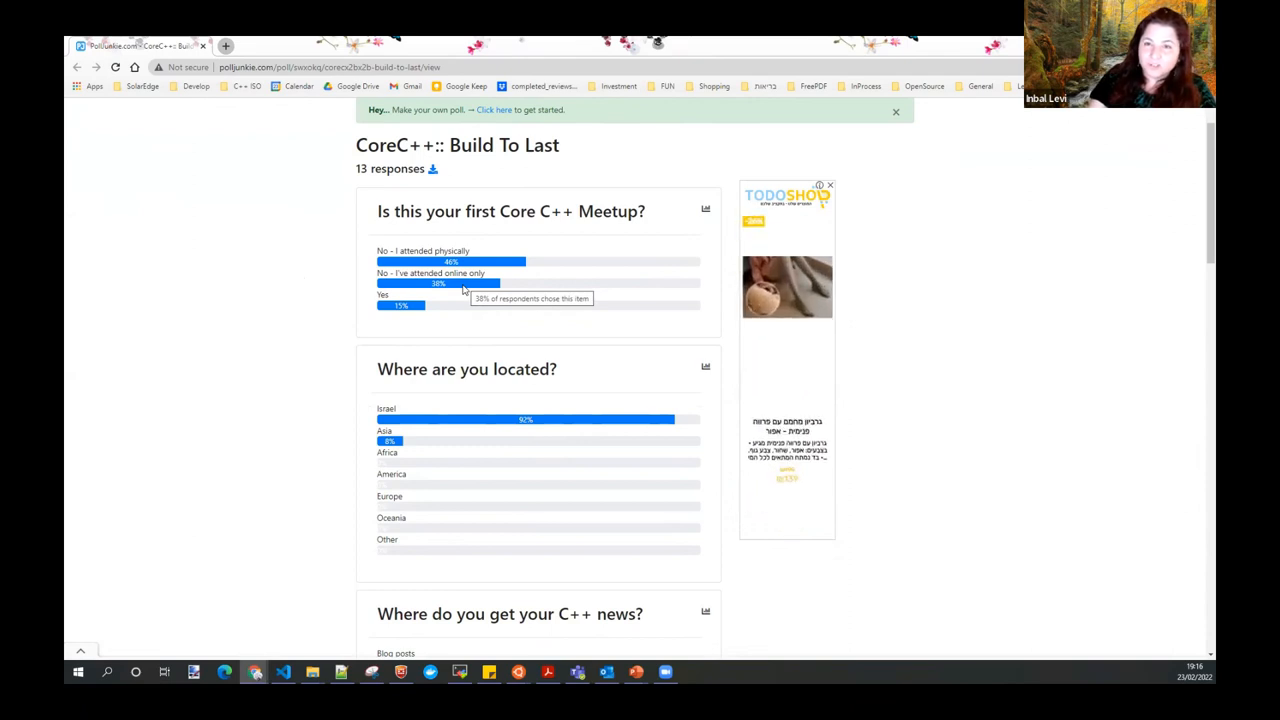
{"action": "mouse_move", "coordinate": [287, 372]}
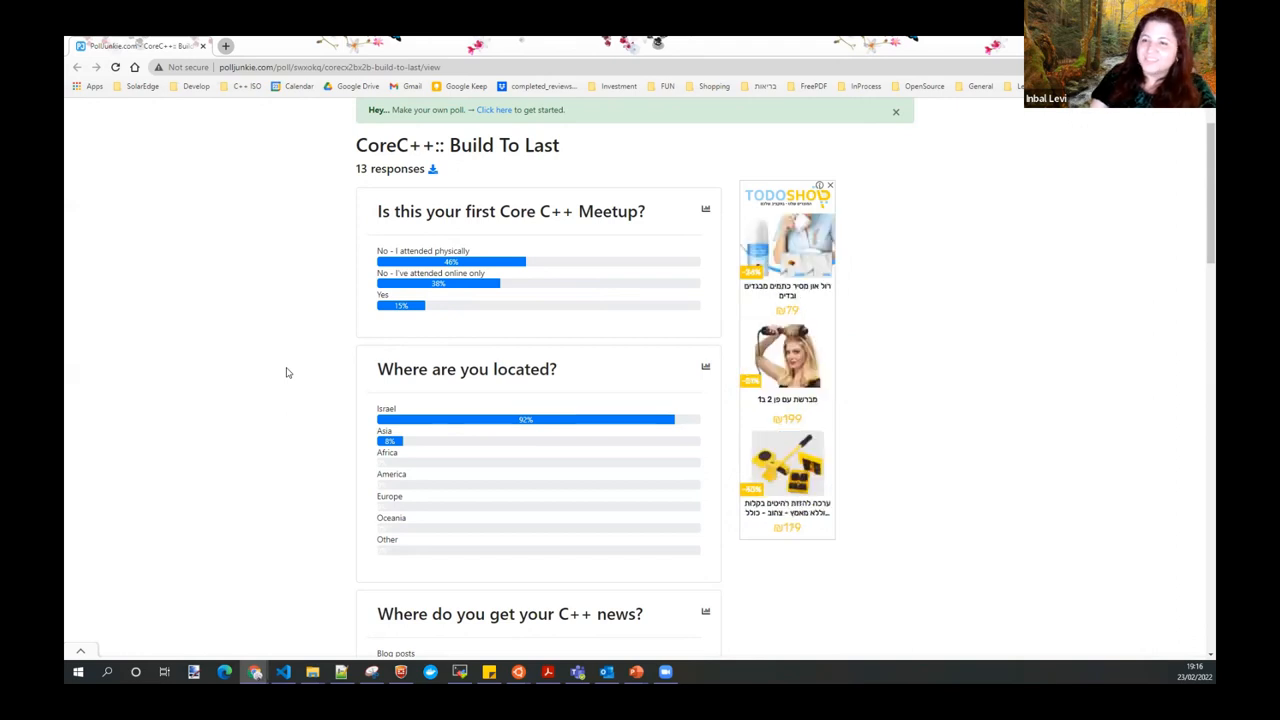
{"action": "scroll", "scroll_direction": "down", "scroll_amount": 3}
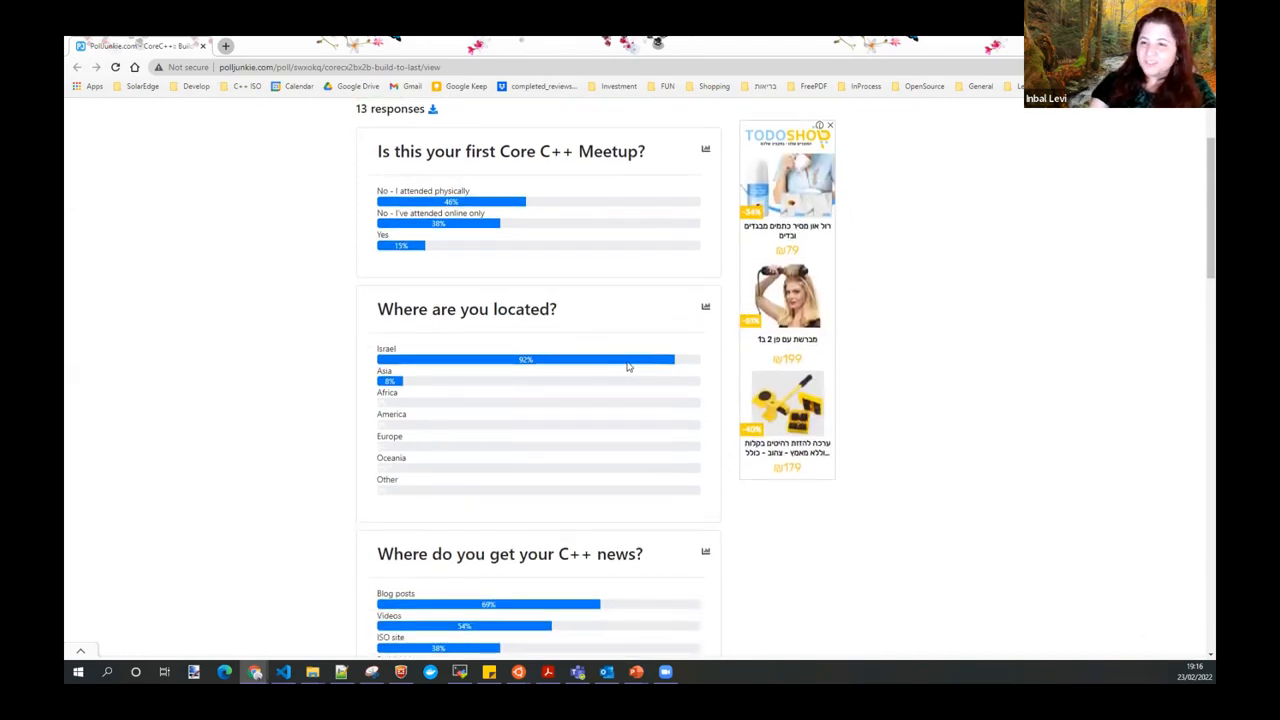
{"action": "mouse_move", "coordinate": [415, 382]}
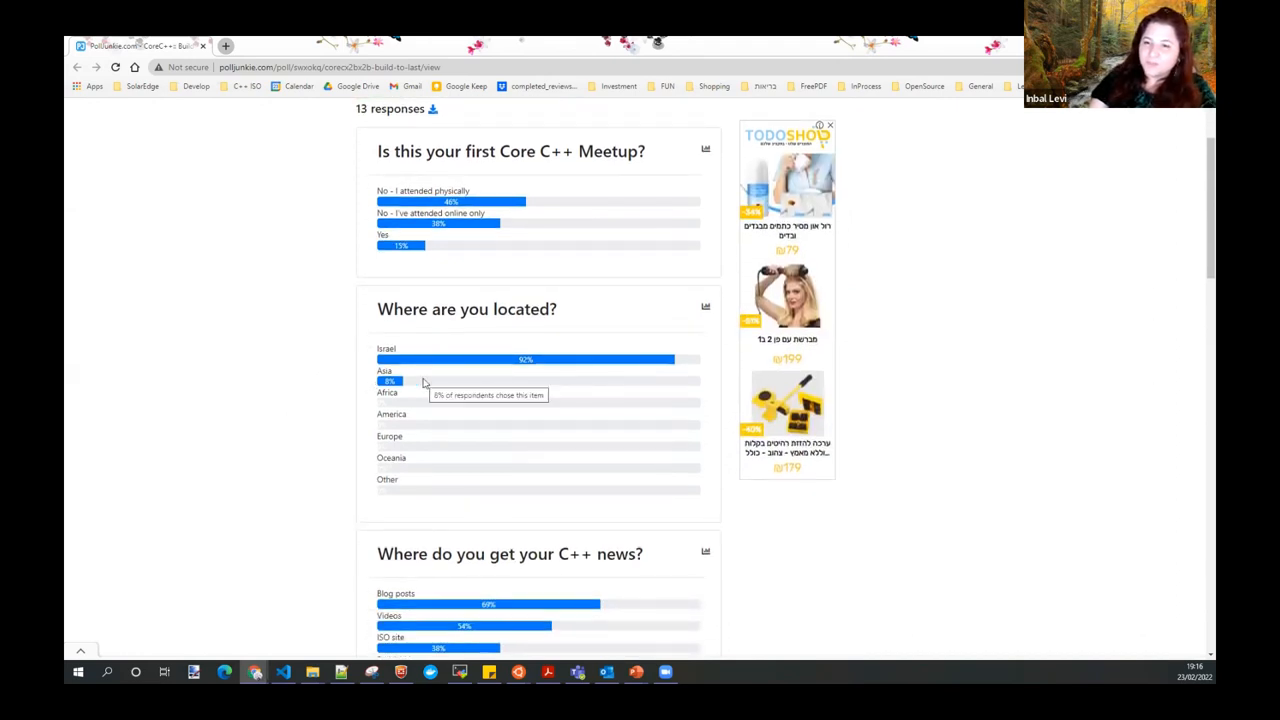
{"action": "scroll", "scroll_direction": "down", "scroll_amount": 3}
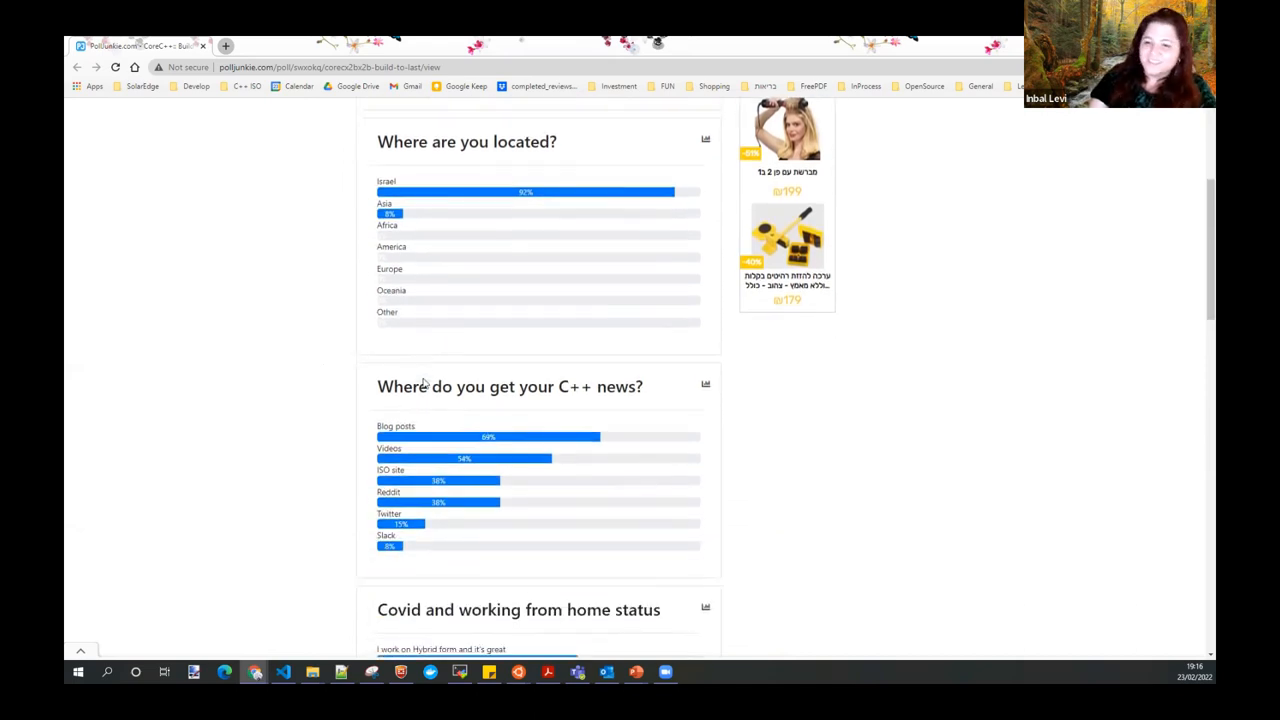
{"action": "scroll", "scroll_direction": "down", "scroll_amount": 3}
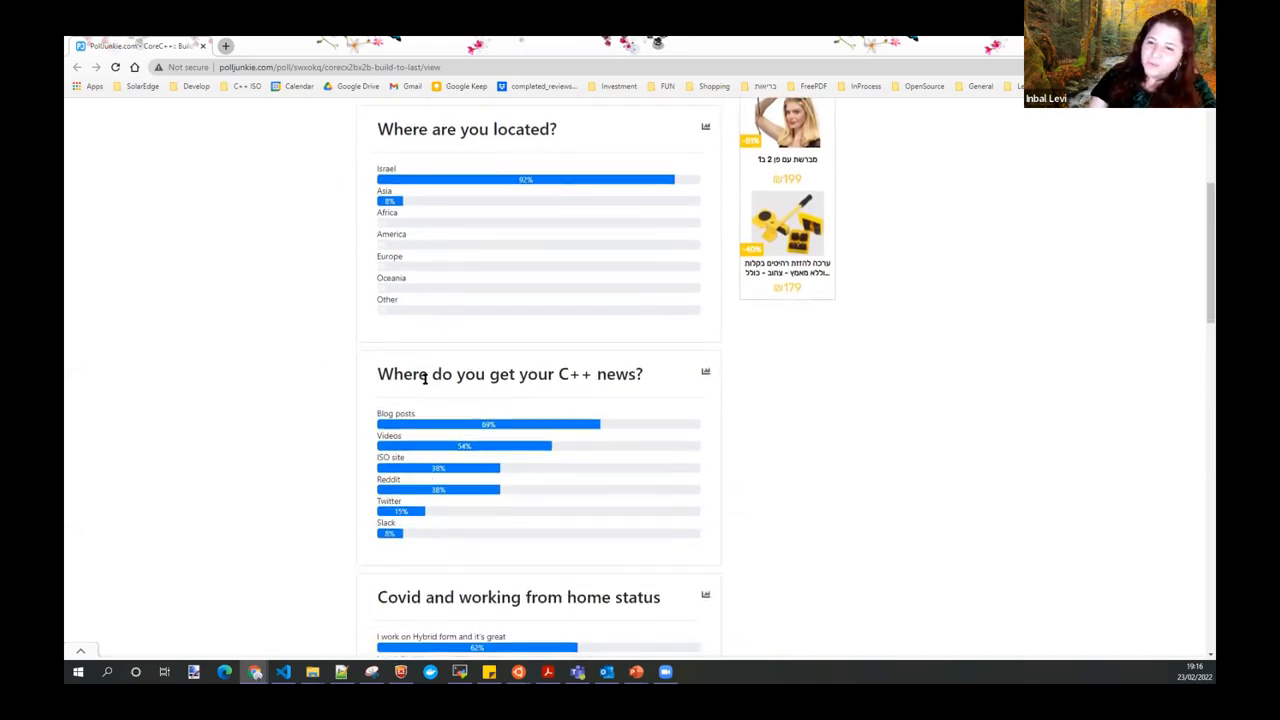
{"action": "scroll", "scroll_direction": "down", "scroll_amount": 3}
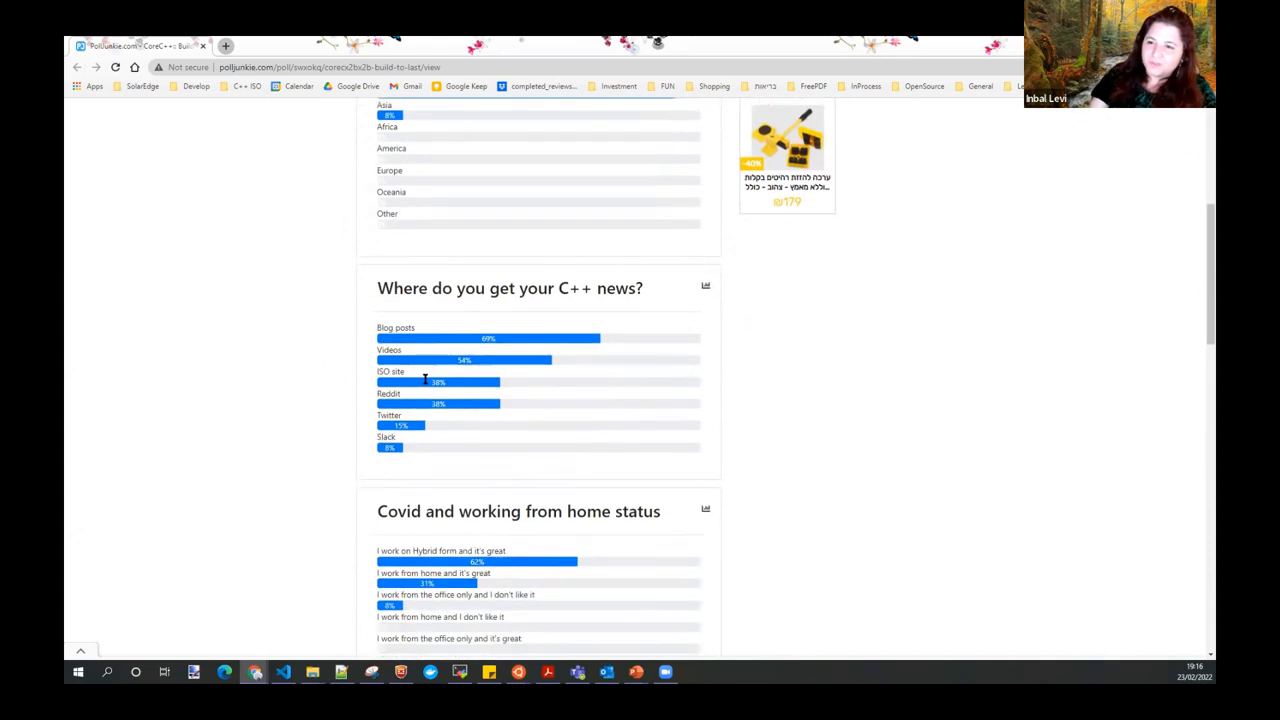
{"action": "scroll", "scroll_direction": "down", "scroll_amount": 3}
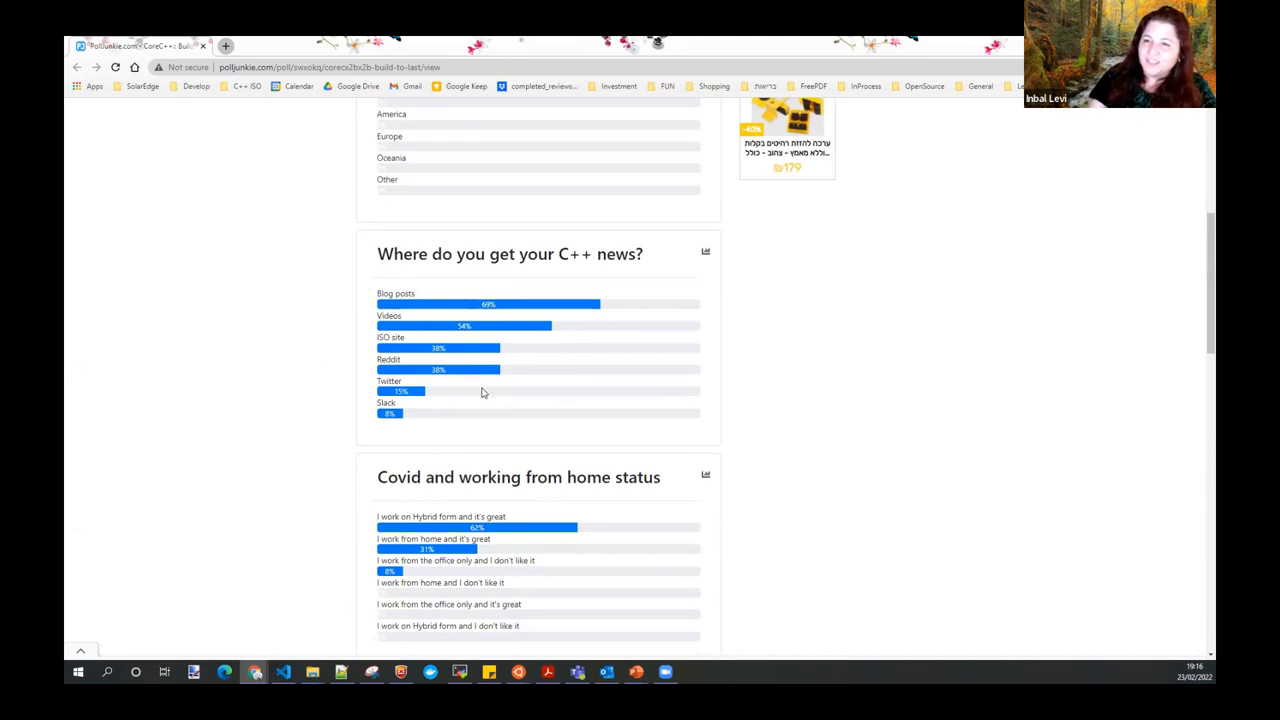
{"action": "mouse_move", "coordinate": [483, 392]}
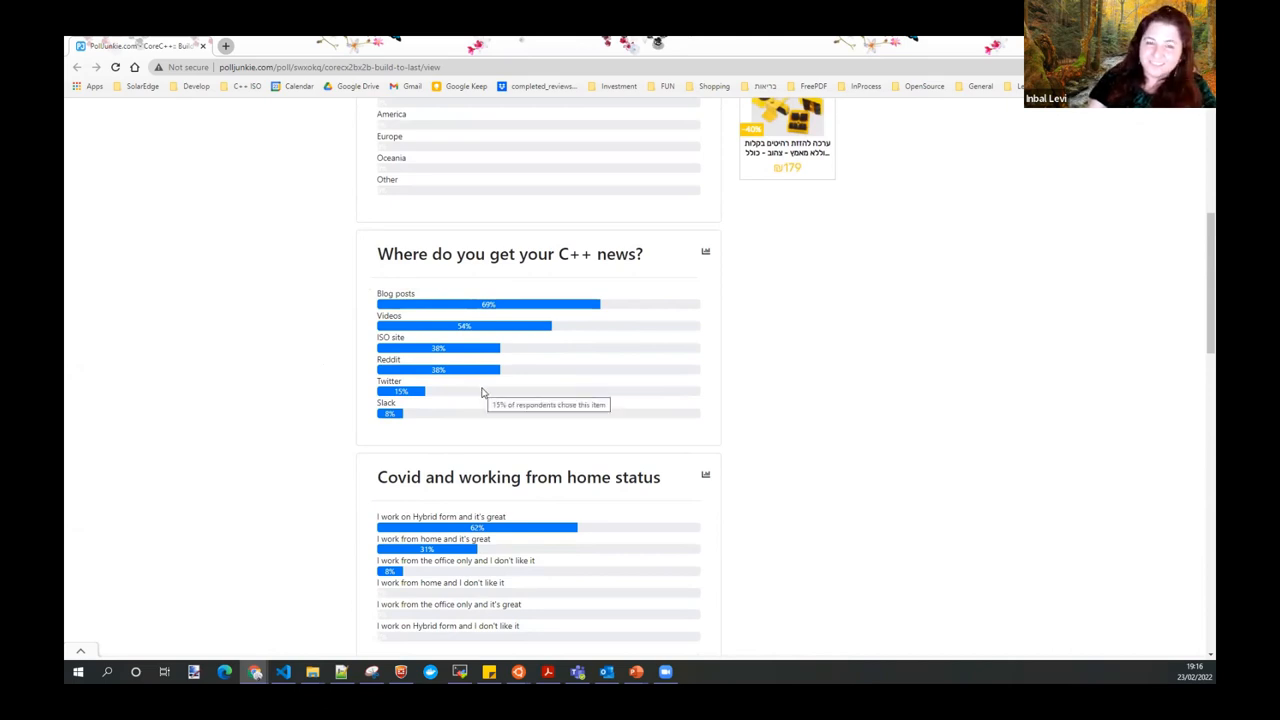
{"action": "mouse_move", "coordinate": [473, 401]}
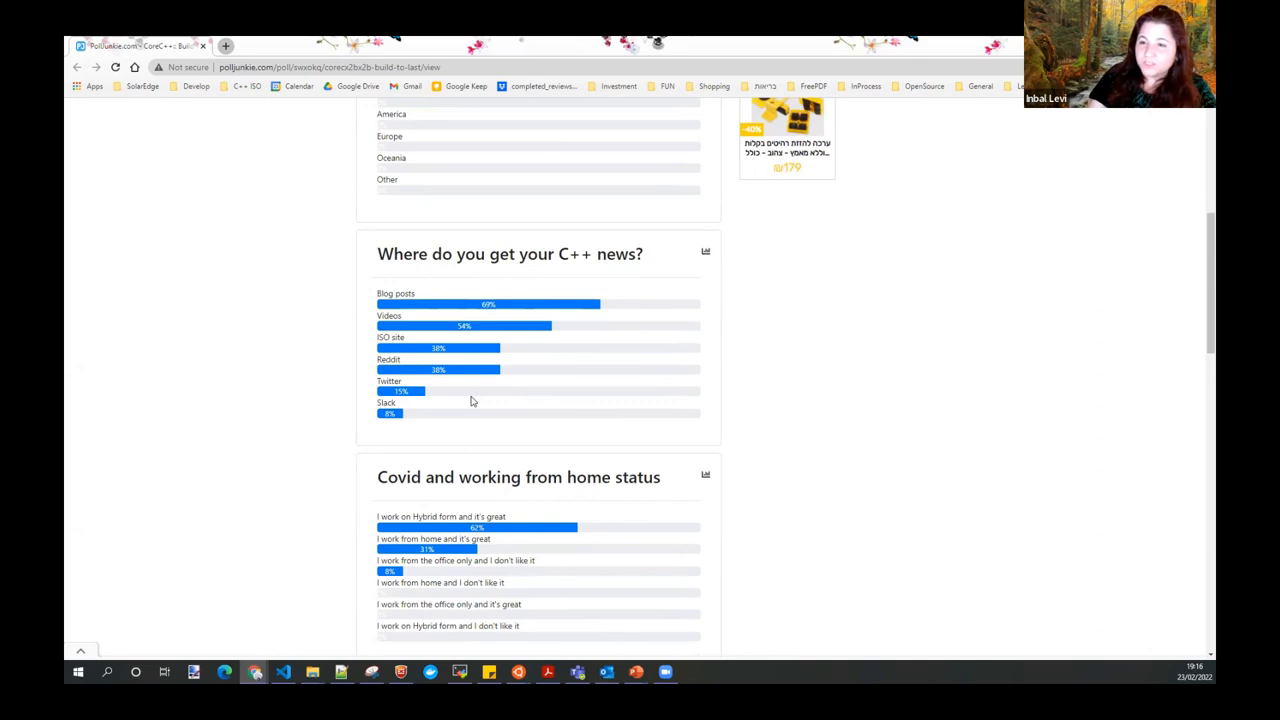
{"action": "mouse_move", "coordinate": [494, 373]}
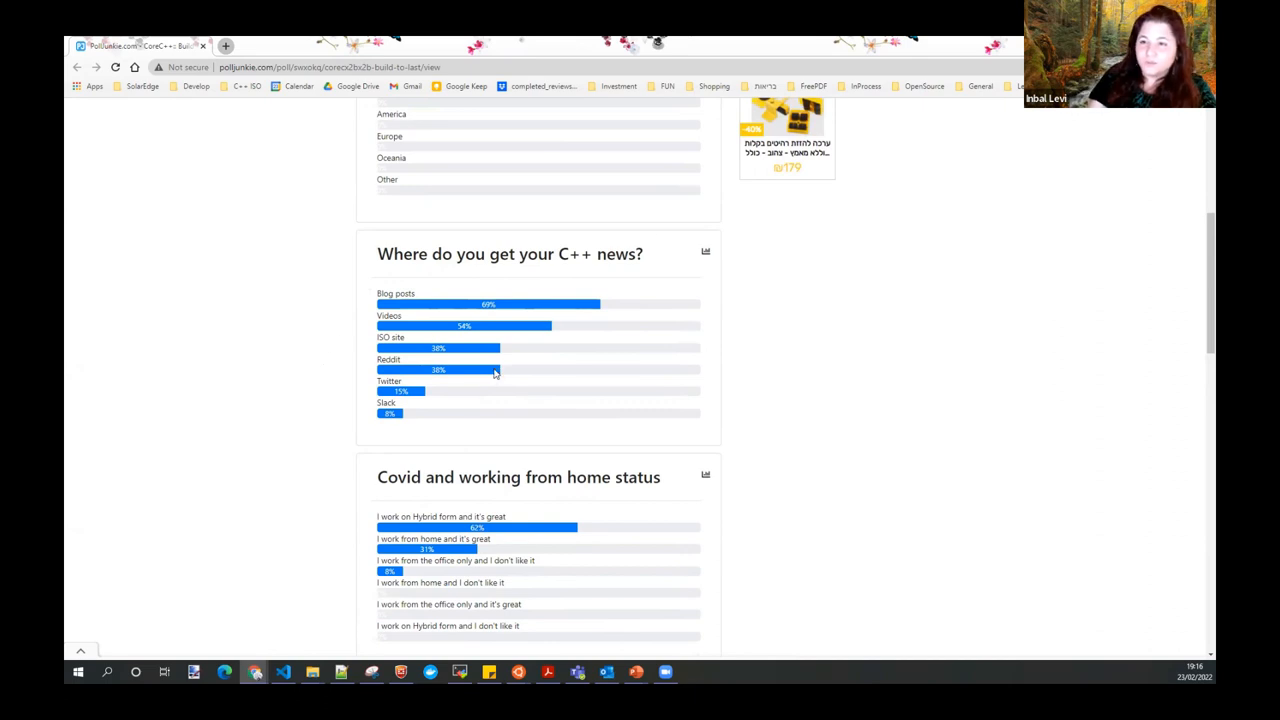
{"action": "mouse_move", "coordinate": [536, 379]}
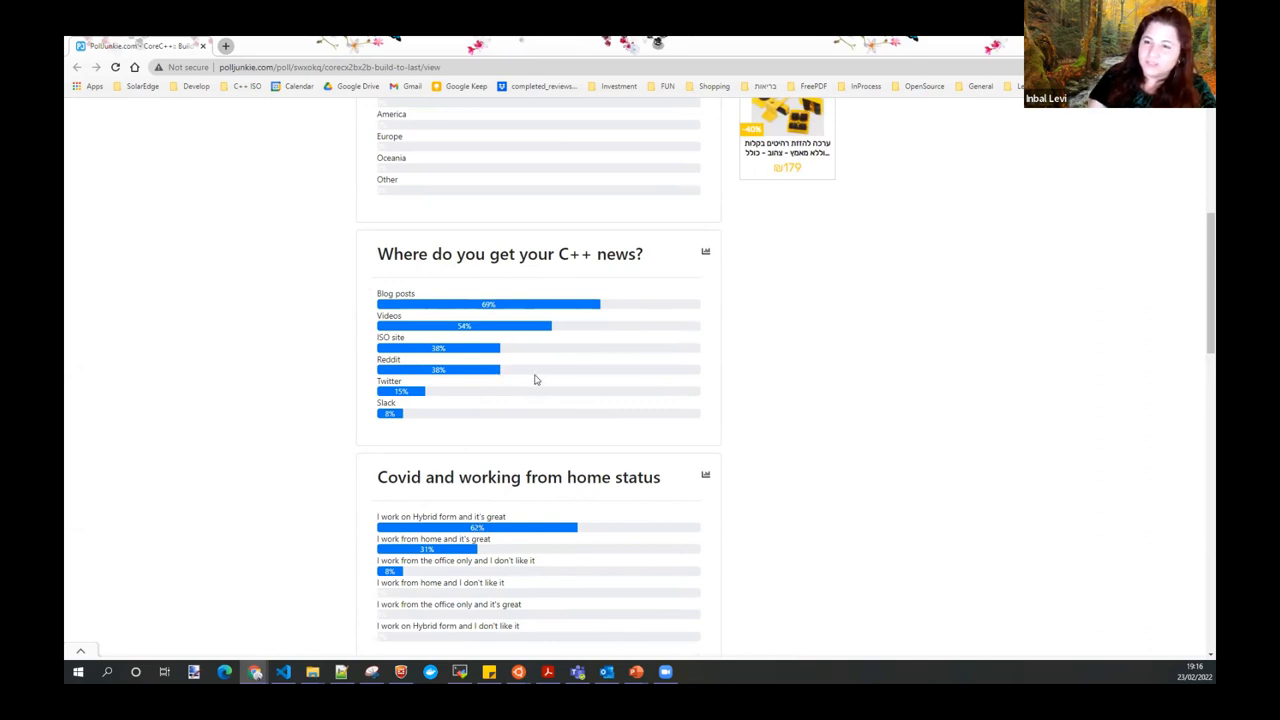
{"action": "mouse_move", "coordinate": [482, 402]}
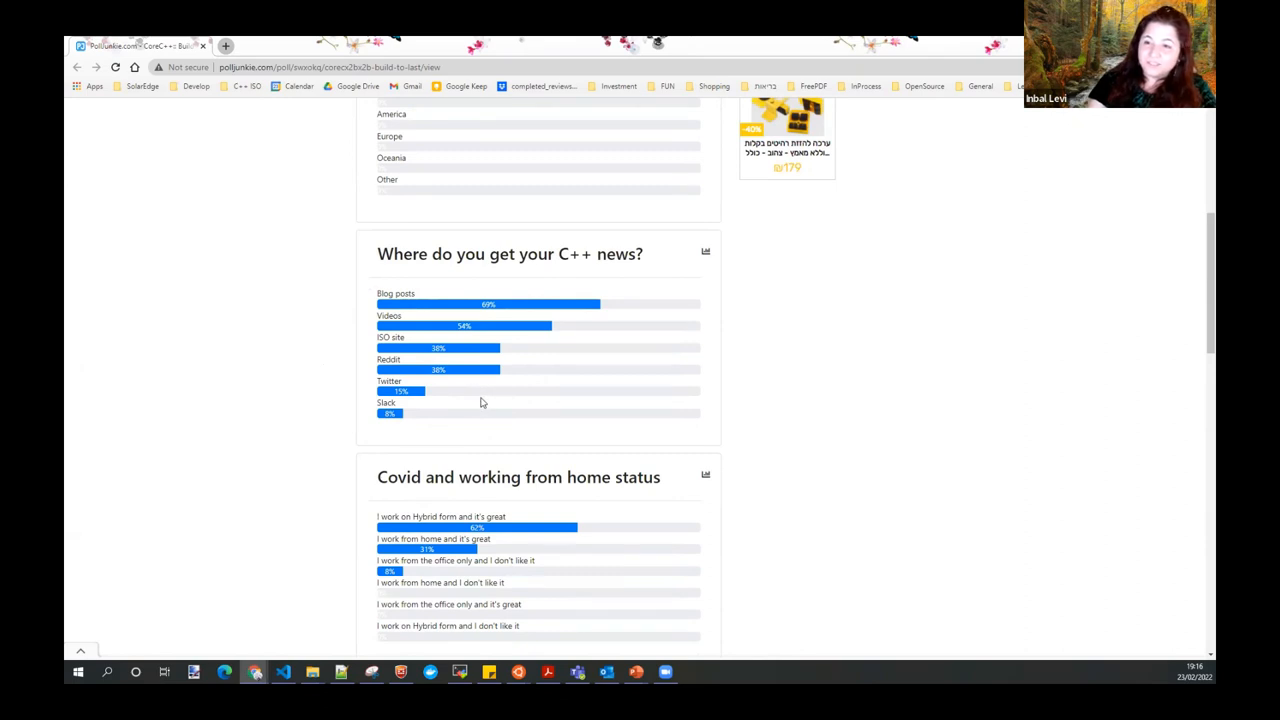
{"action": "mouse_move", "coordinate": [417, 411]}
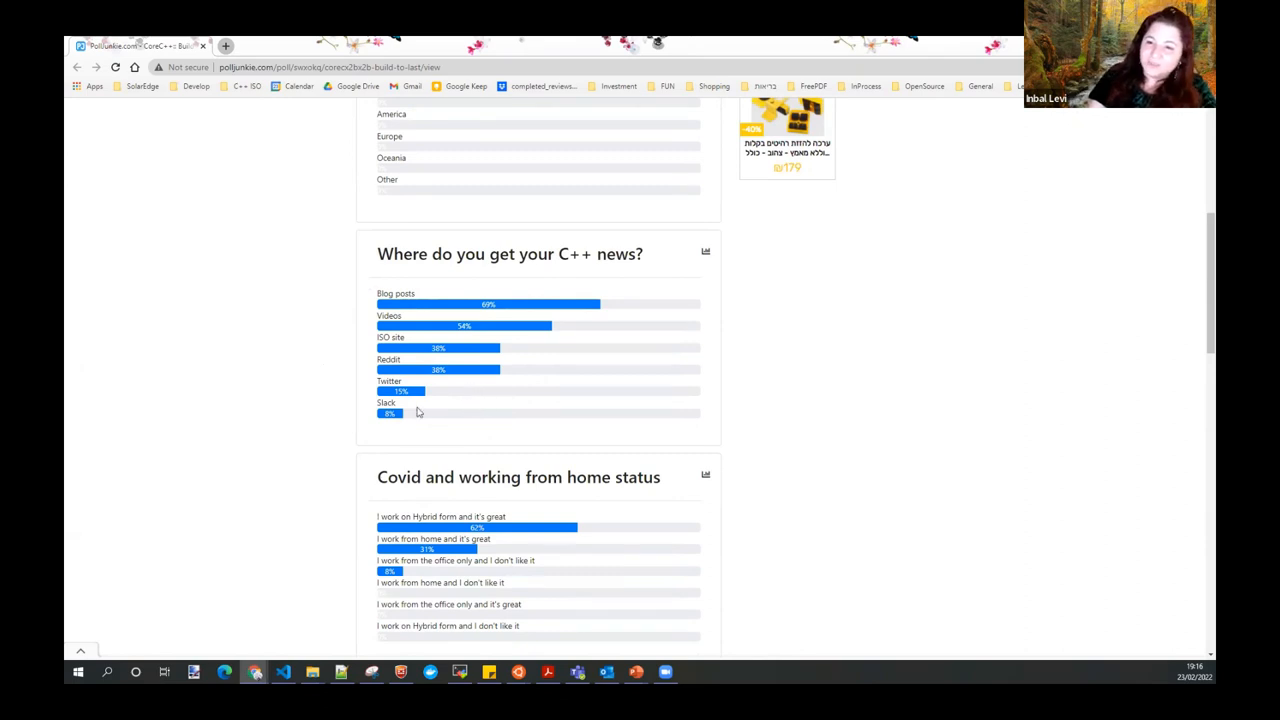
{"action": "mouse_move", "coordinate": [313, 412]}
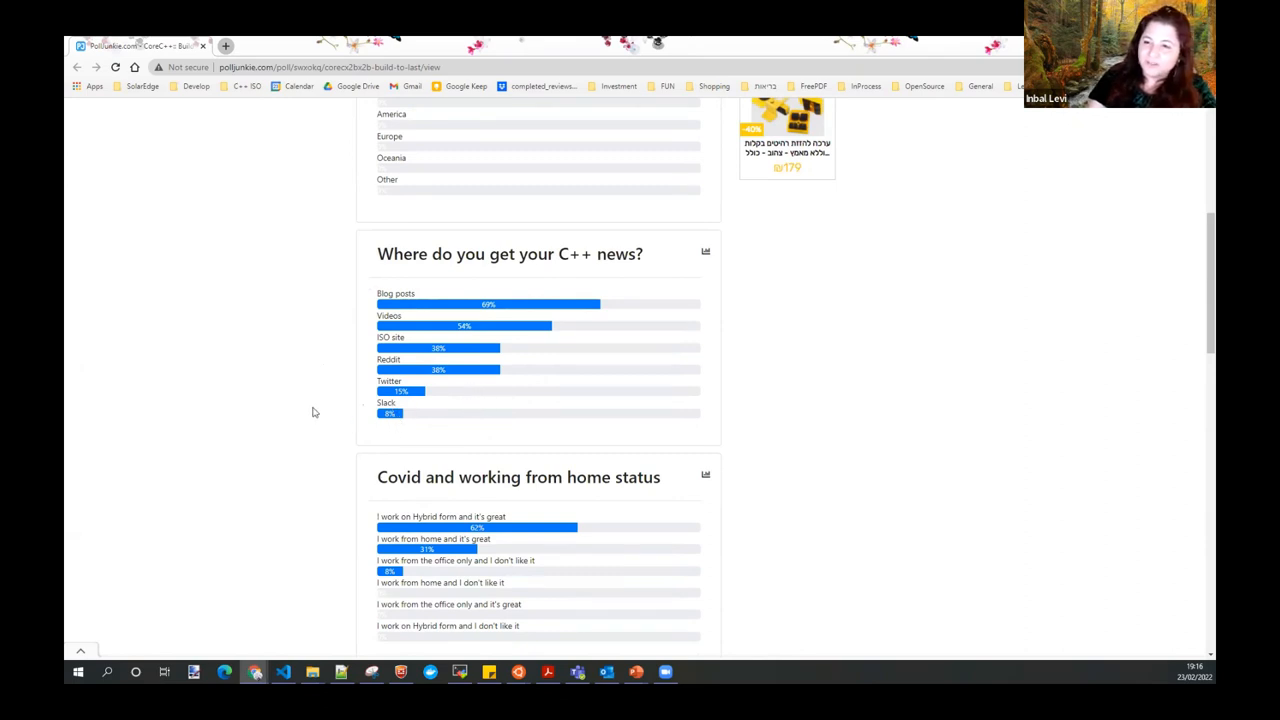
{"action": "scroll", "scroll_direction": "down", "scroll_amount": 3}
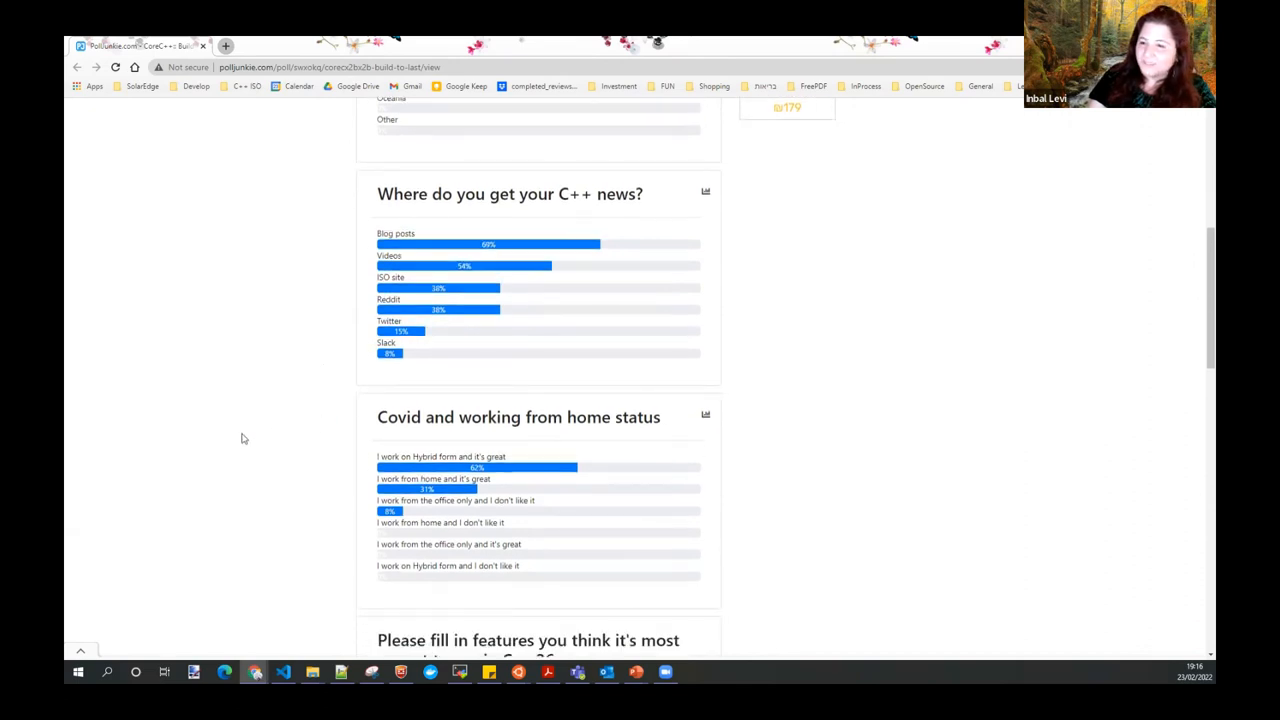
{"action": "scroll", "scroll_direction": "down", "scroll_amount": 3}
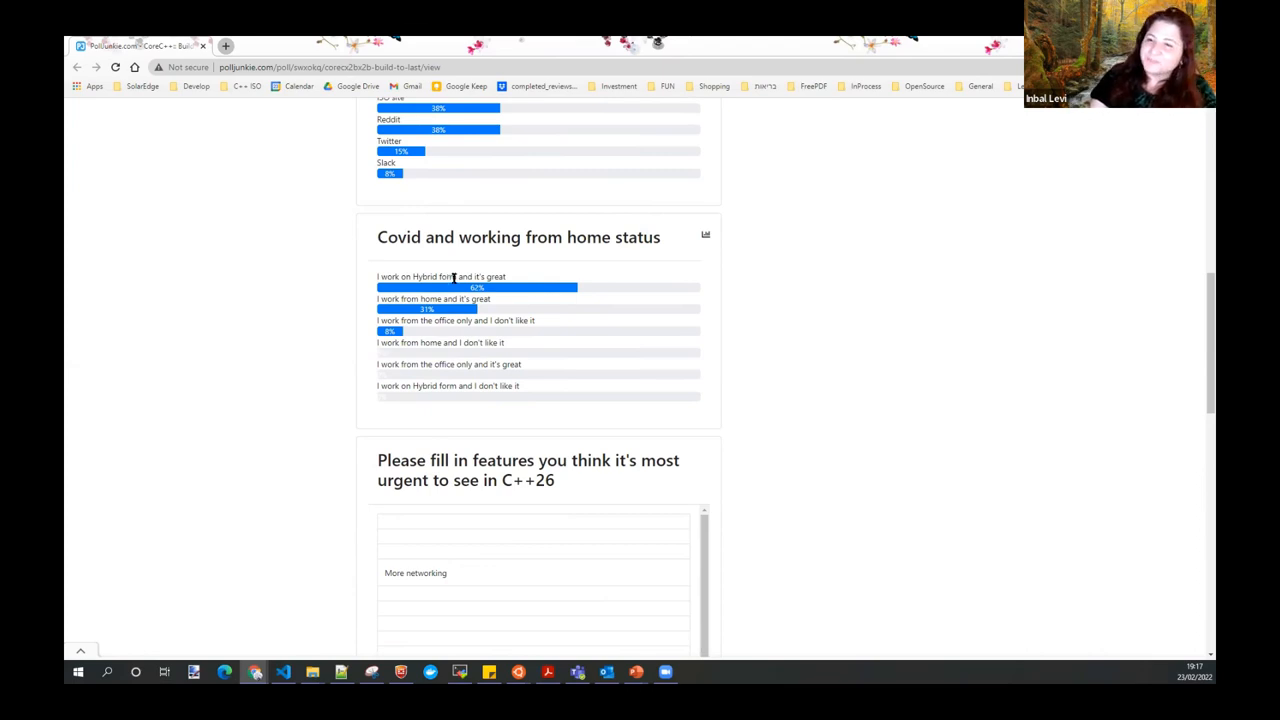
{"action": "mouse_move", "coordinate": [440, 299]}
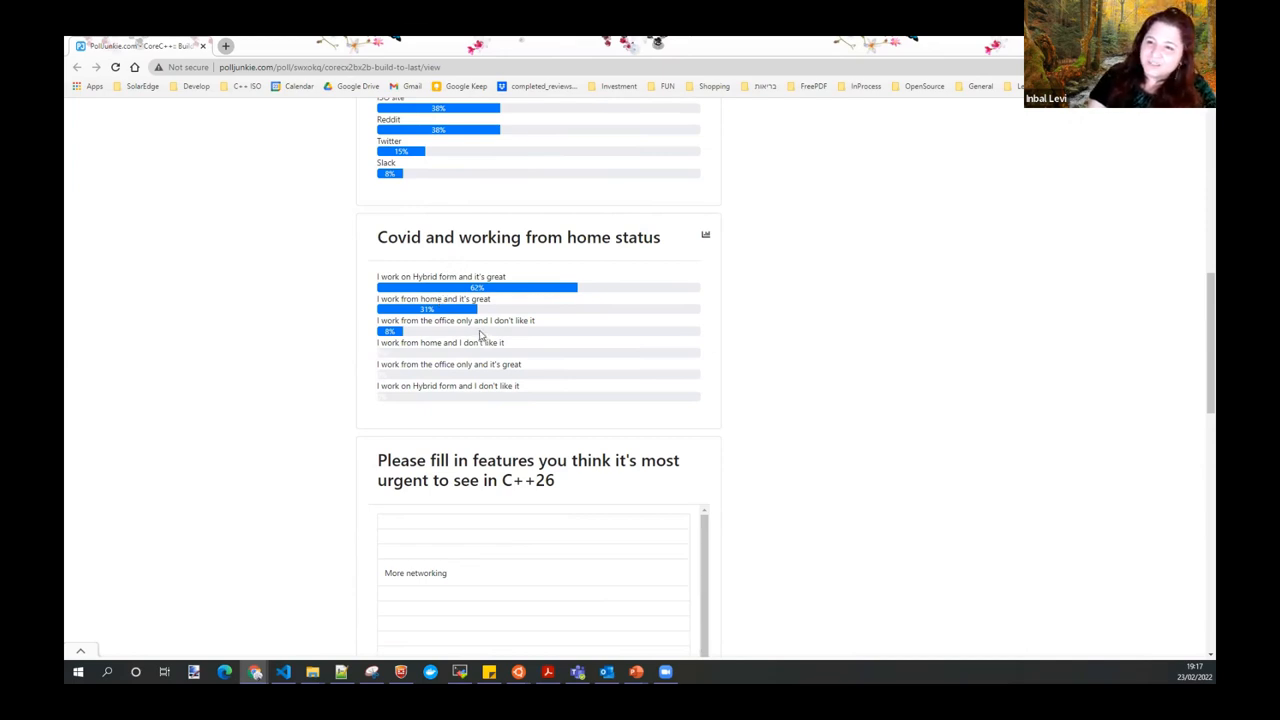
{"action": "mouse_move", "coordinate": [475, 333]}
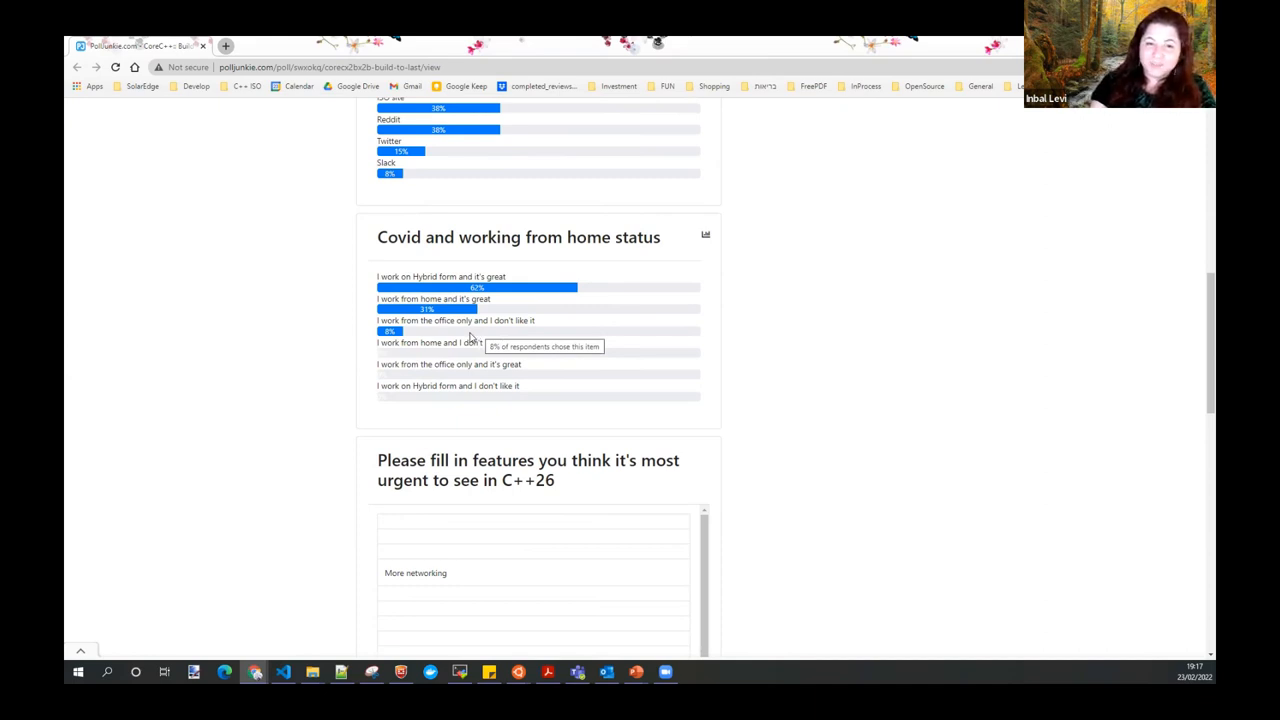
{"action": "scroll", "scroll_direction": "down", "scroll_amount": 3}
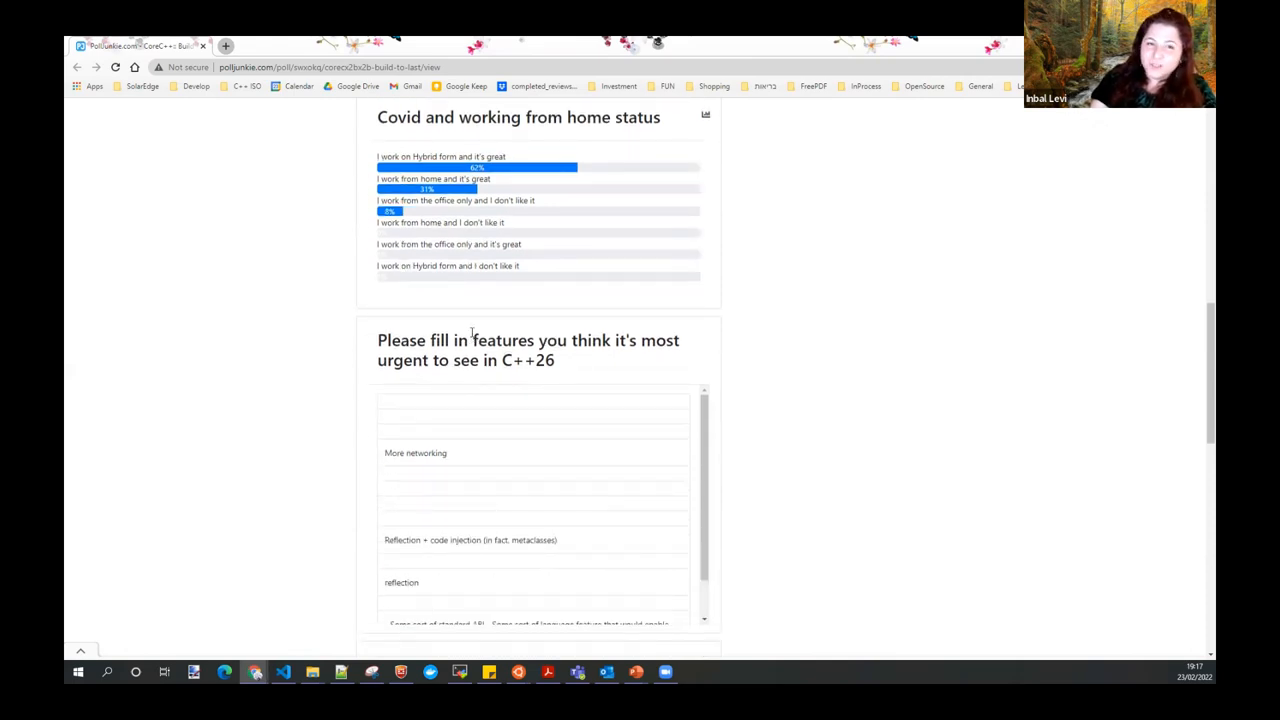
- Scroll past the C++26 features answers to the 'Post a cool C++ link' responses
{"action": "scroll", "scroll_direction": "down", "scroll_amount": 3}
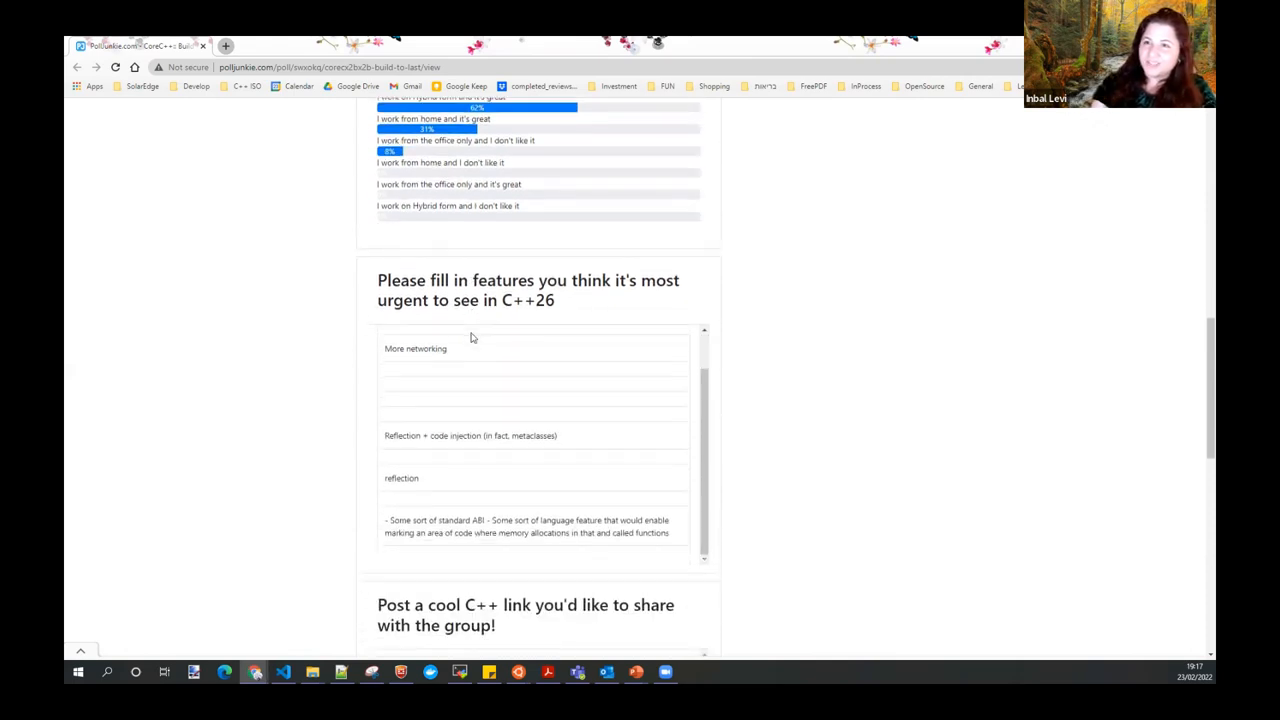
{"action": "scroll", "scroll_direction": "down", "scroll_amount": 3}
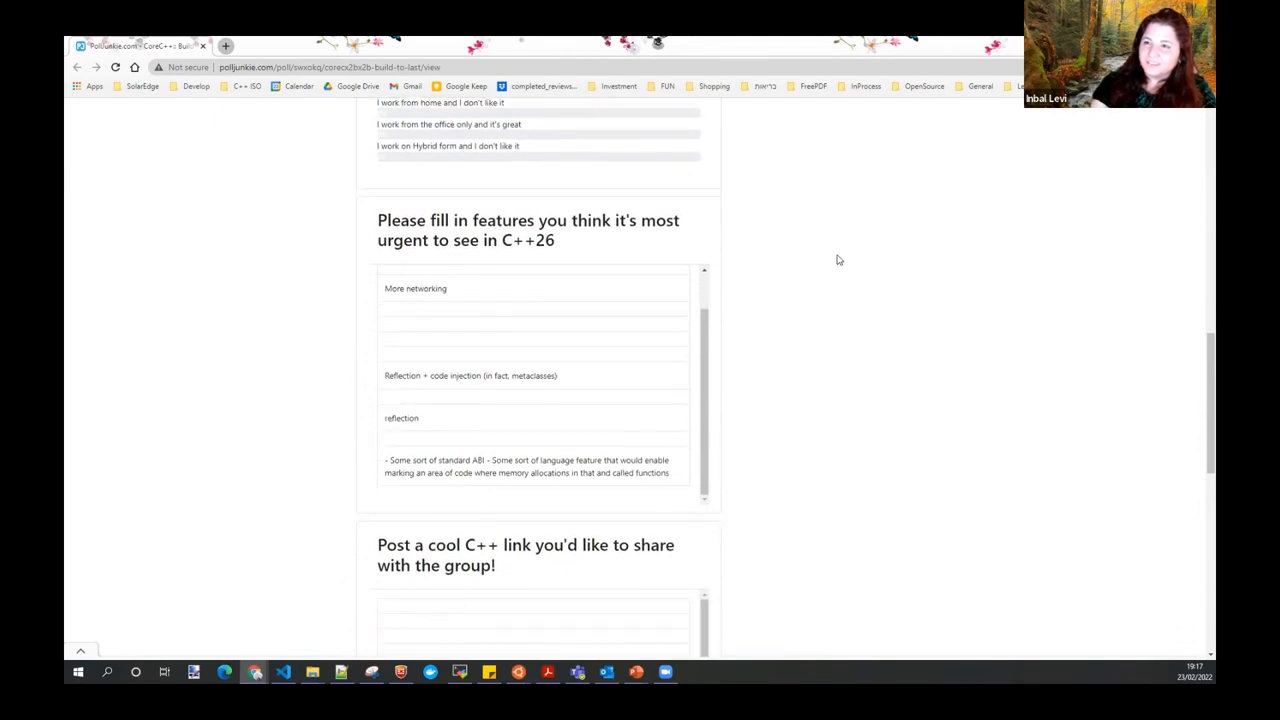
{"action": "scroll", "scroll_direction": "down", "scroll_amount": 3}
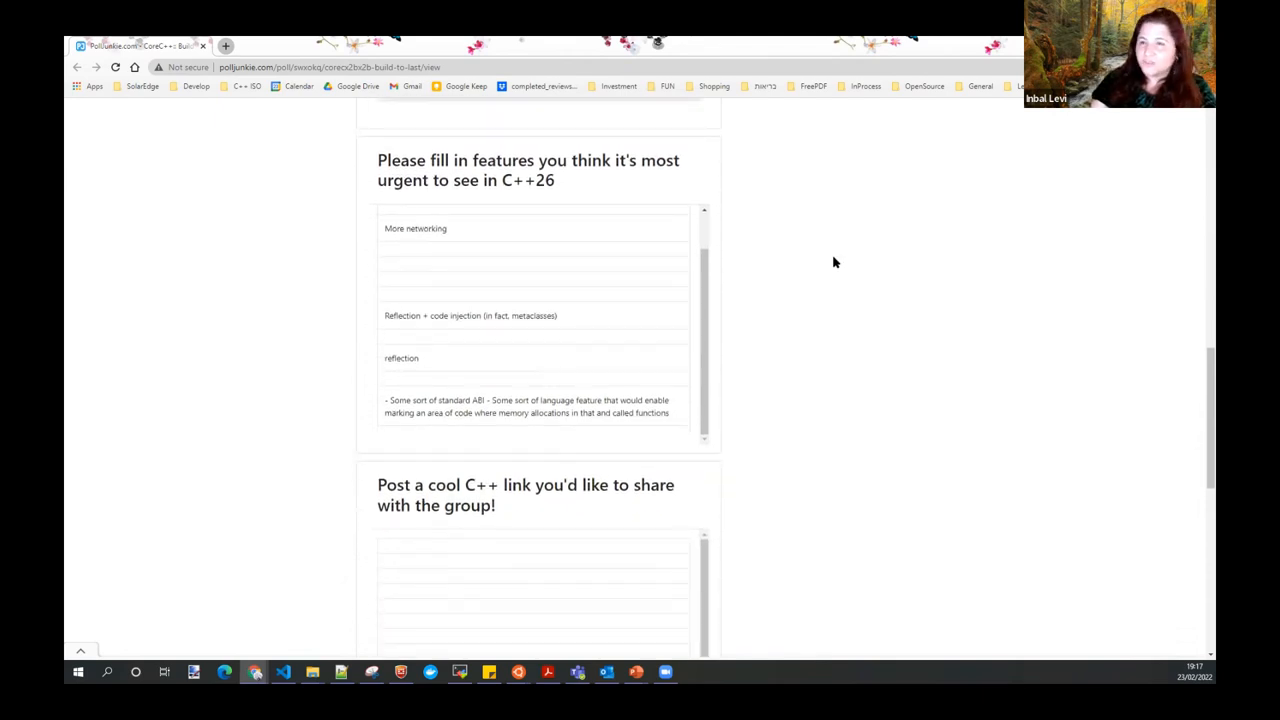
{"action": "mouse_move", "coordinate": [823, 271]}
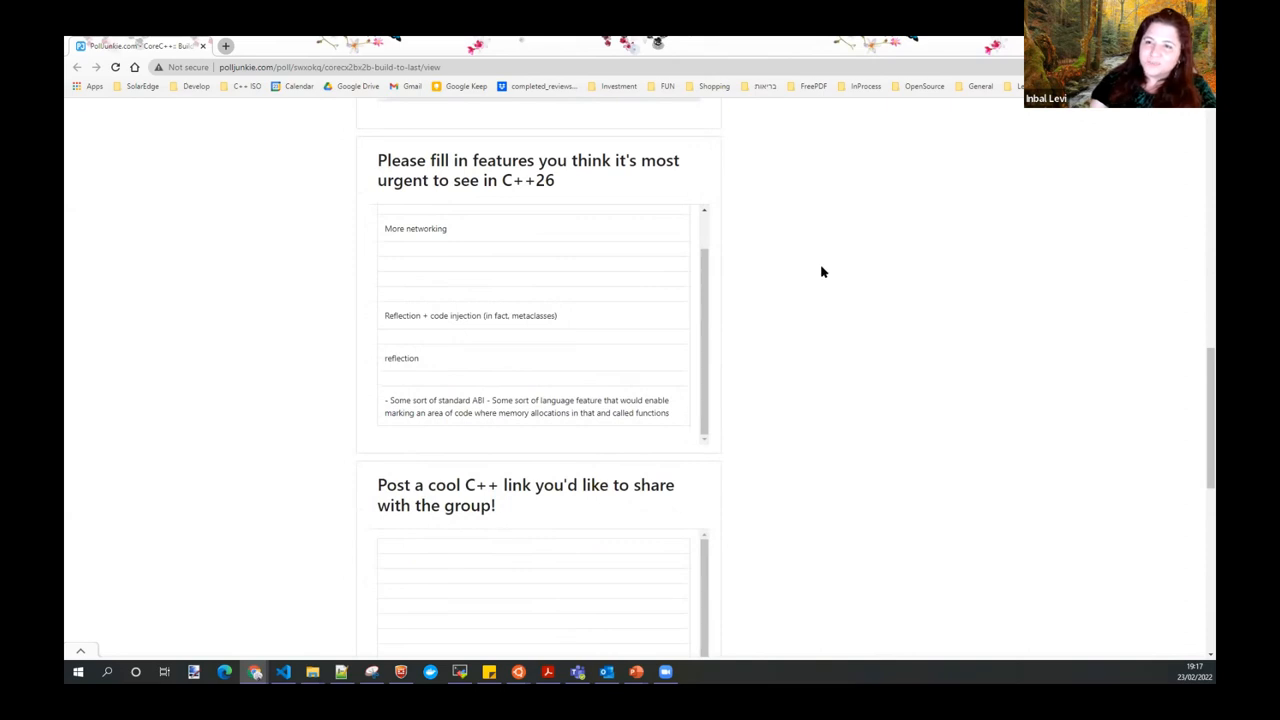
{"action": "scroll", "scroll_direction": "down", "scroll_amount": 3}
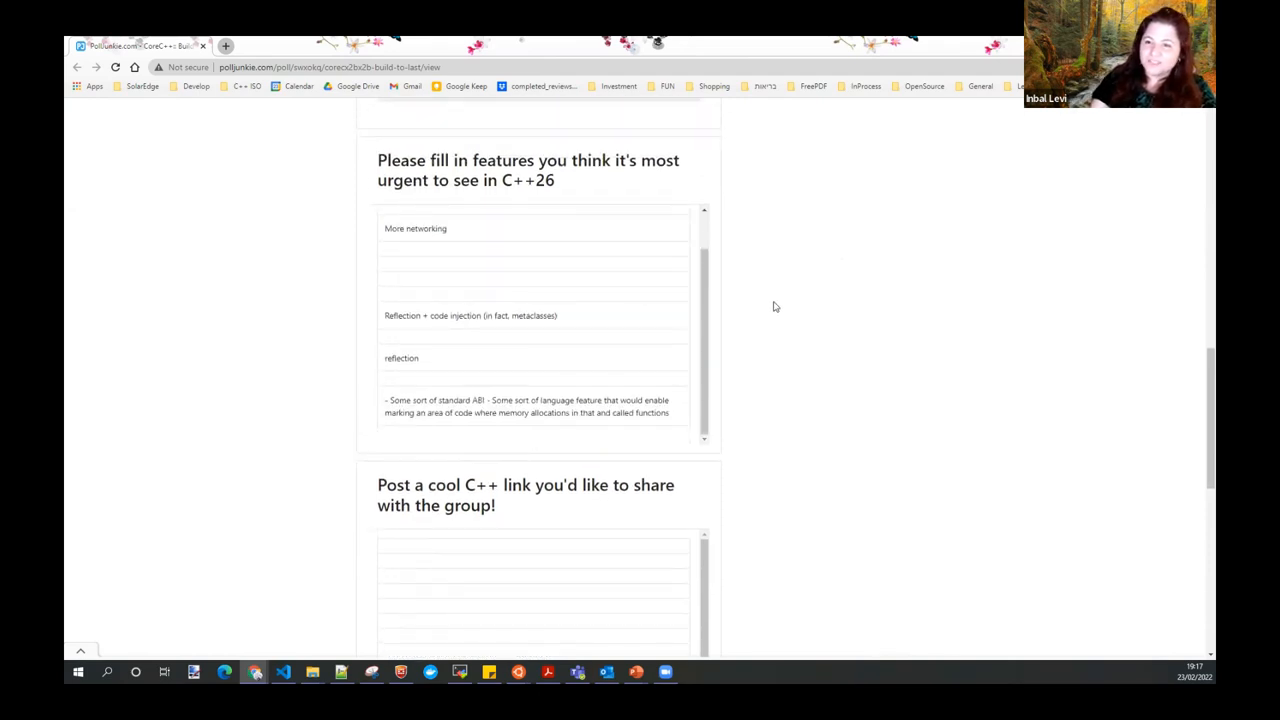
{"action": "mouse_move", "coordinate": [764, 310]}
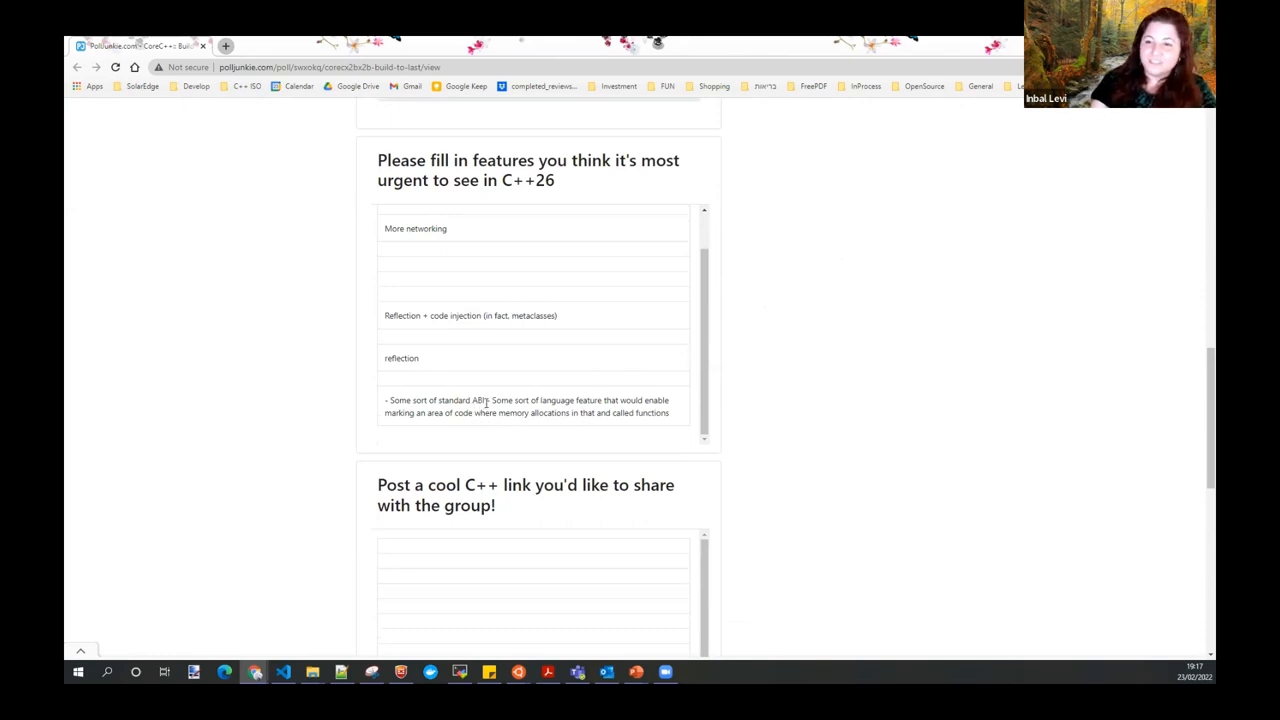
{"action": "scroll", "scroll_direction": "down", "scroll_amount": 3}
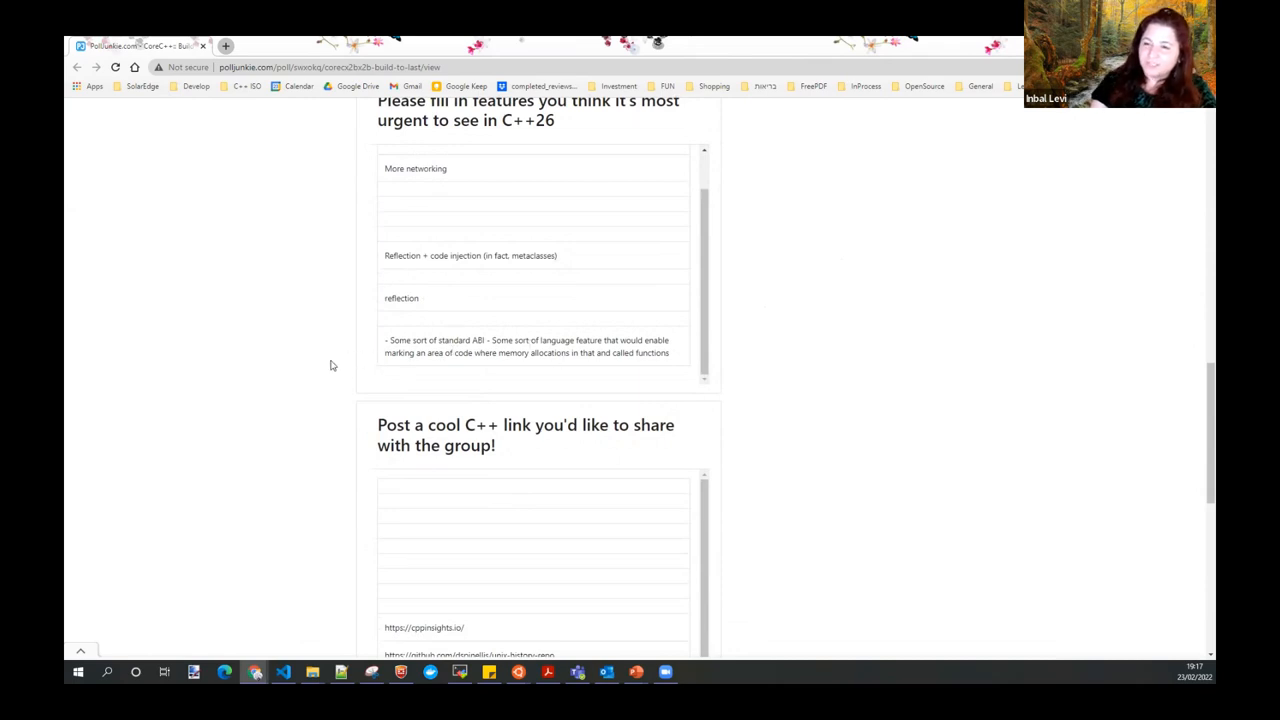
- Scroll through the shared link answers and select the GitHub repository link
{"action": "scroll", "scroll_direction": "down", "scroll_amount": 3}
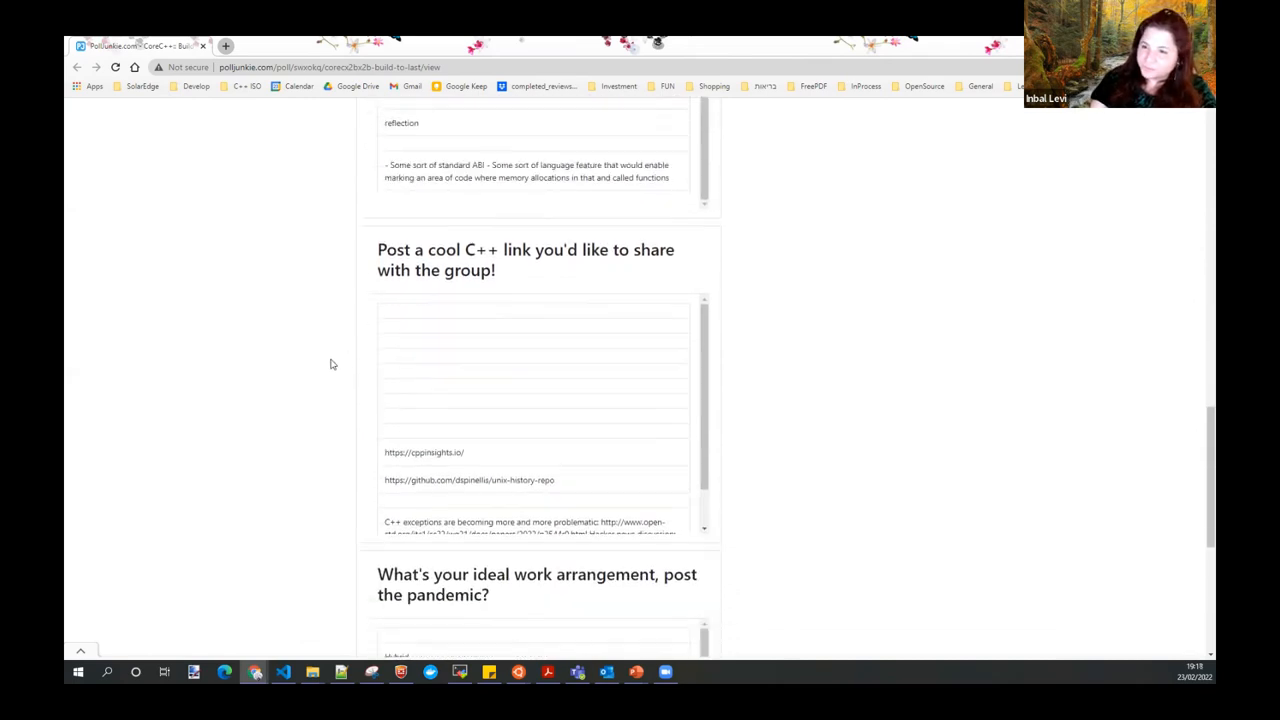
{"action": "scroll", "scroll_direction": "down", "scroll_amount": 3}
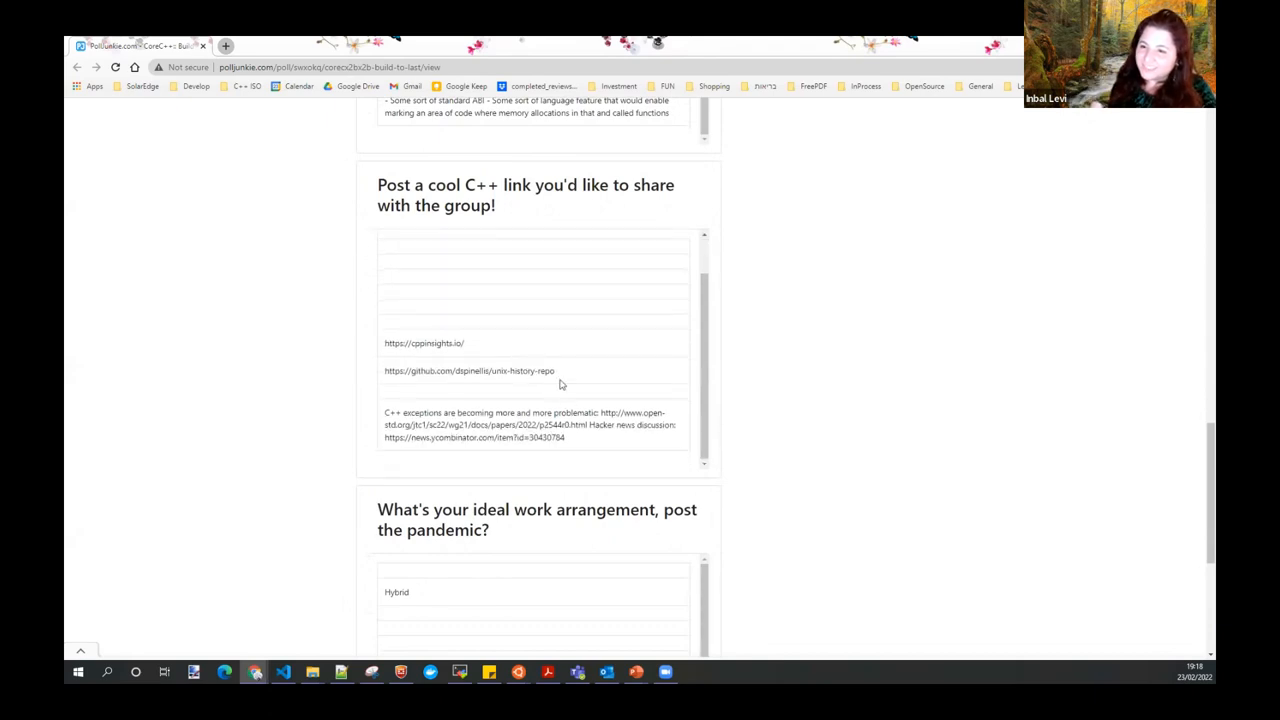
{"action": "double_click", "coordinate": [423, 343]}
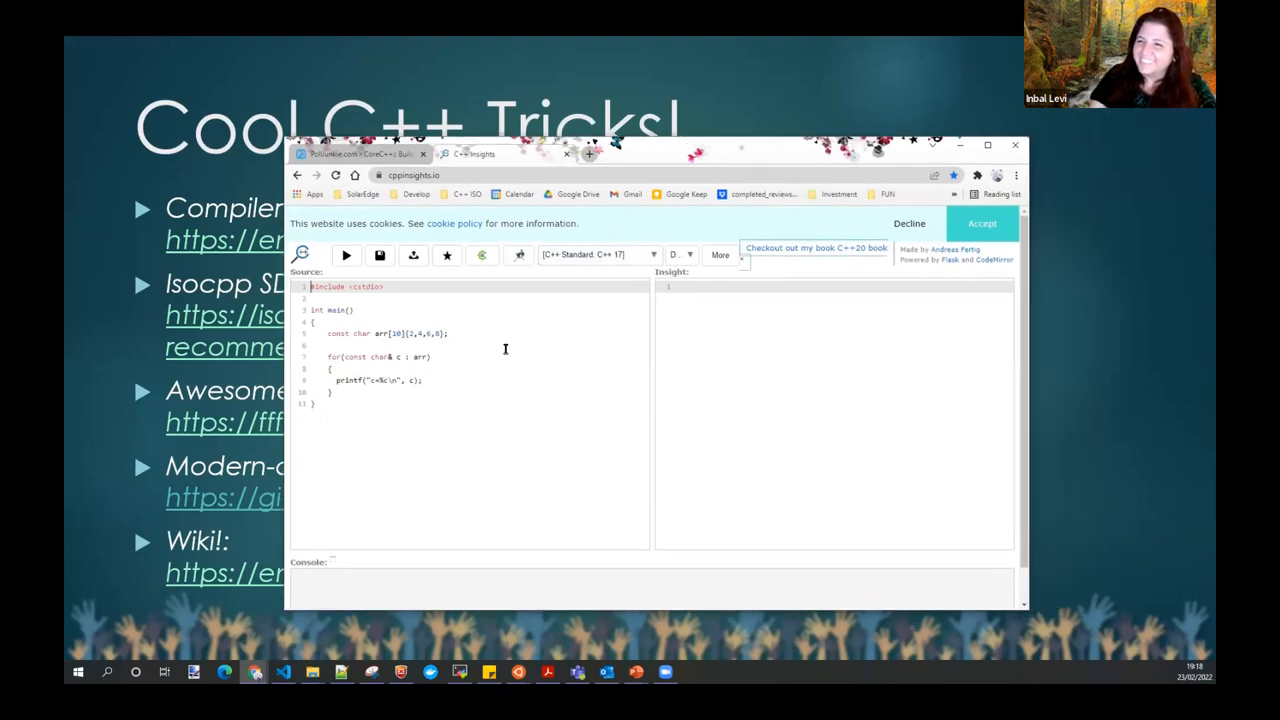
{"action": "mouse_move", "coordinate": [452, 314]}
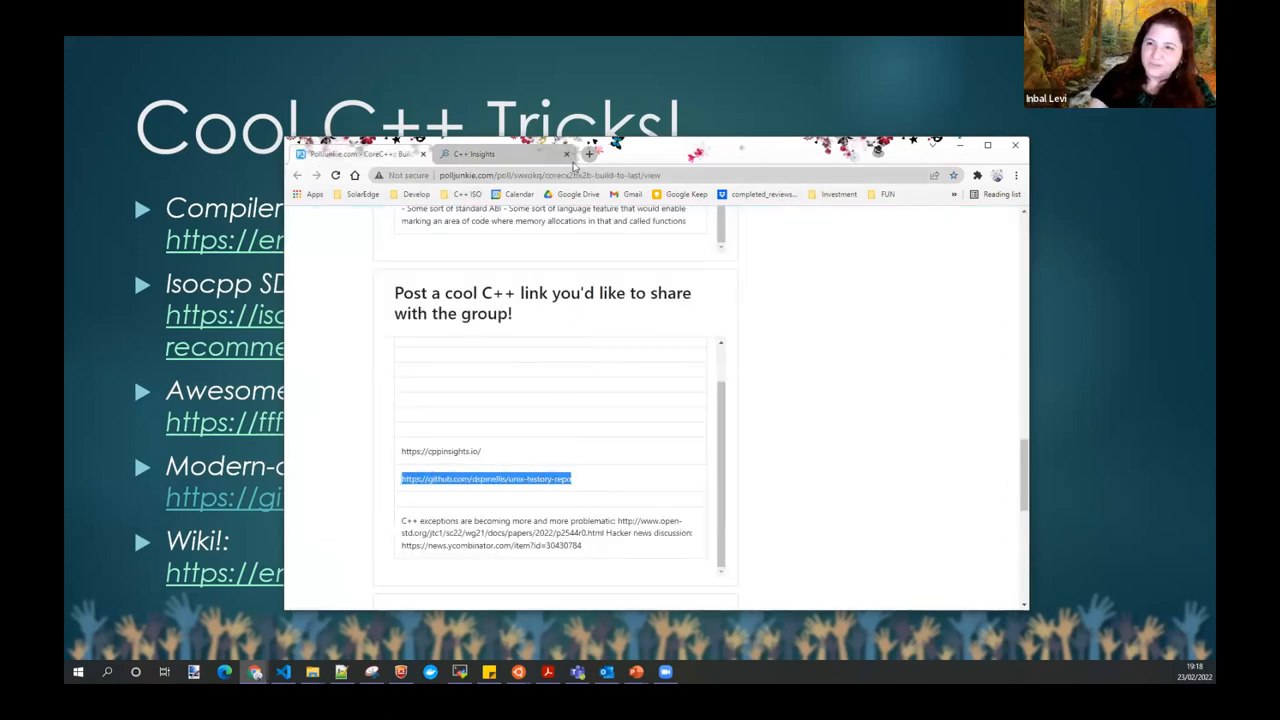
- Open the dspinellis/unix-history-repo link in a new tab and scroll its file list
{"action": "left_click", "coordinate": [587, 154]}
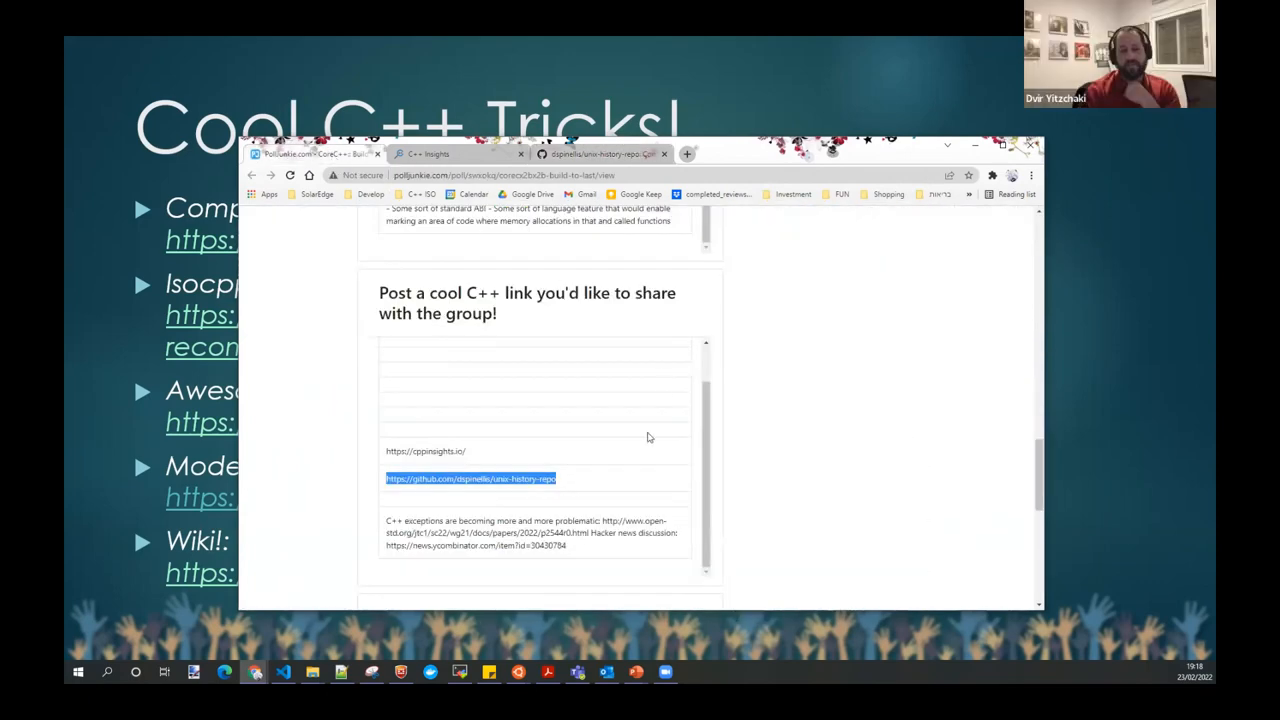
{"action": "mouse_move", "coordinate": [524, 463]}
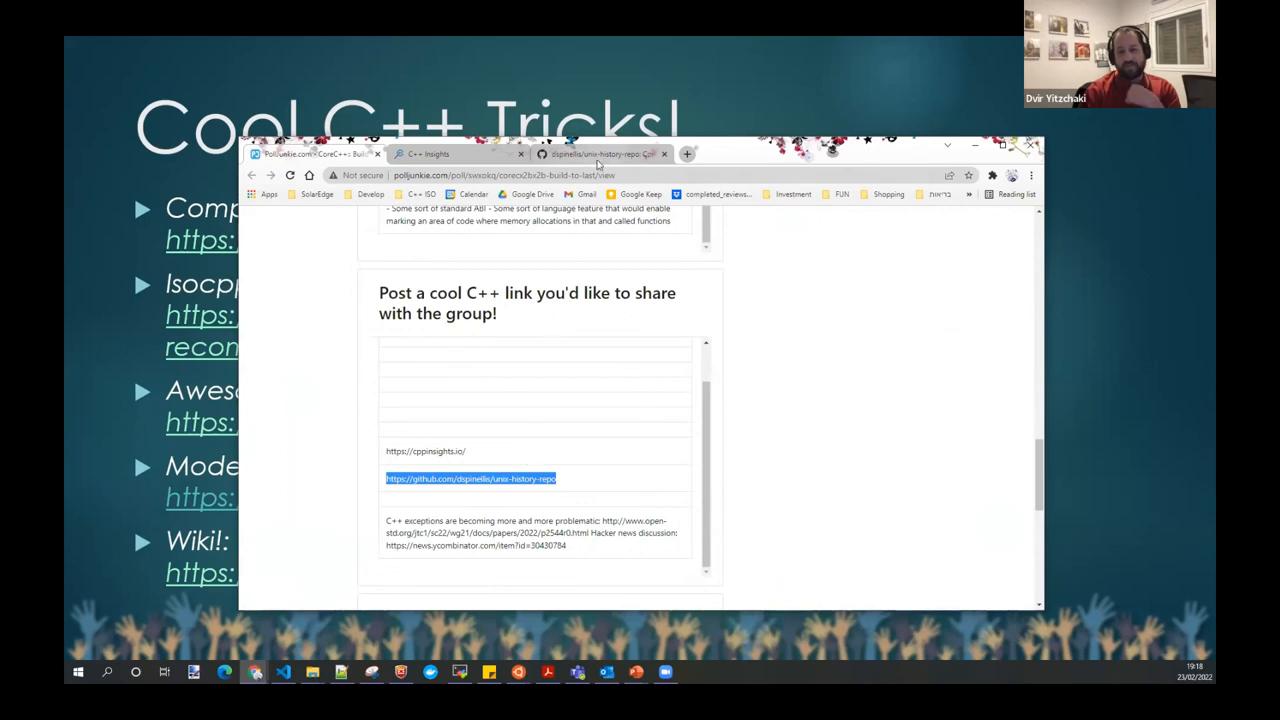
{"action": "left_click", "coordinate": [600, 154]}
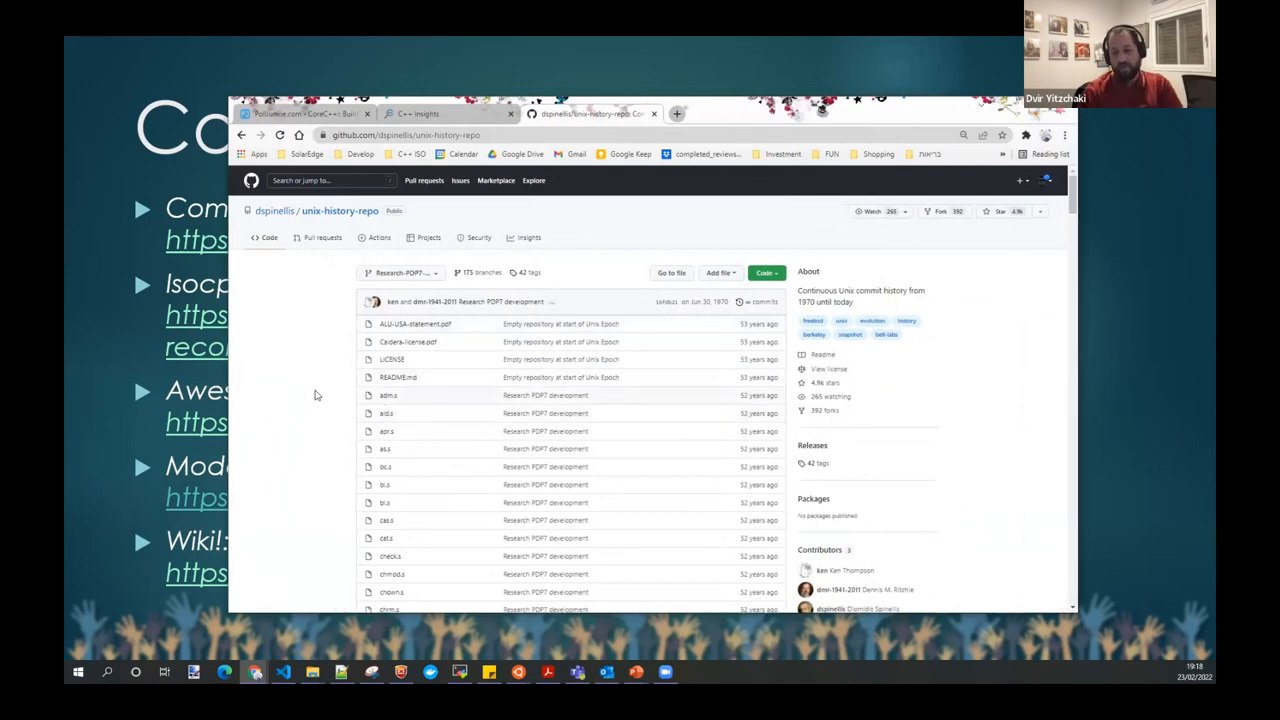
{"action": "mouse_move", "coordinate": [313, 386]}
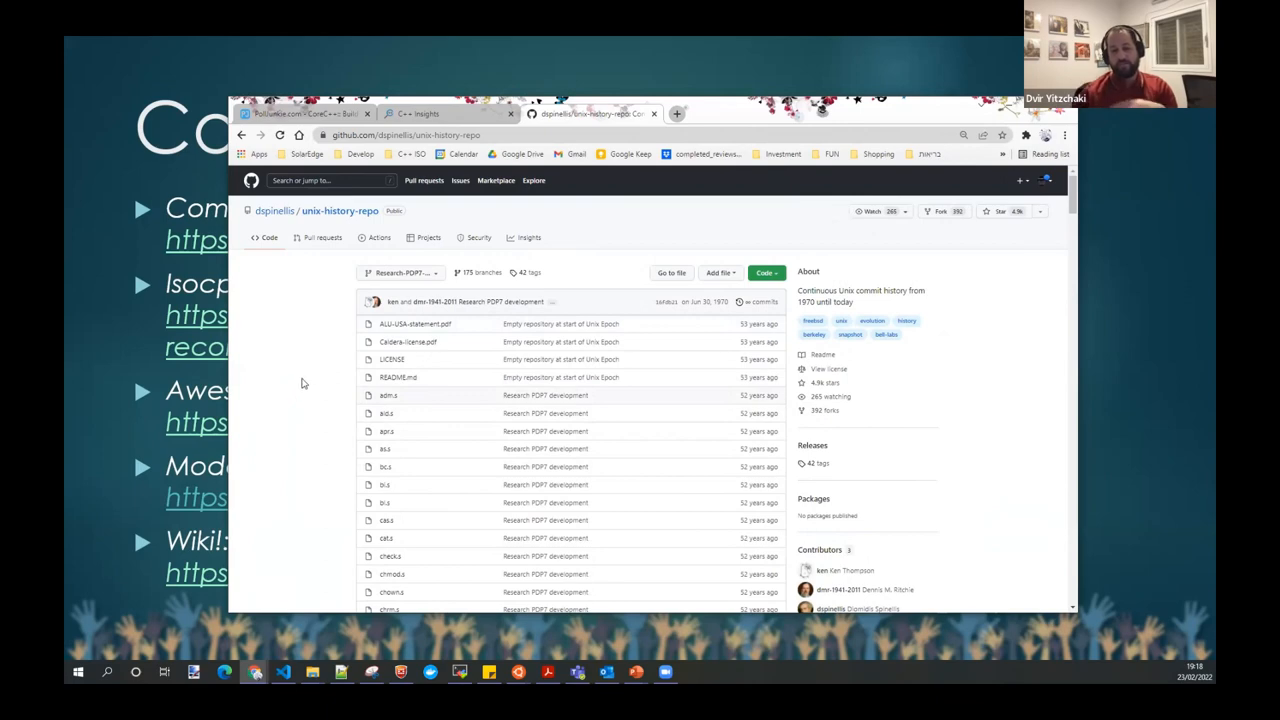
{"action": "scroll", "scroll_direction": "down", "scroll_amount": 3}
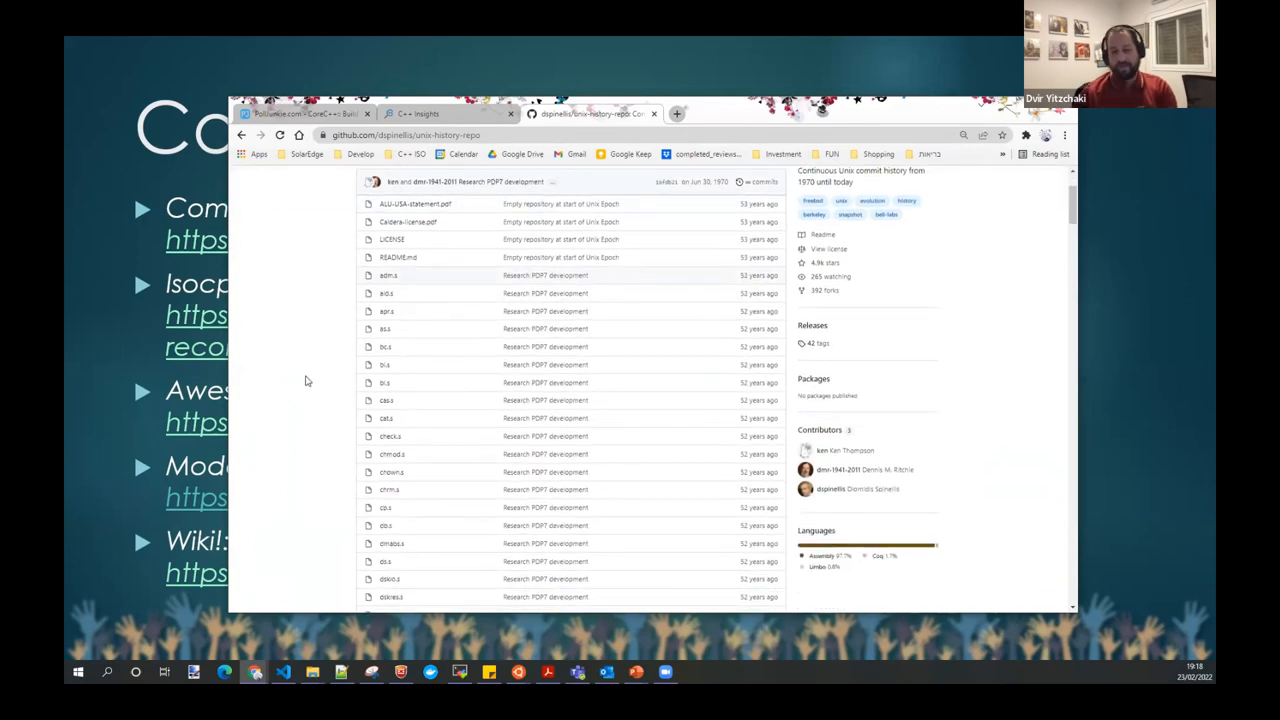
{"action": "scroll", "scroll_direction": "down", "scroll_amount": 3}
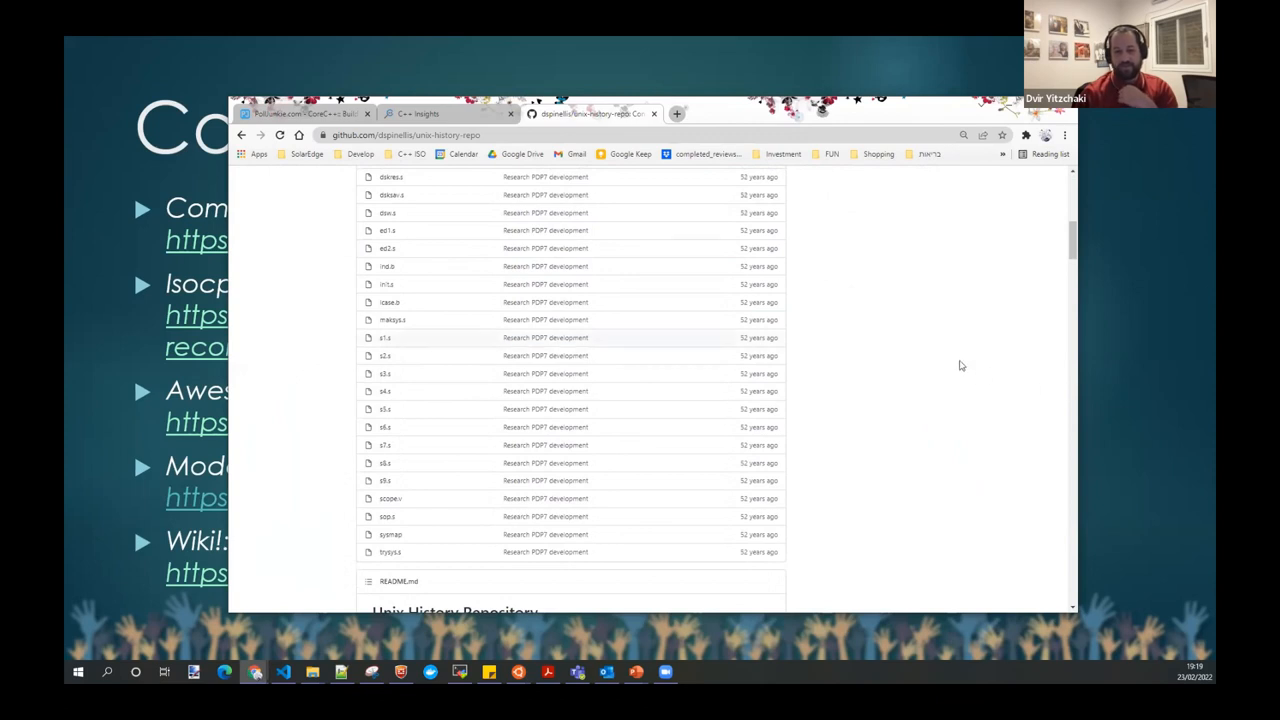
{"action": "mouse_move", "coordinate": [755, 302]}
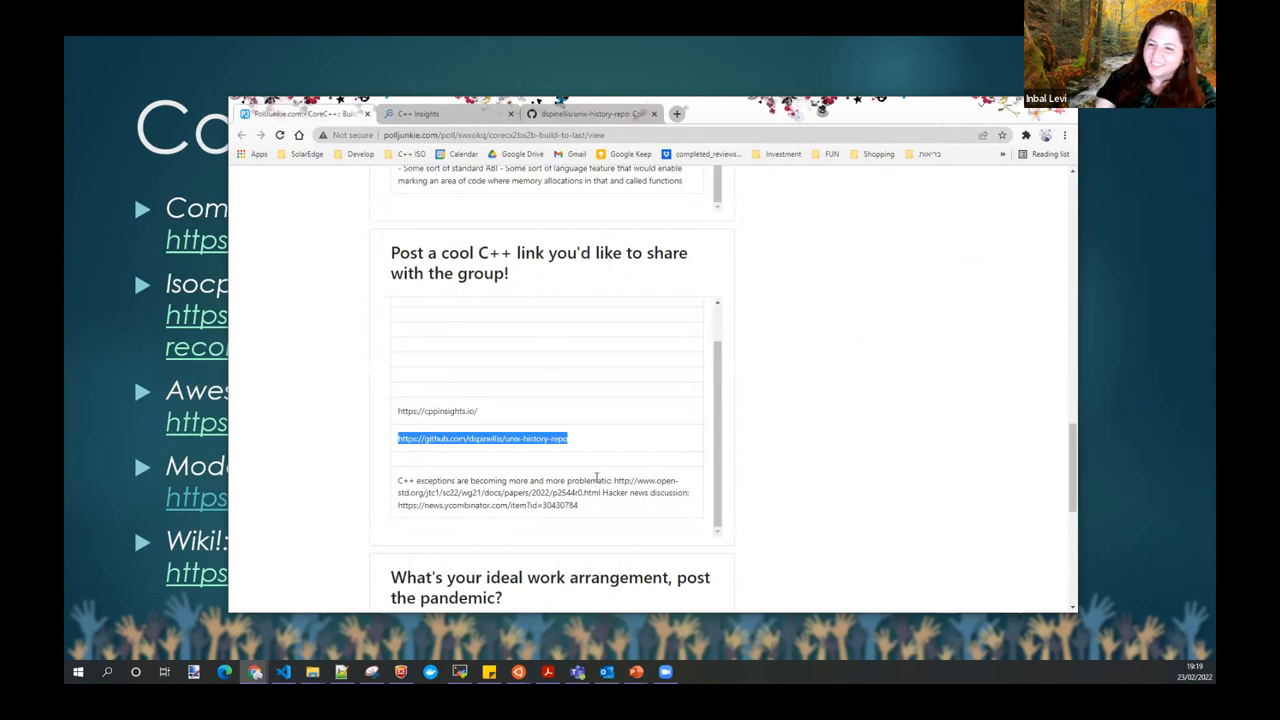
- Scroll down to the ideal work arrangement answers, mostly Hybrid
{"action": "scroll", "scroll_direction": "down", "scroll_amount": 3}
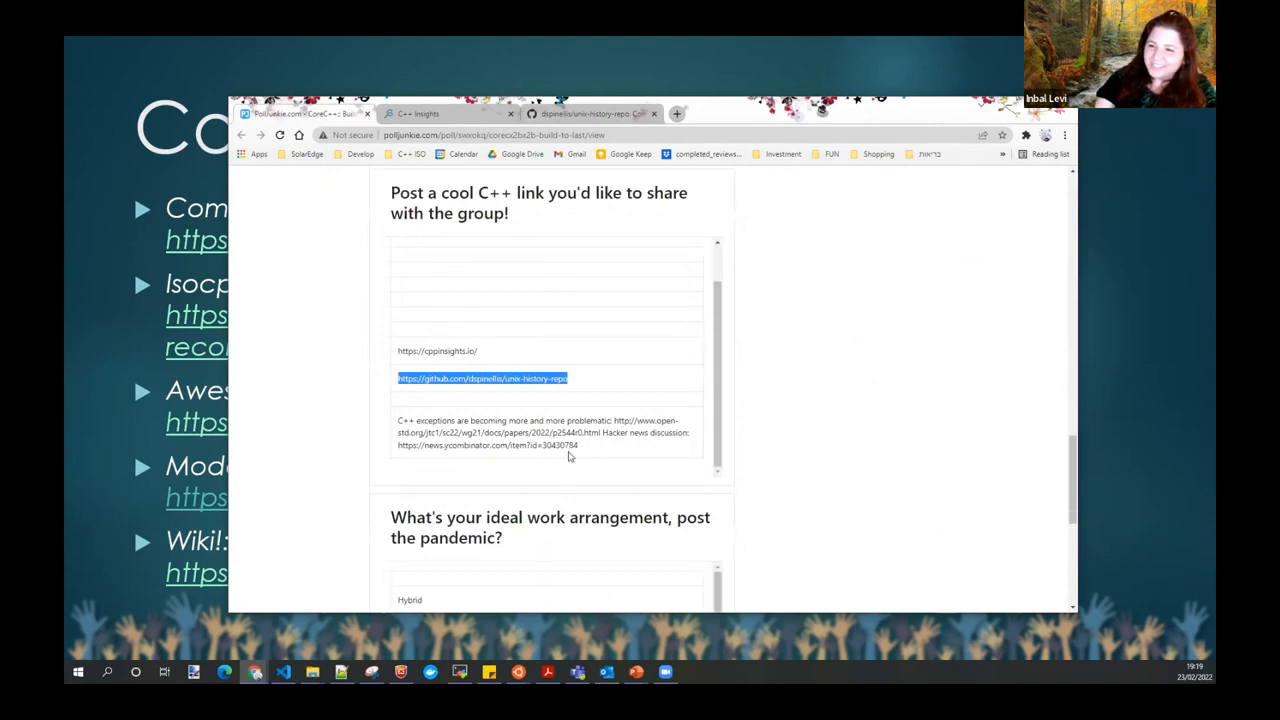
{"action": "scroll", "scroll_direction": "down", "scroll_amount": 3}
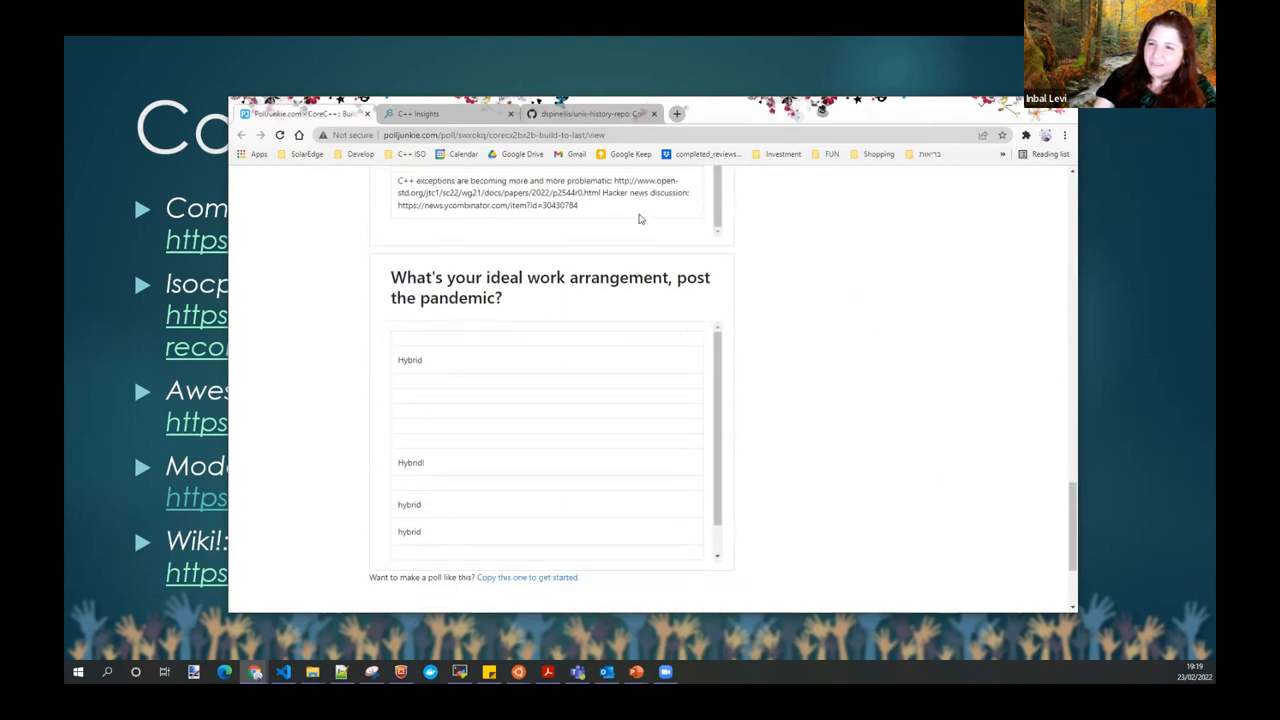
{"action": "mouse_move", "coordinate": [556, 382]}
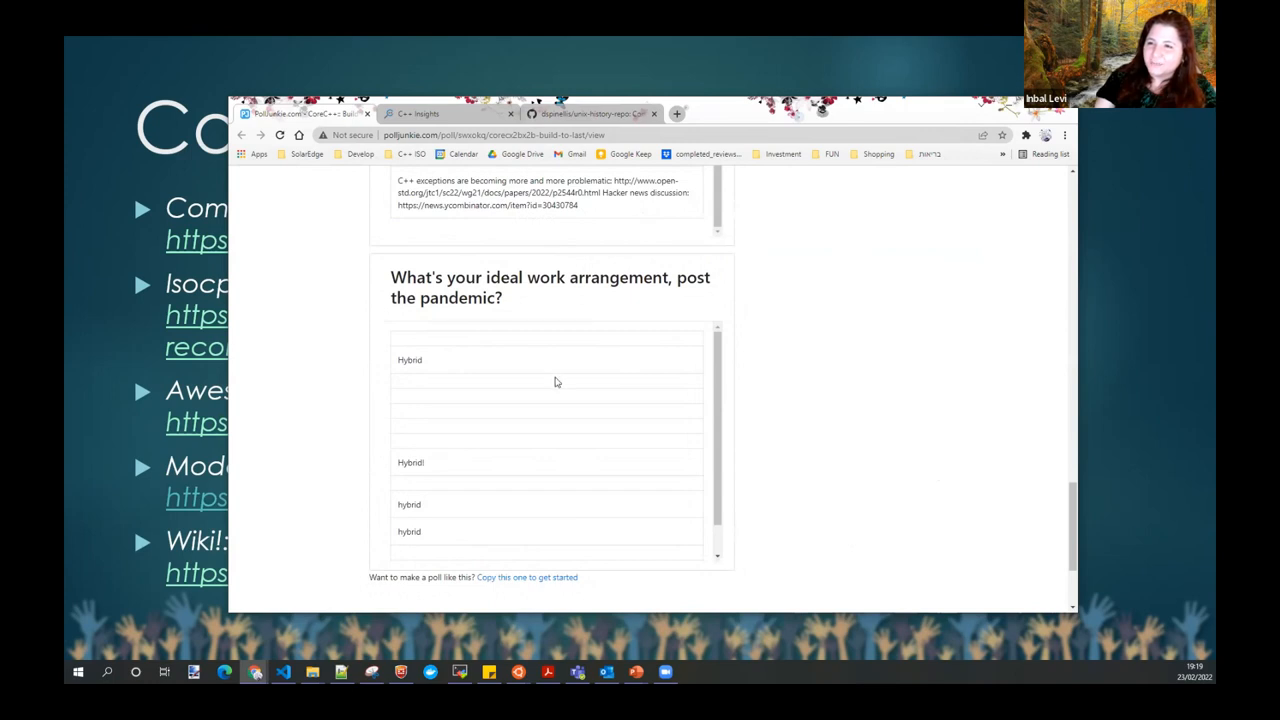
{"action": "scroll", "scroll_direction": "down", "scroll_amount": 3}
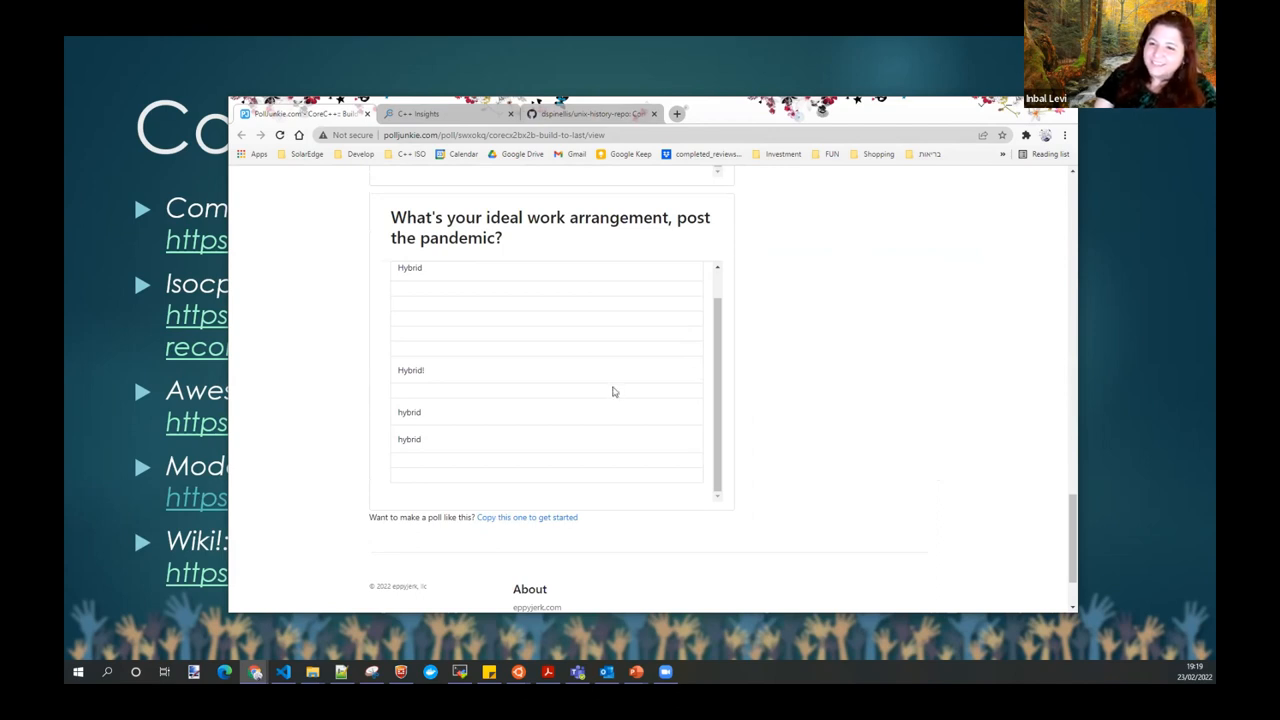
{"action": "mouse_move", "coordinate": [620, 384]}
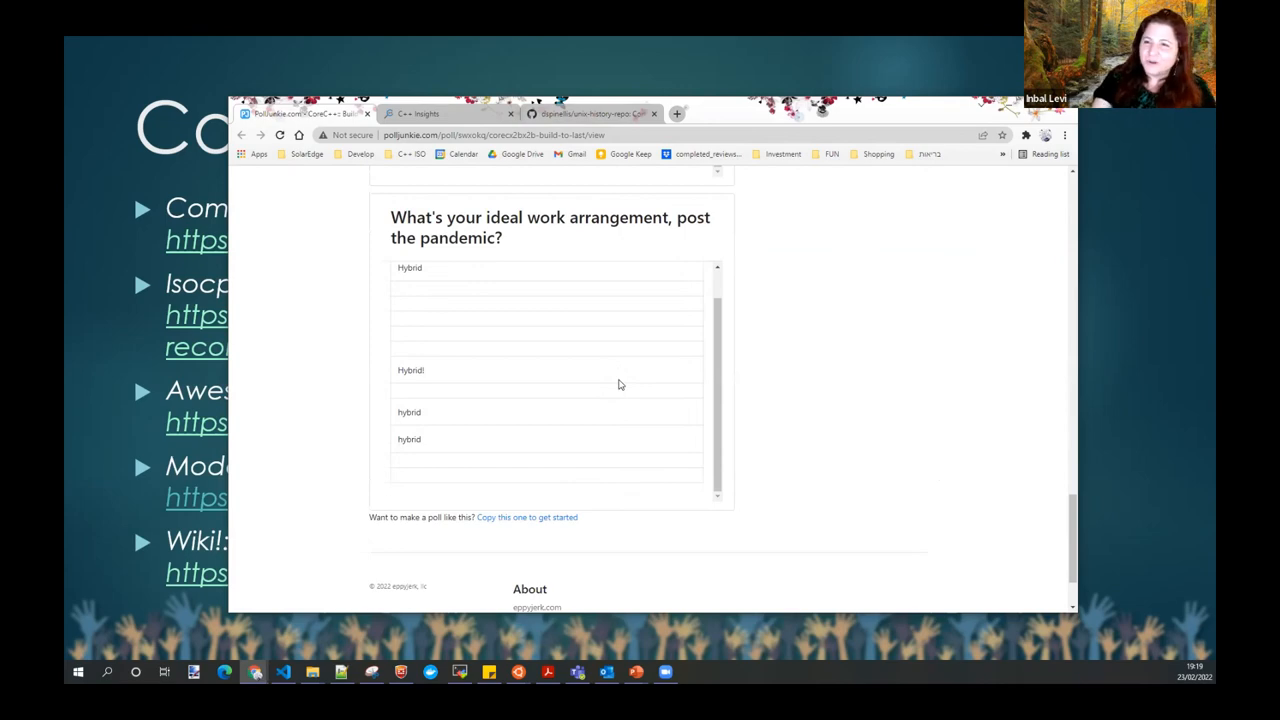
{"action": "mouse_move", "coordinate": [995, 113]}
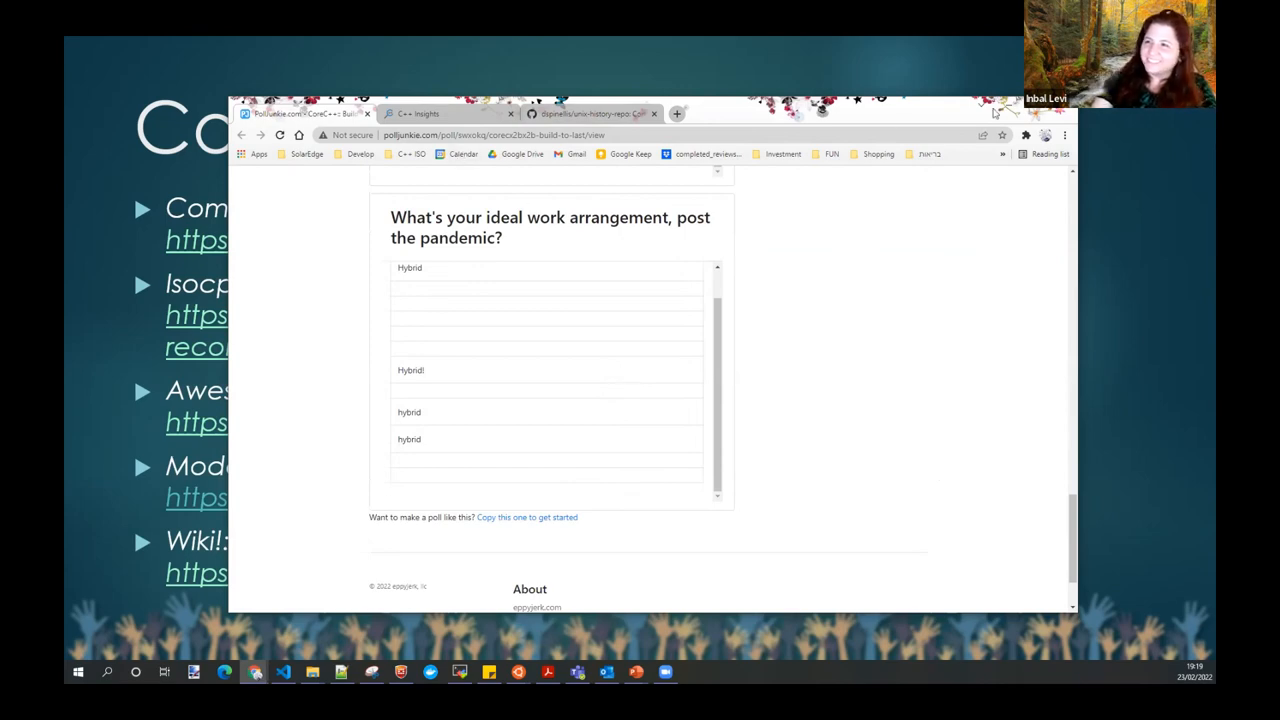